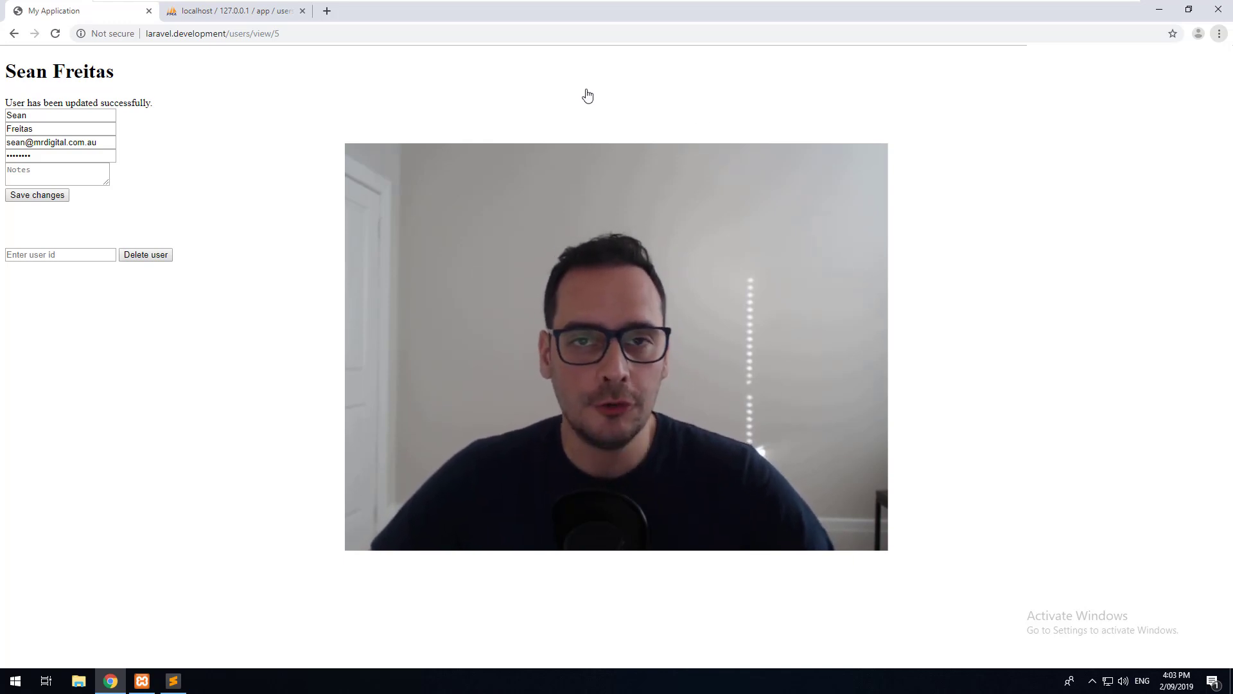
mouse_move(712, 92)
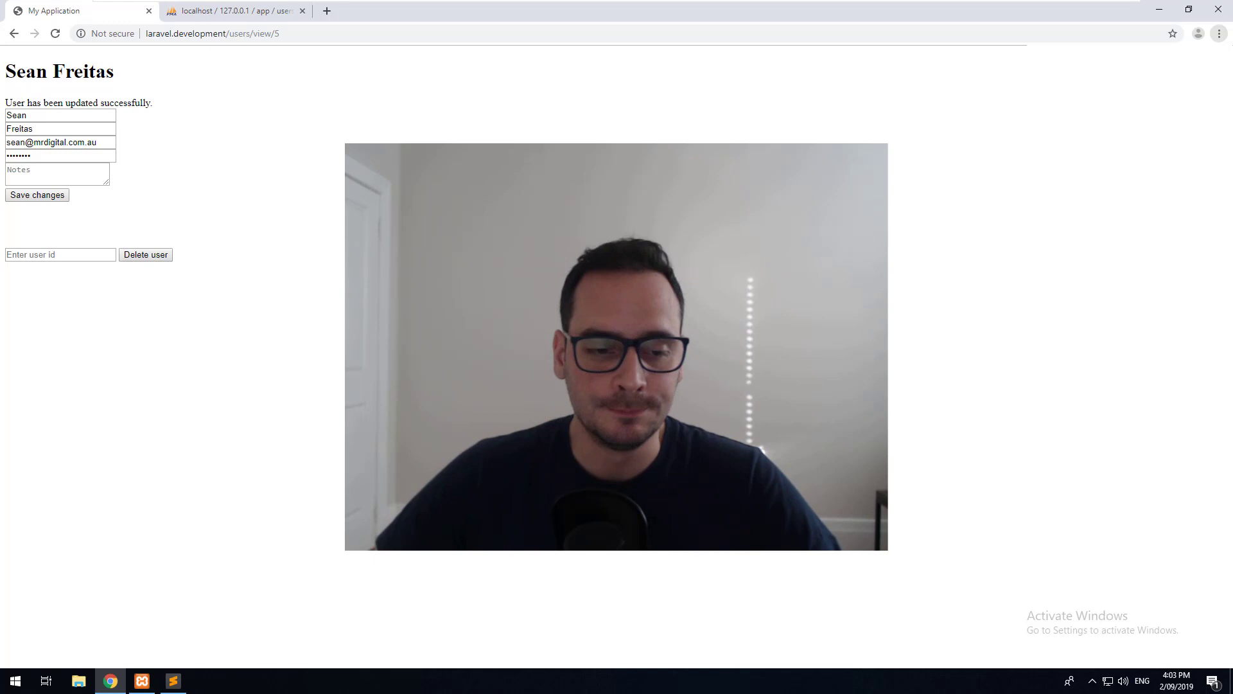
- Switch from Chrome to Sublime Text, where the Laravel app project is open
click(172, 681)
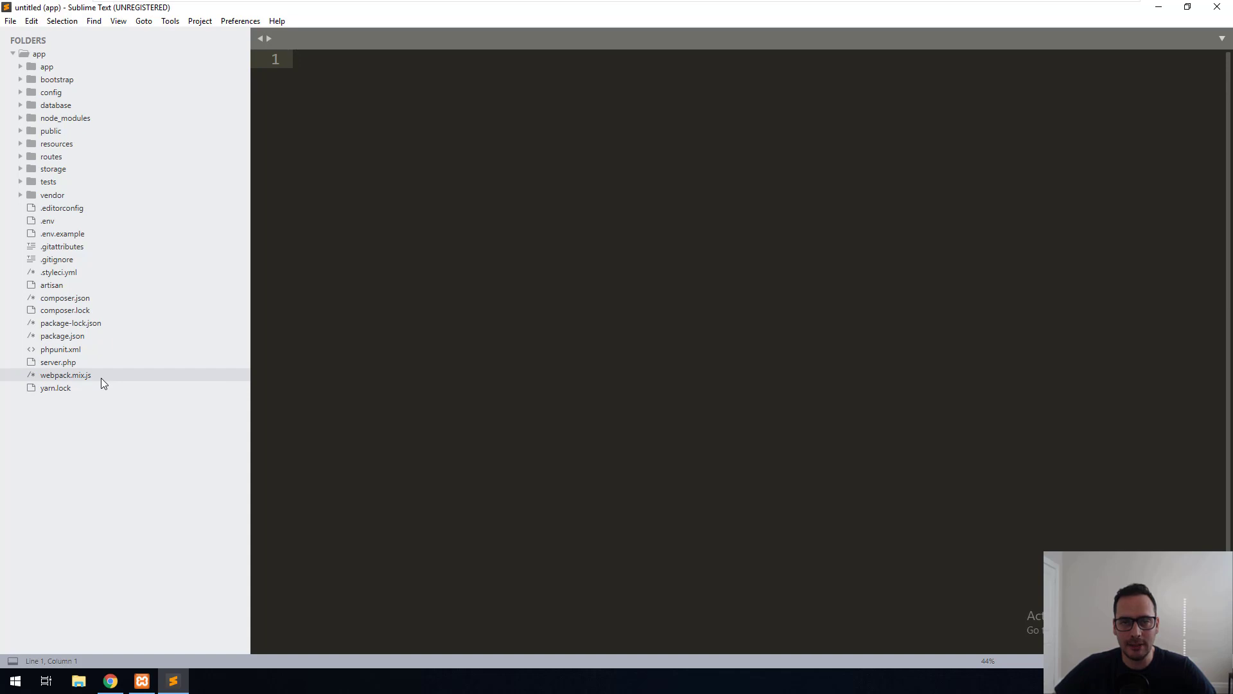
- Review webpack.mix.js, resources js/app.js and sass/app.scss, then reveal the public css and js outputs
double_click(64, 375)
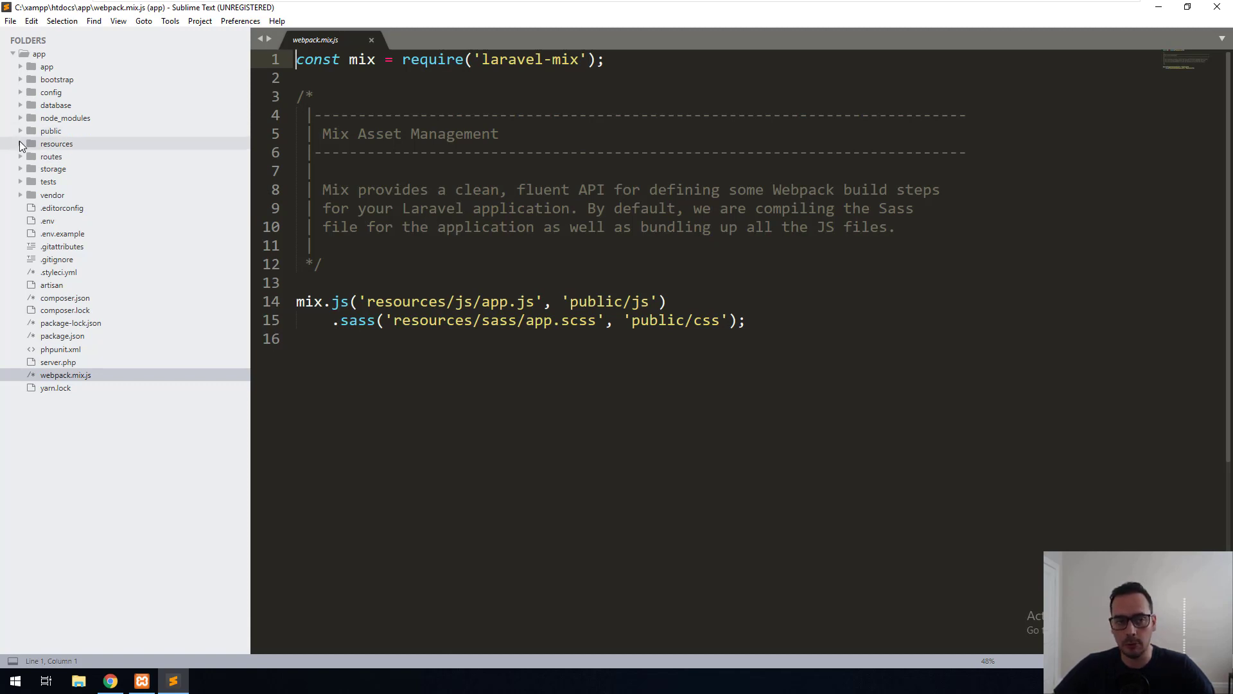
click(20, 143)
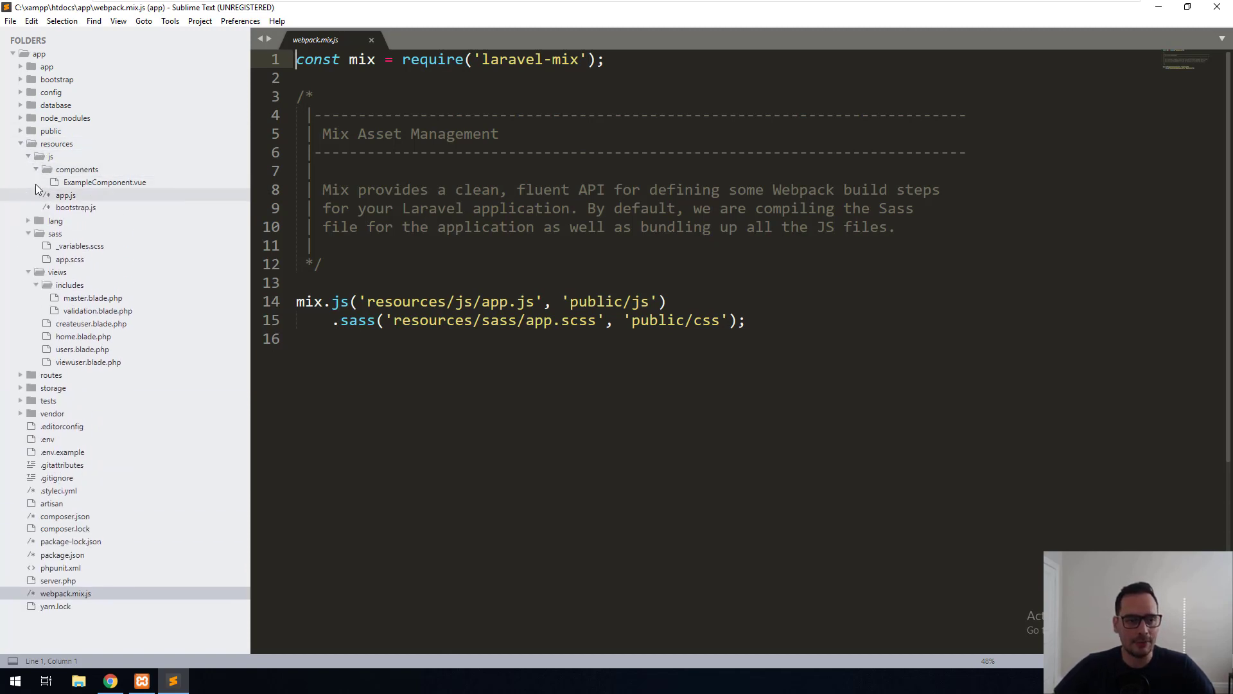
click(49, 156)
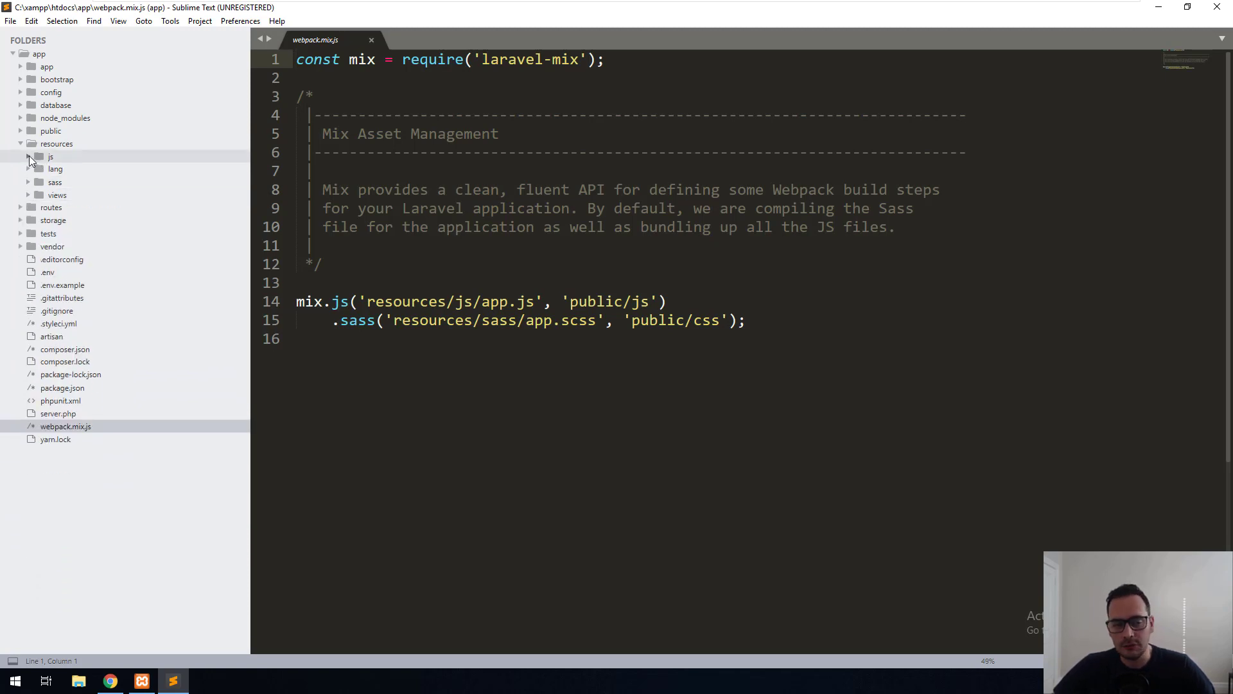
click(50, 157)
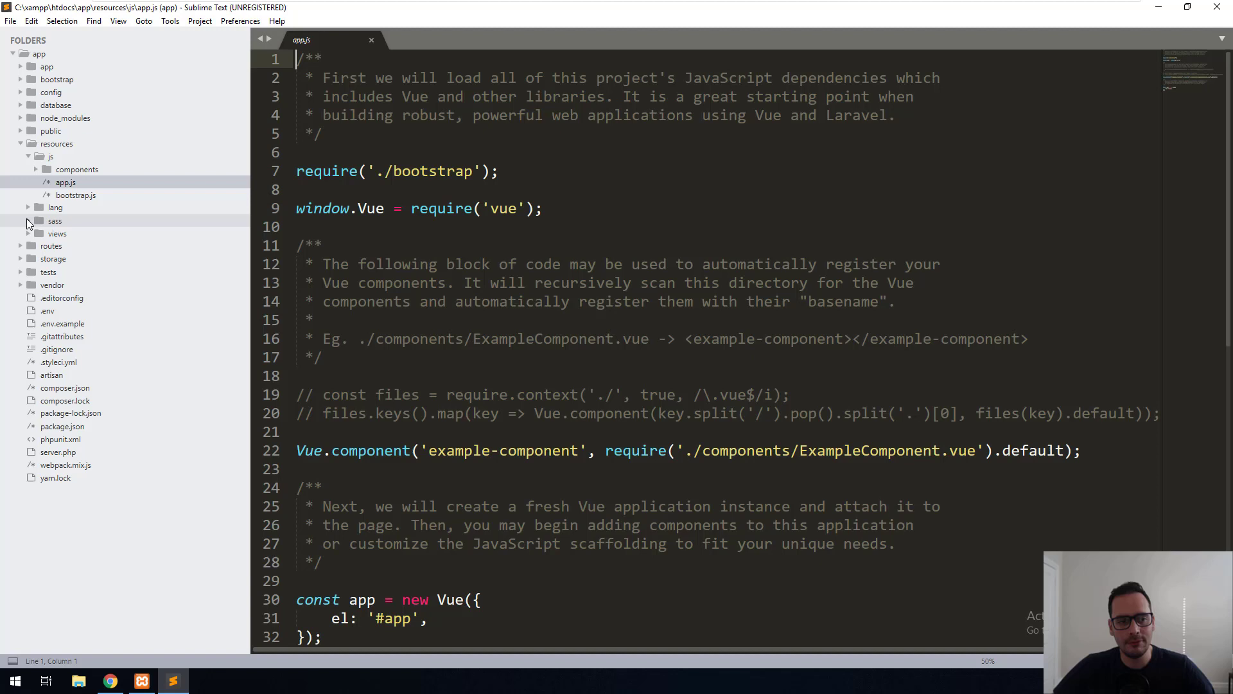
click(54, 220)
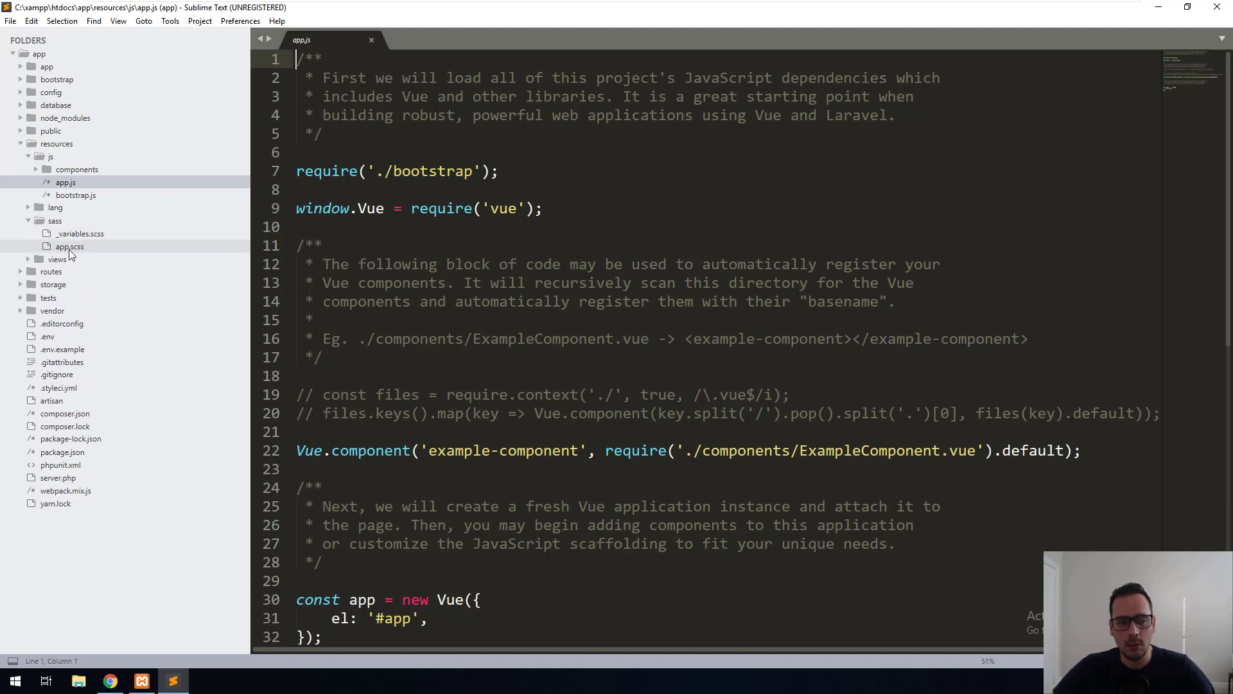
click(69, 246)
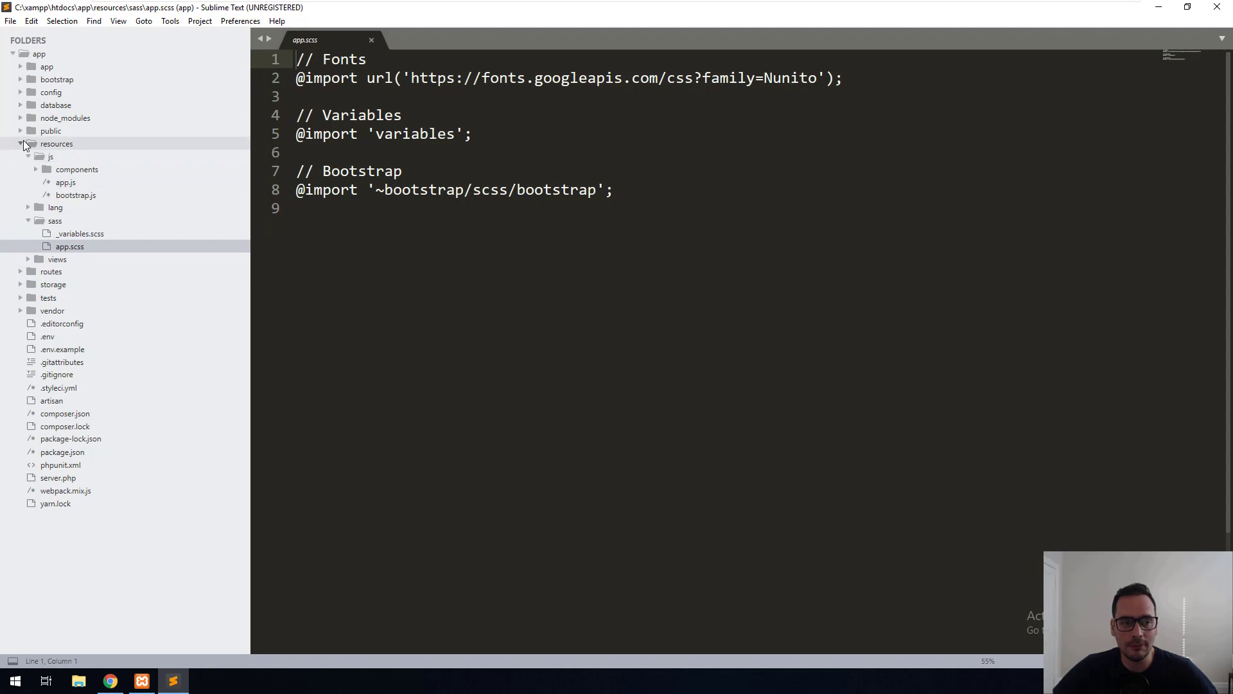
click(21, 143)
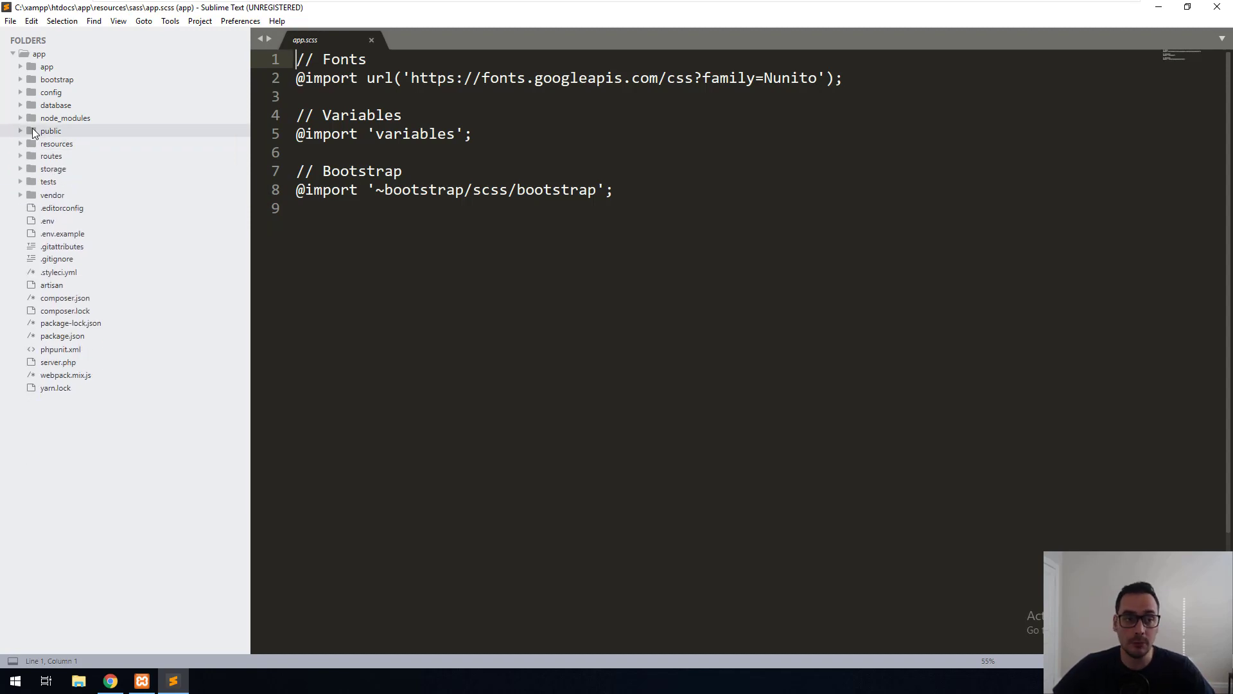
click(22, 130)
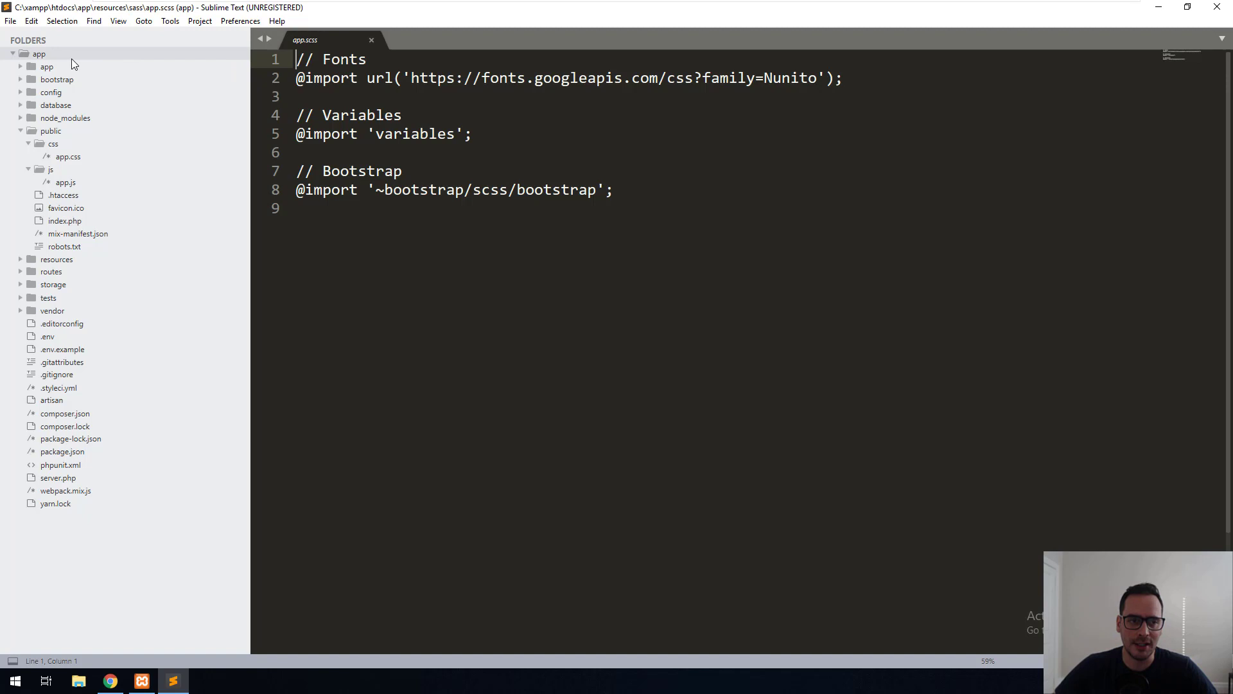
- In PowerShell, run npm install and then npm run watch to compile app.css and app.js
click(203, 681)
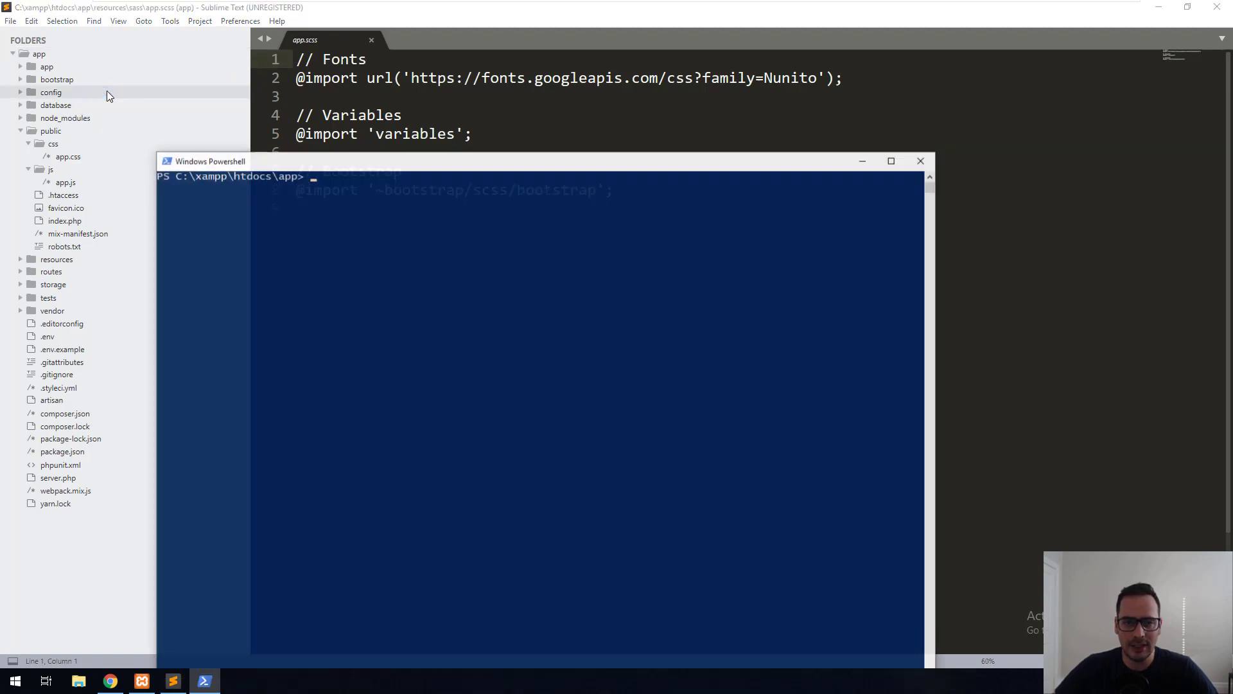
text(n)
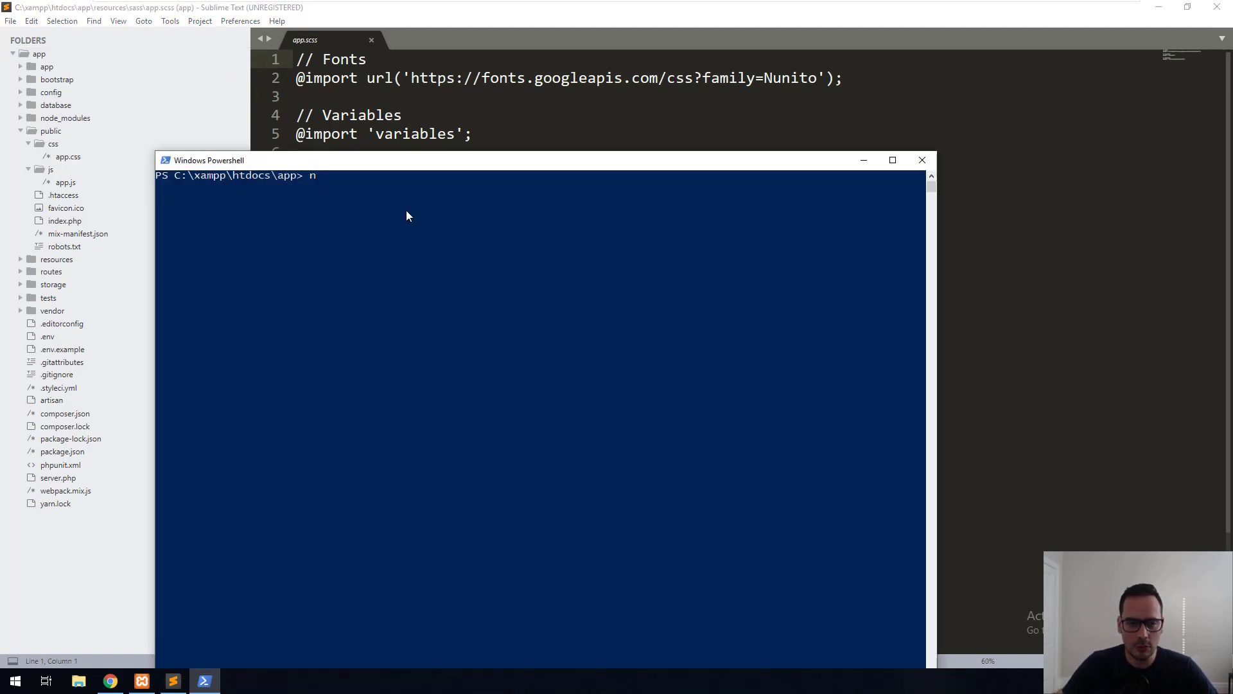
text(pm install)
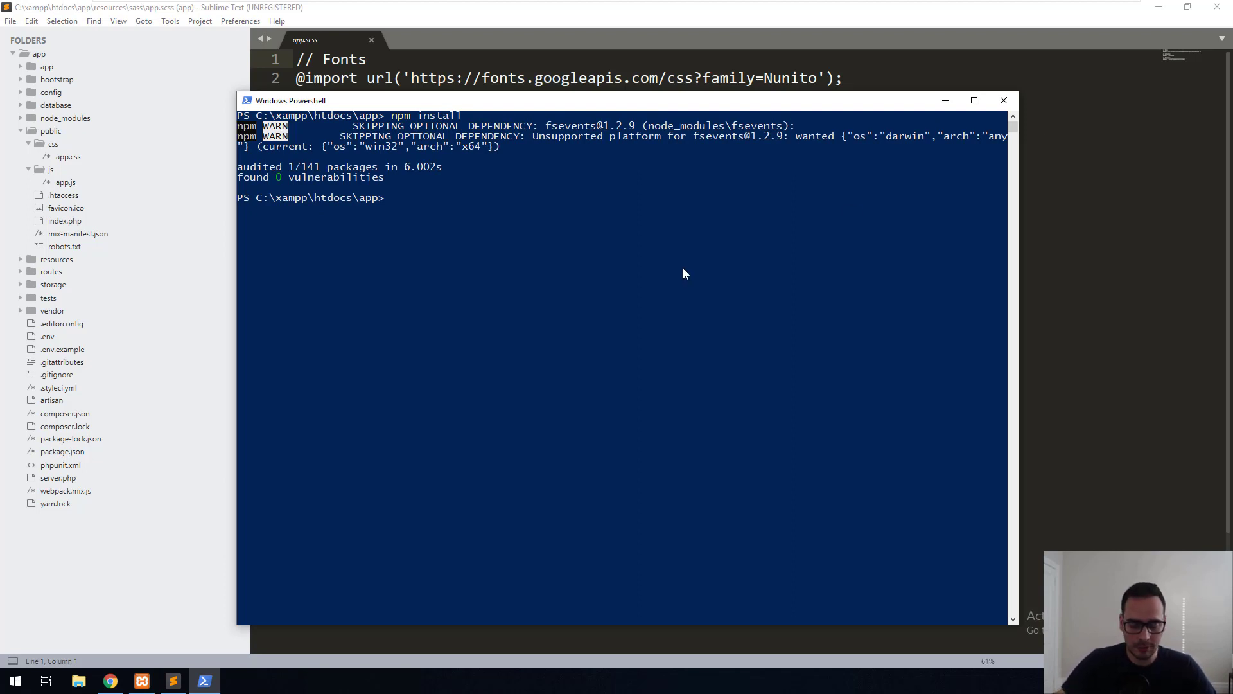
text(npm run watch)
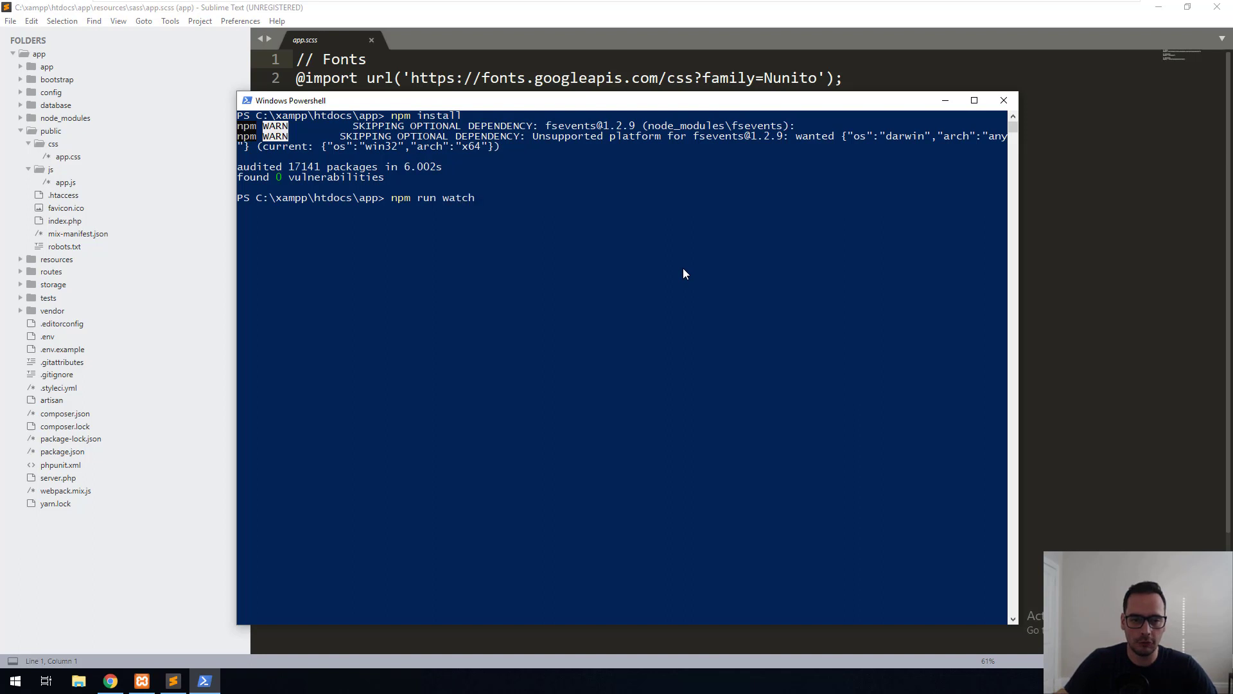
key(enter)
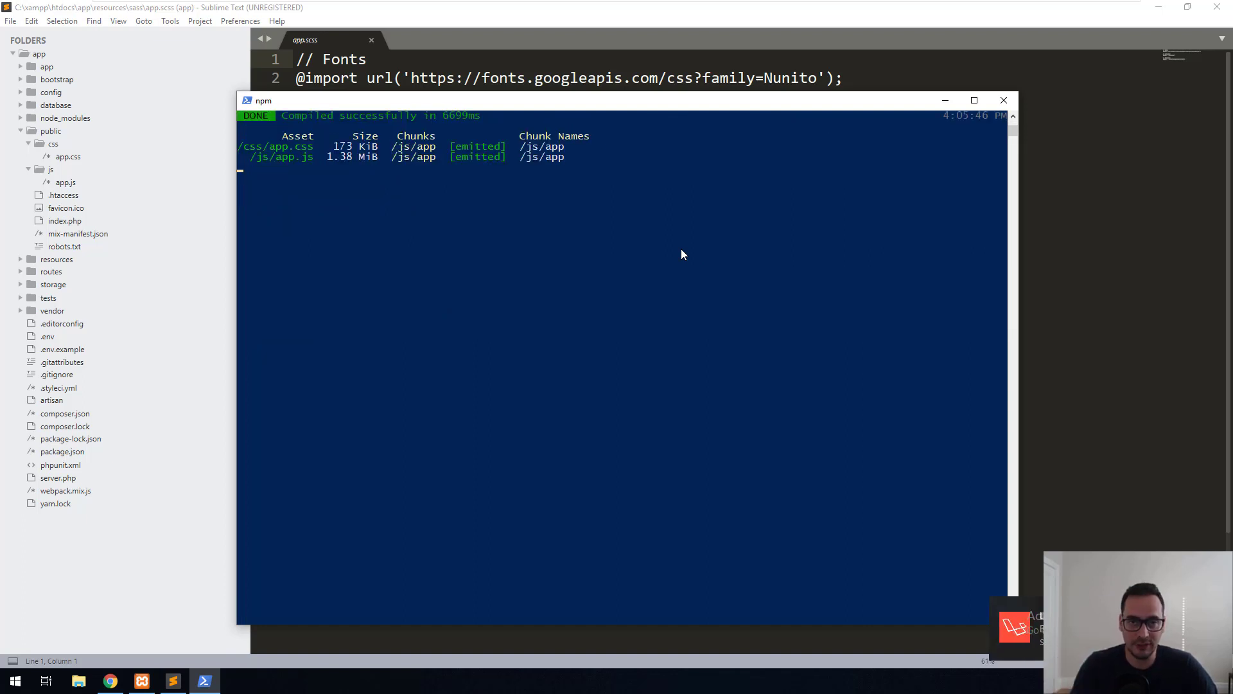
mouse_move(675, 6)
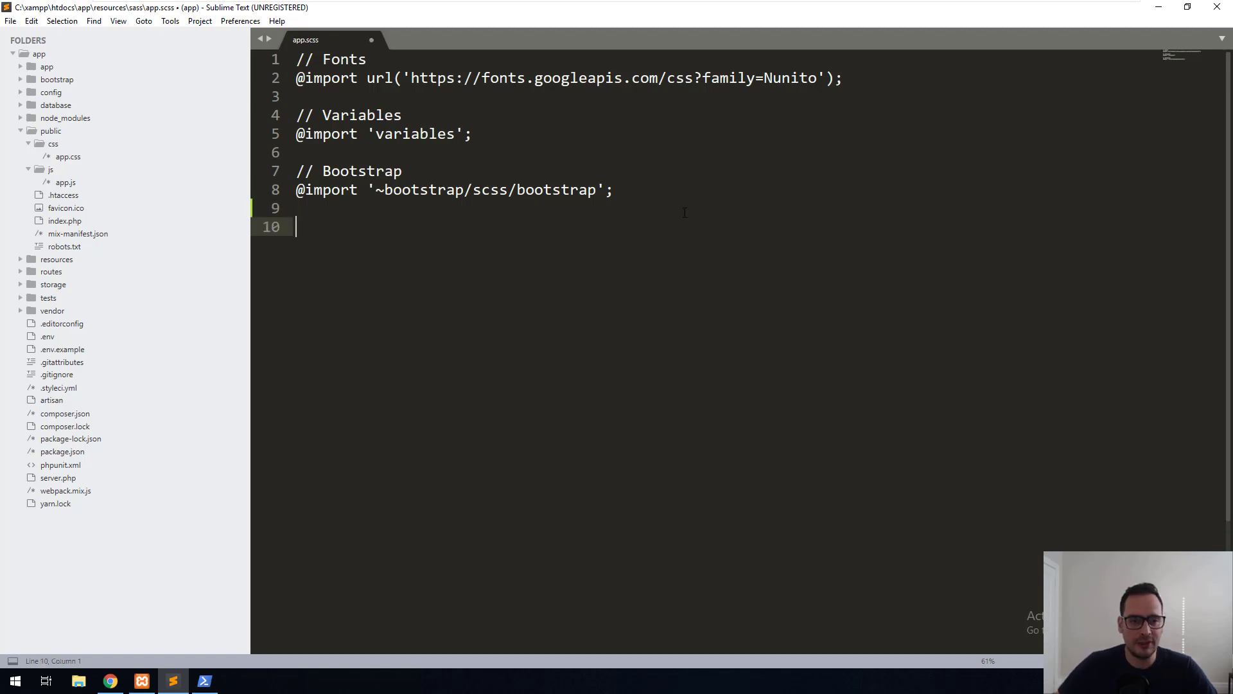
- Open resources/sass/app.scss and append the rule body {background:black}
click(28, 130)
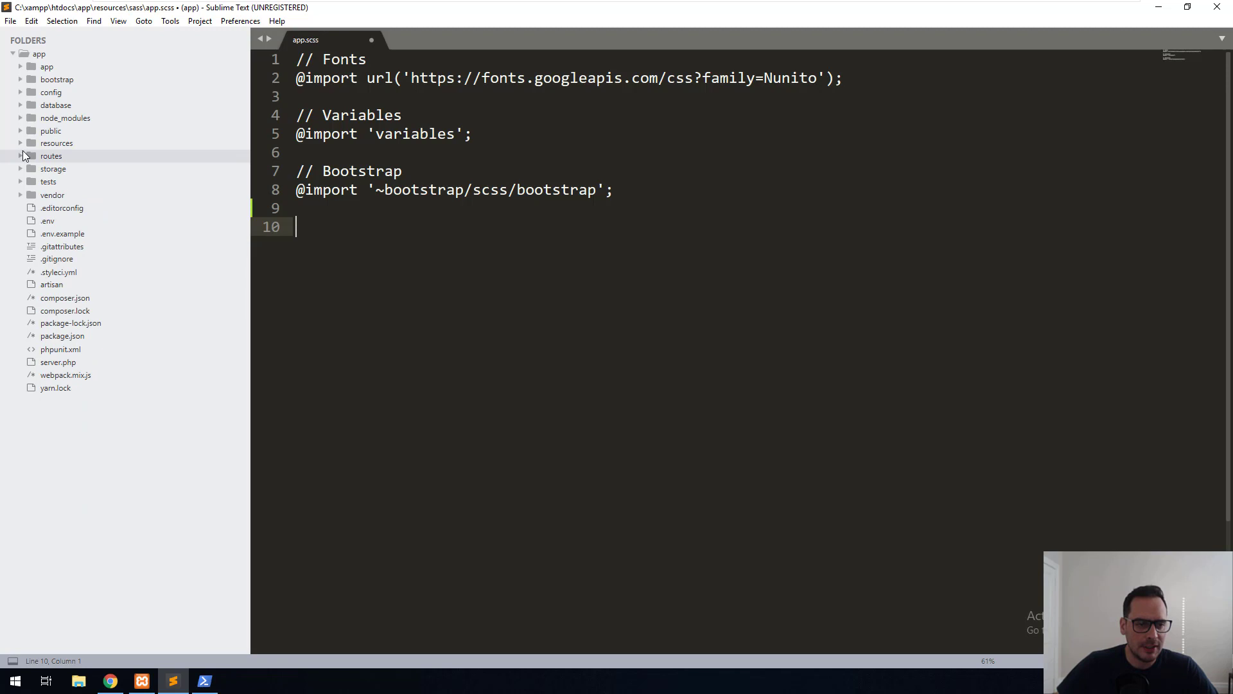
click(56, 143)
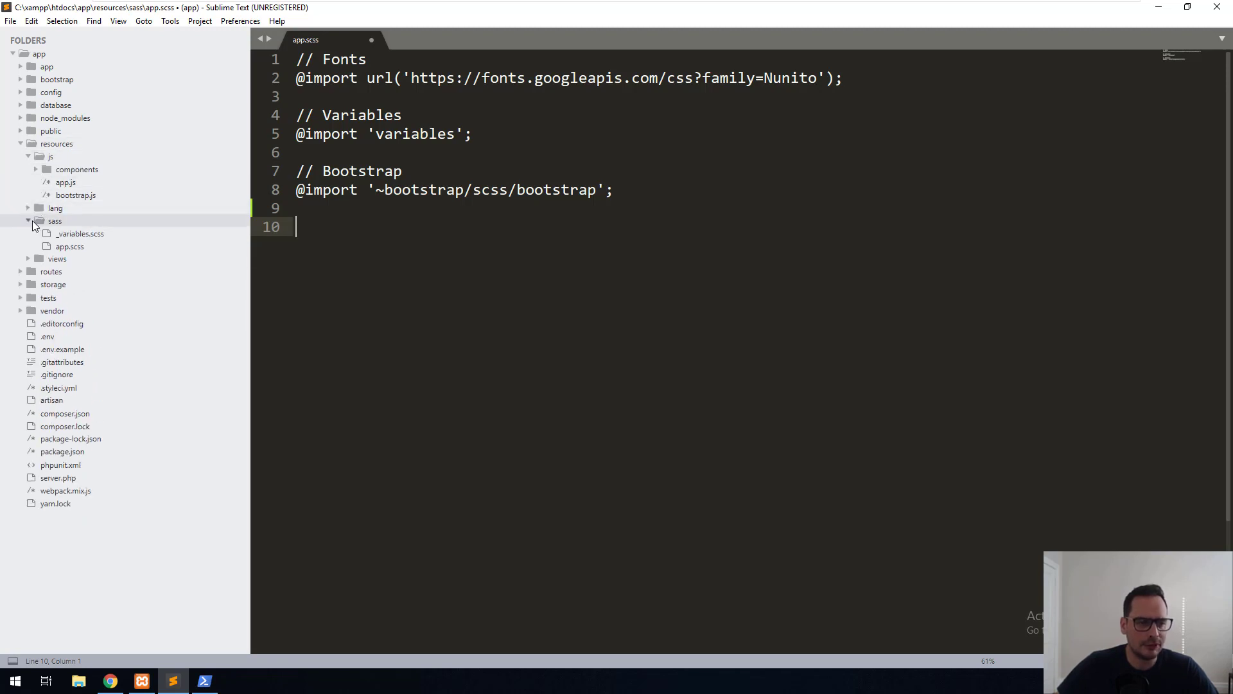
click(70, 246)
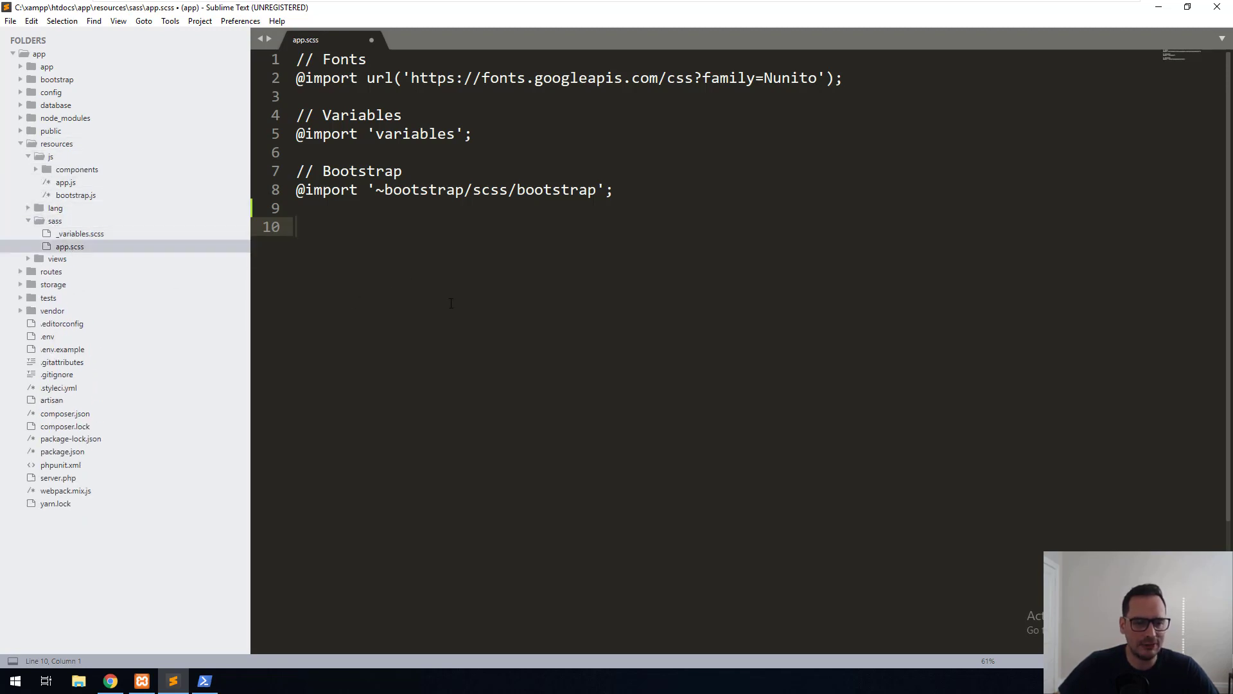
text(bod)
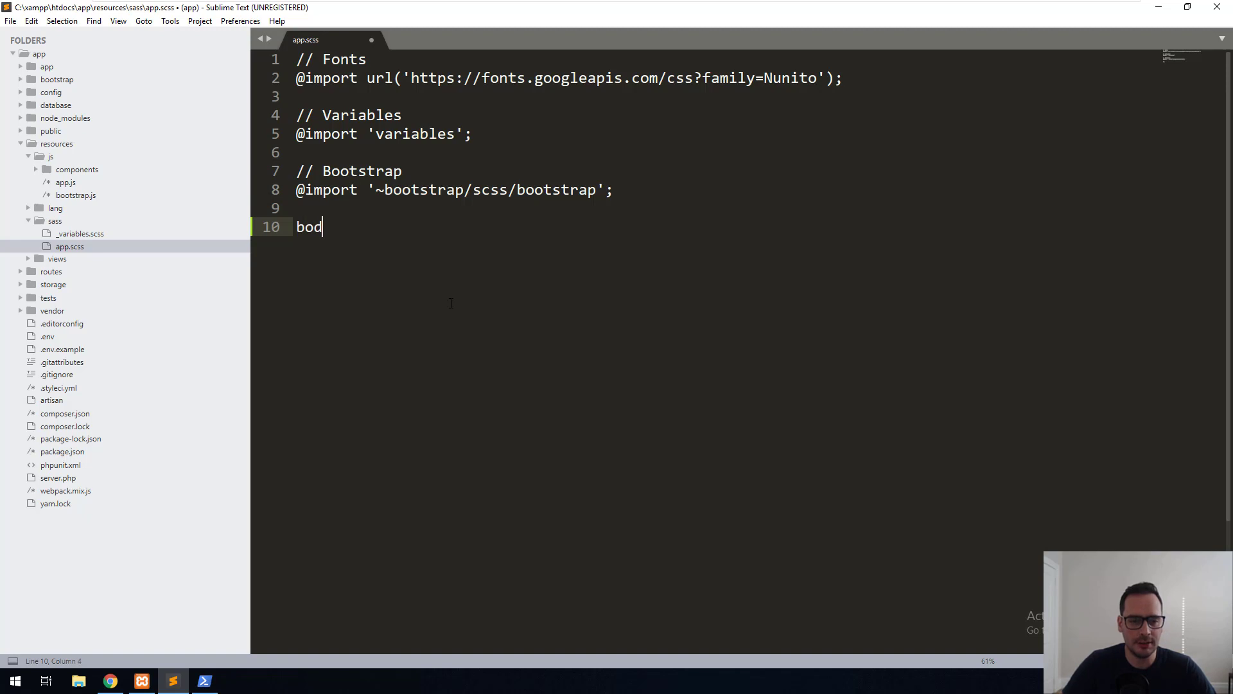
text(y {background:})
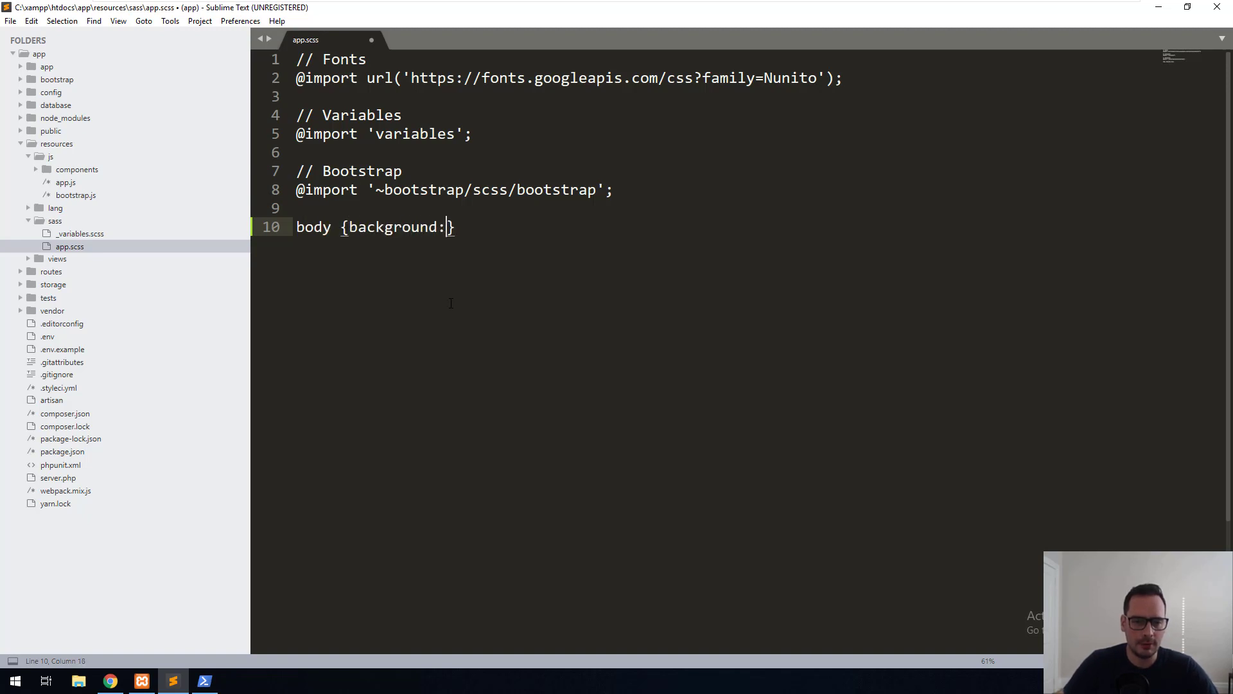
text(black)
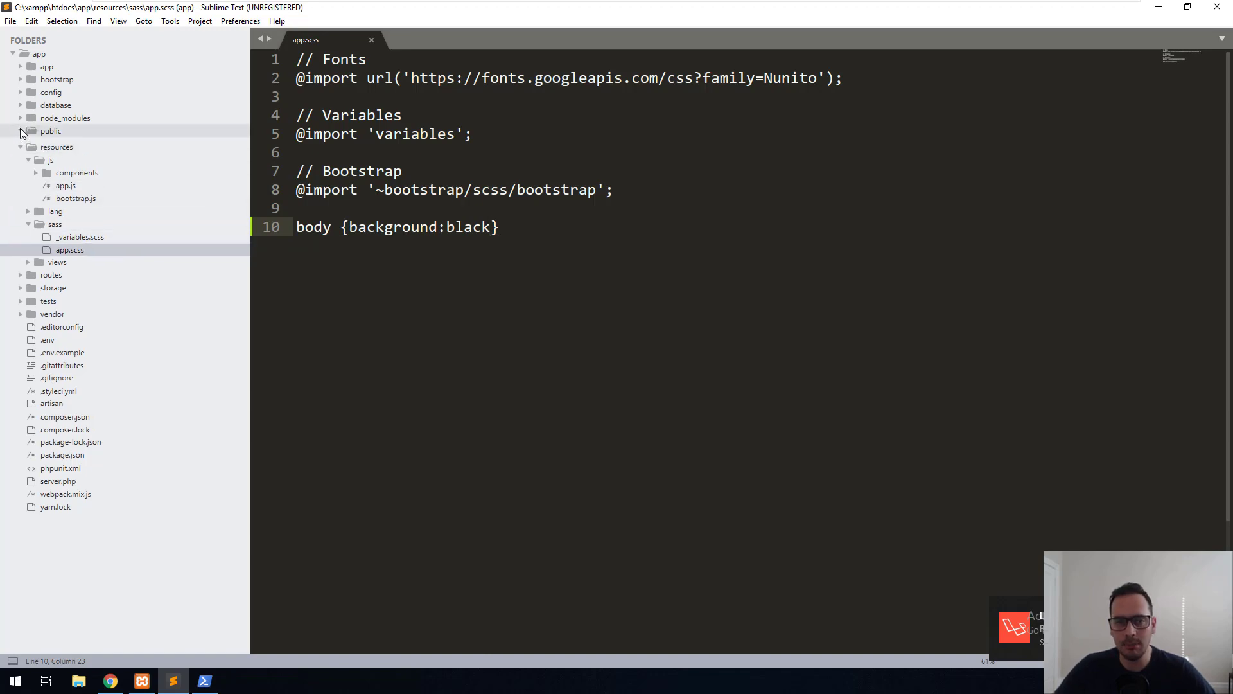
- Compare app.scss with compiled public/css/app.css, confirming the black body rule, then collapse public
click(20, 130)
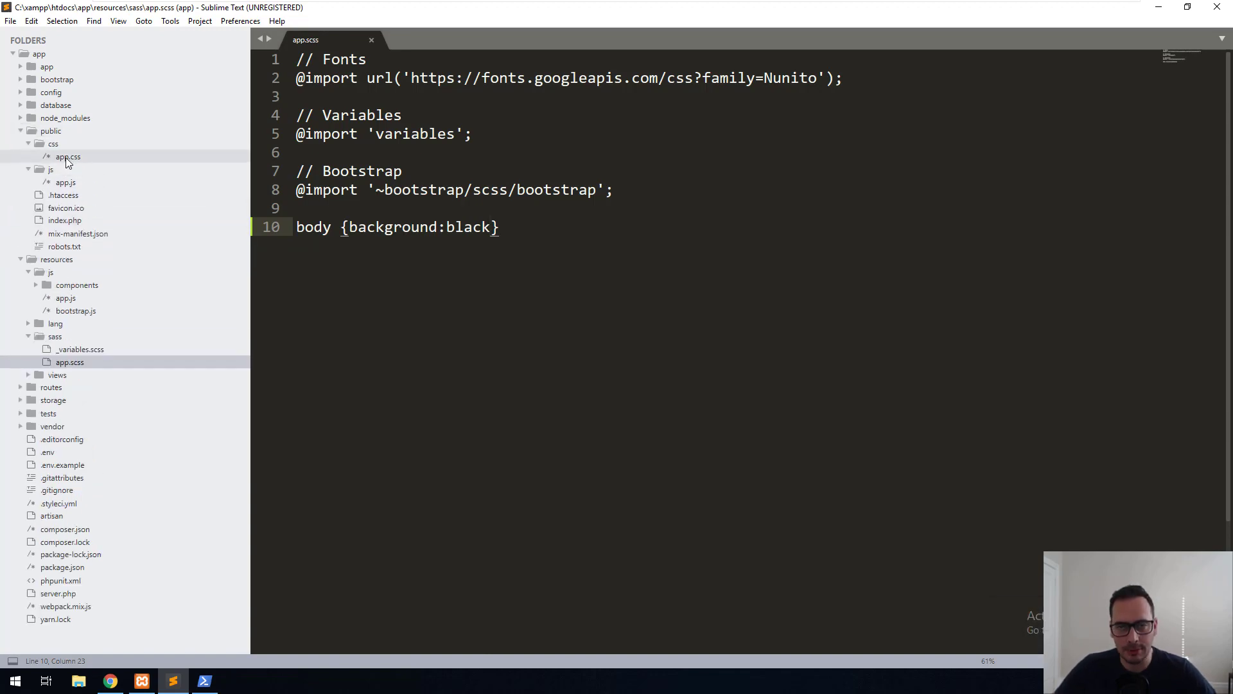
click(67, 157)
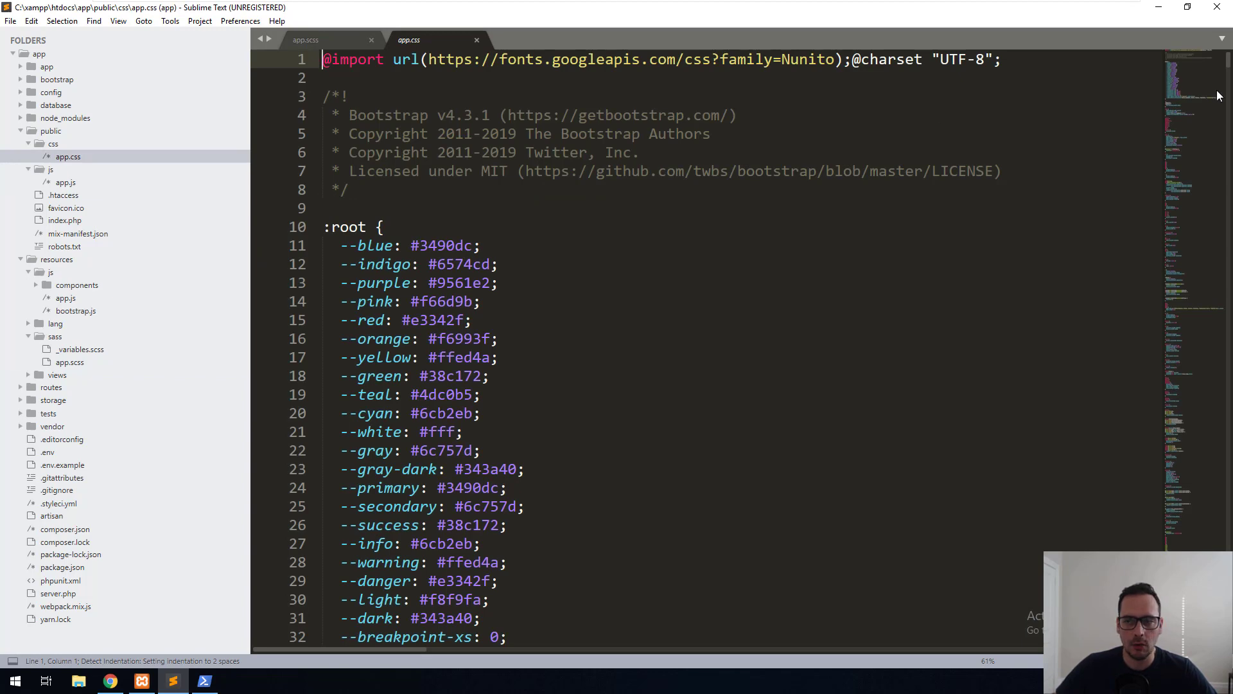
click(305, 39)
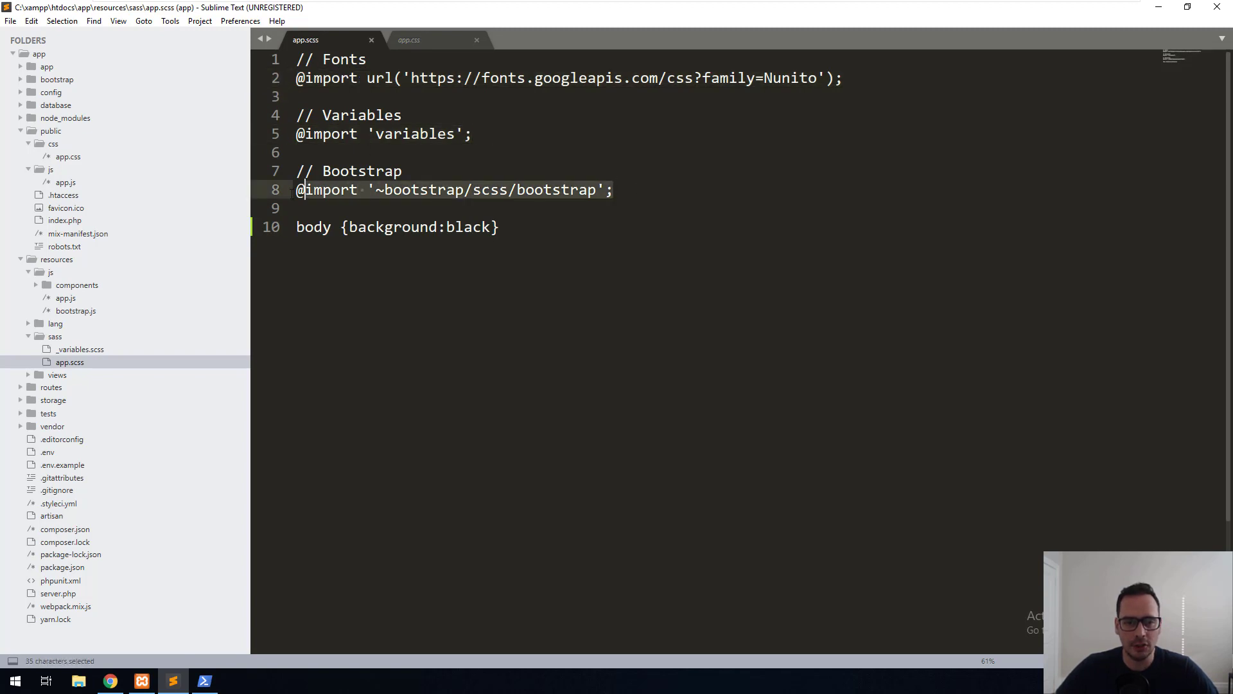
click(410, 39)
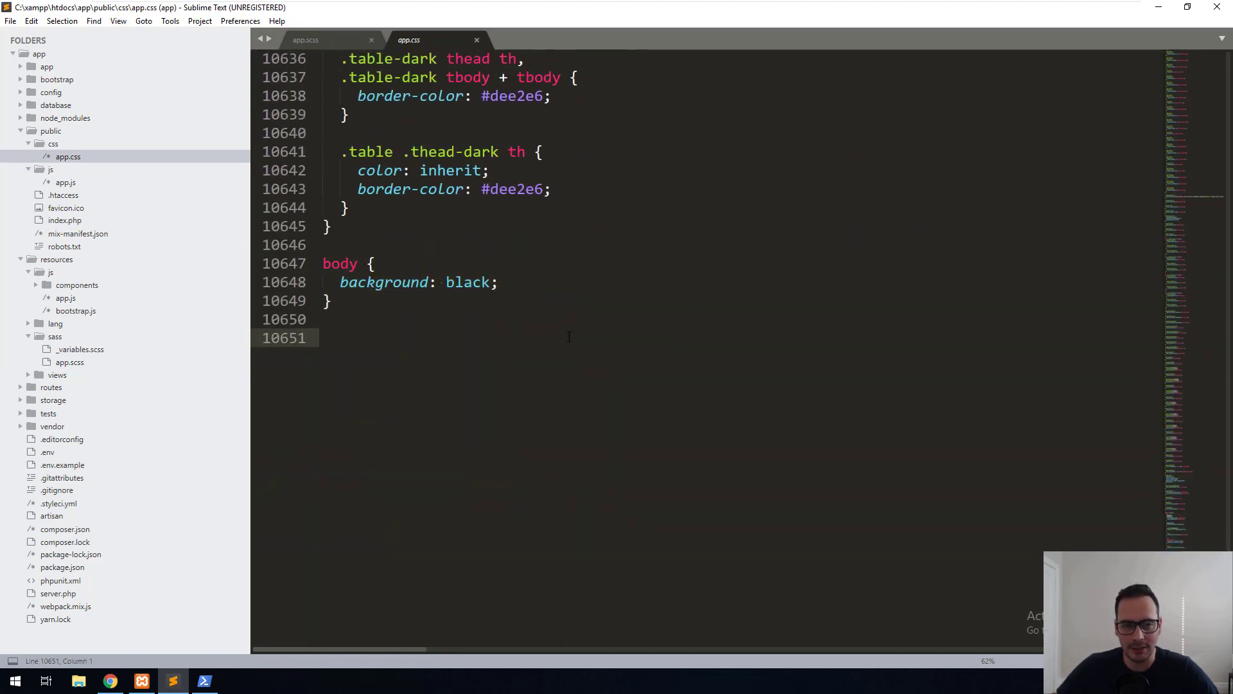
click(306, 40)
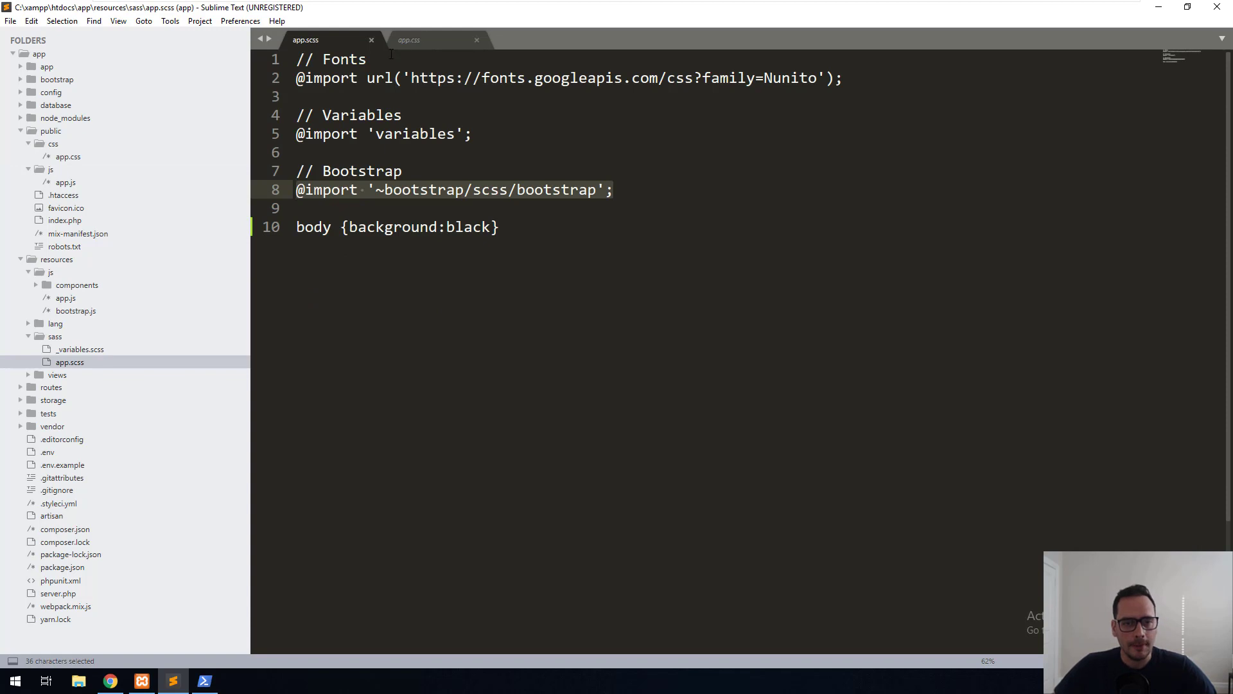
mouse_move(346, 36)
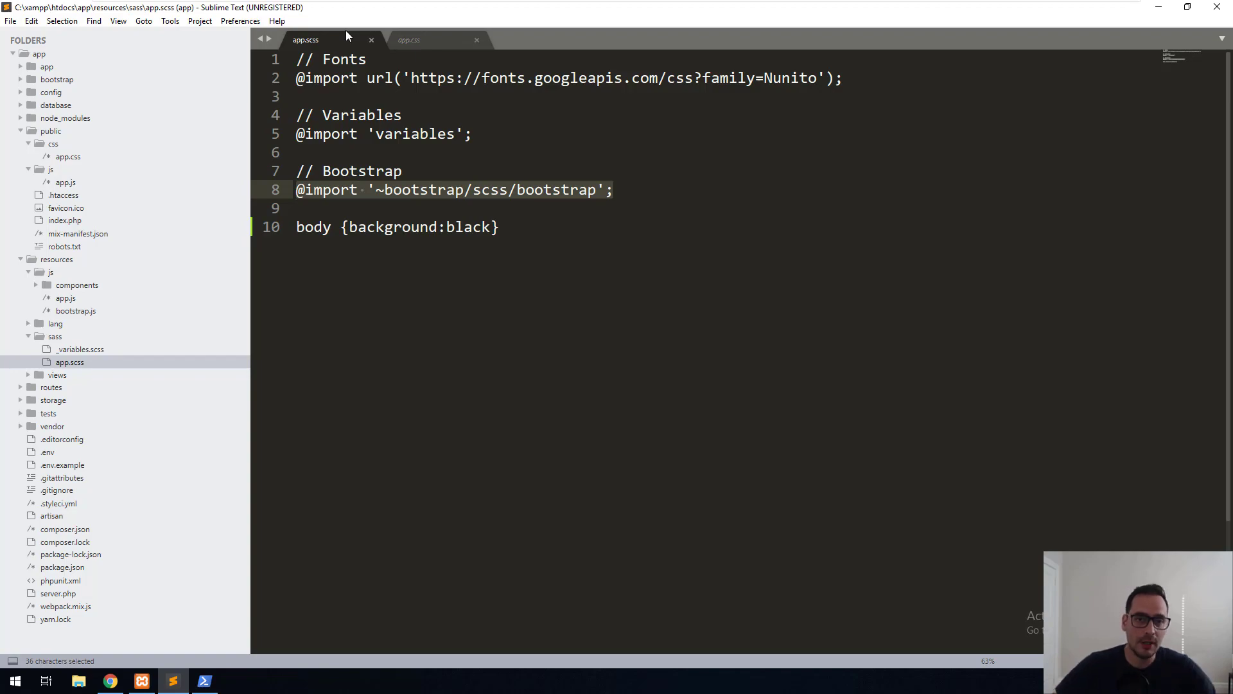
click(409, 40)
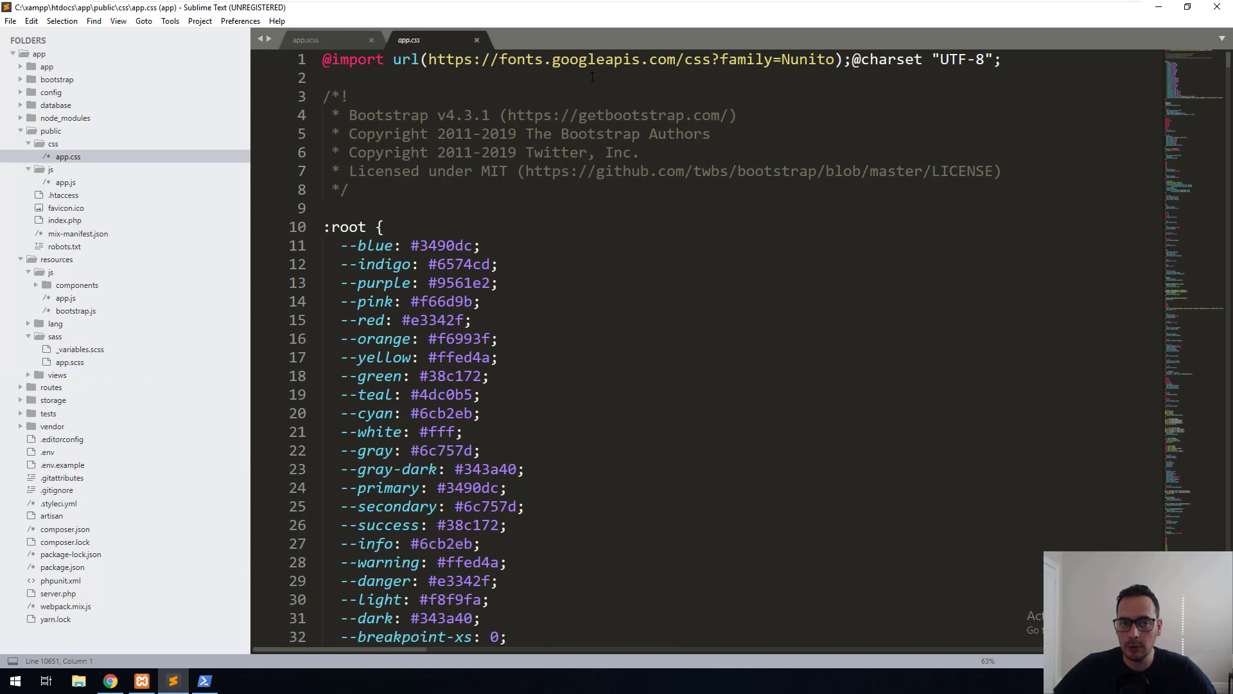
click(53, 143)
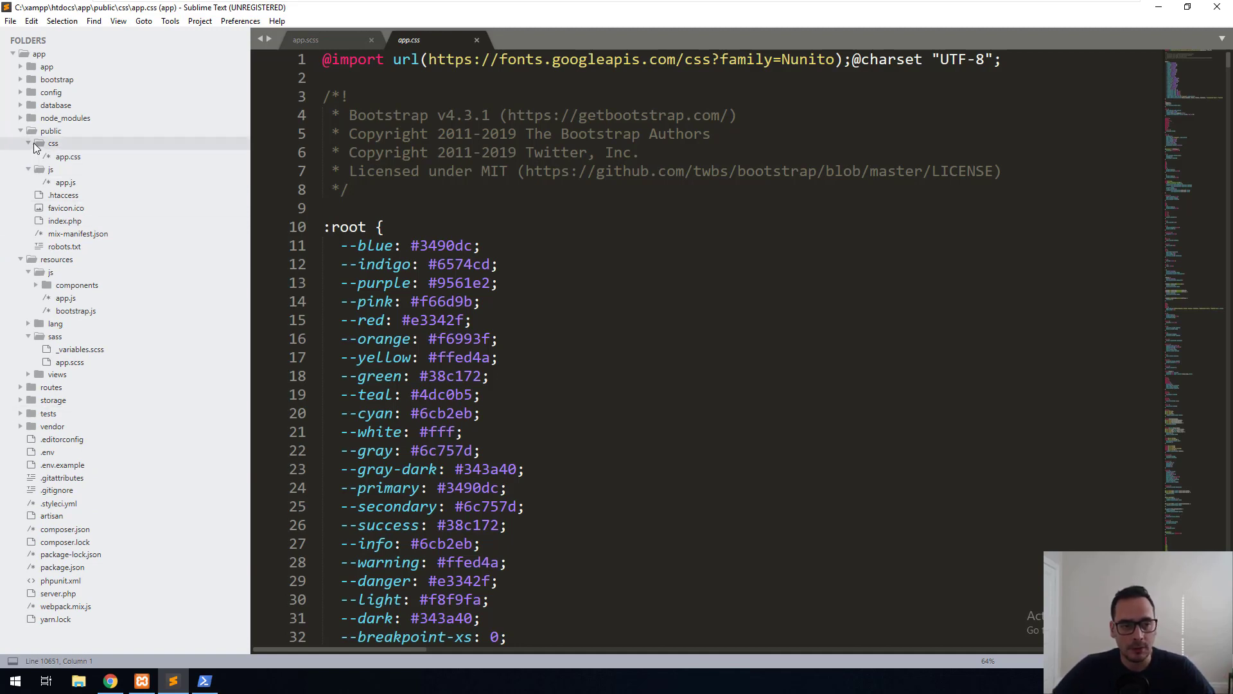
click(51, 131)
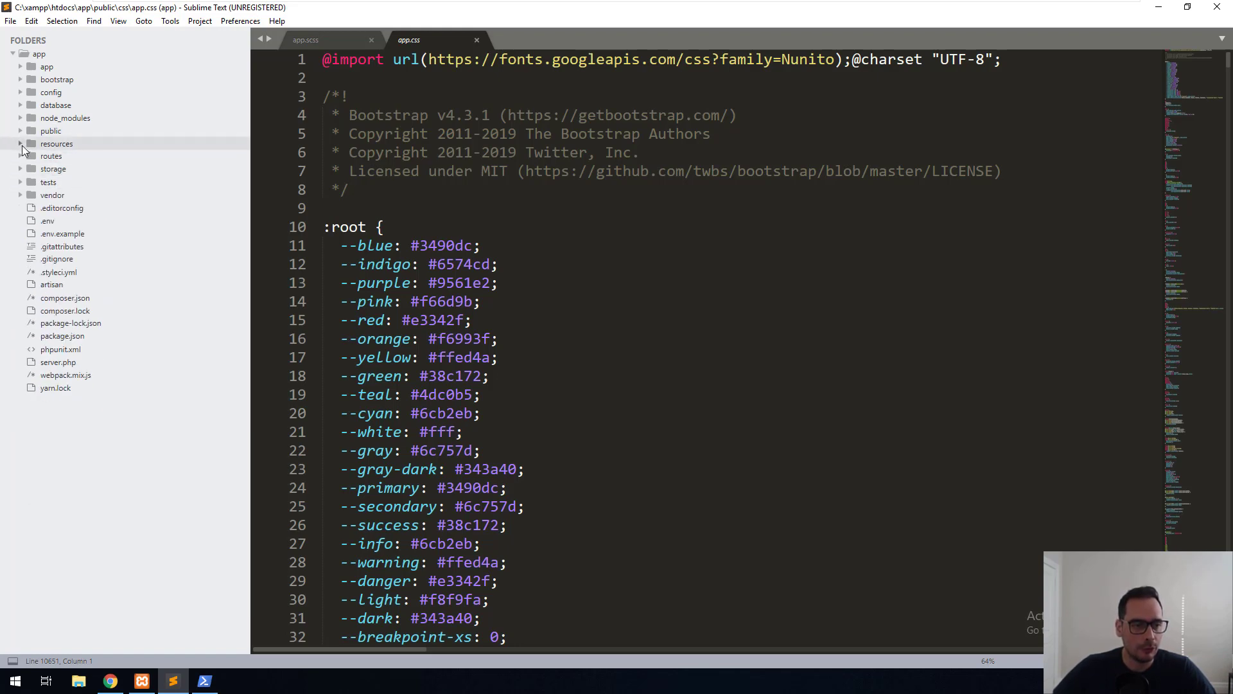
- Open master.blade.php and add a stylesheet link to {{asset('css/app.css')}}
click(56, 143)
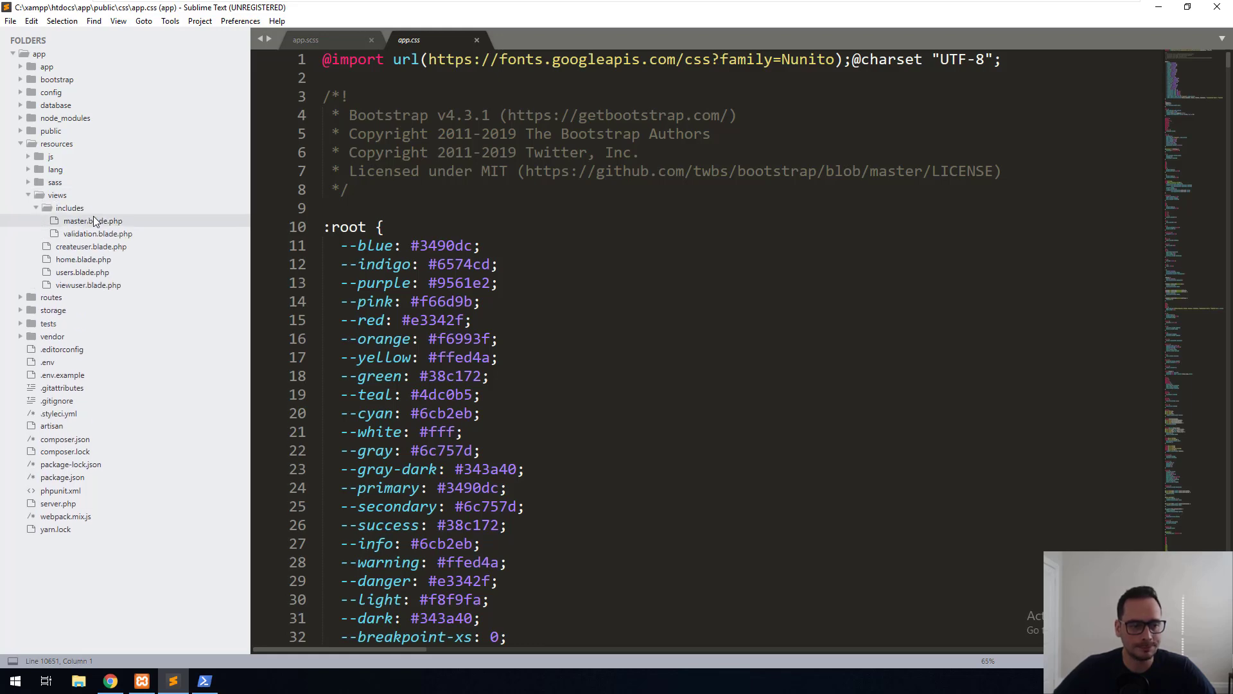
double_click(92, 221)
text({{)
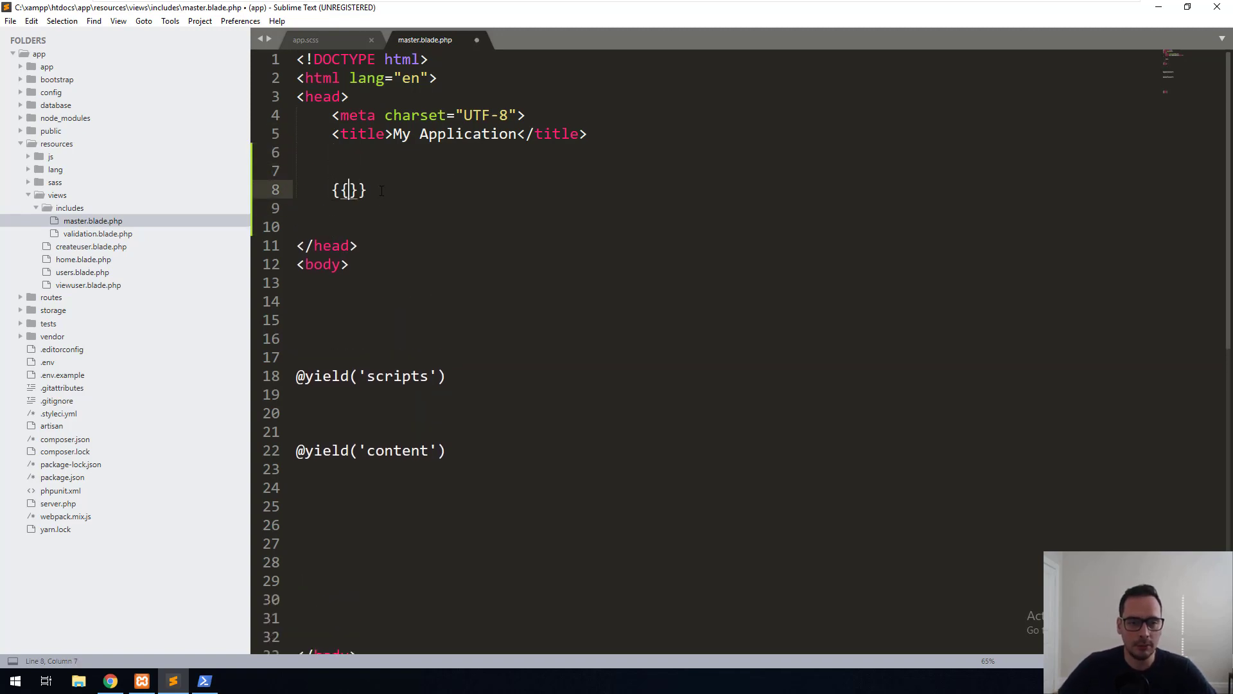
text(asset(''))
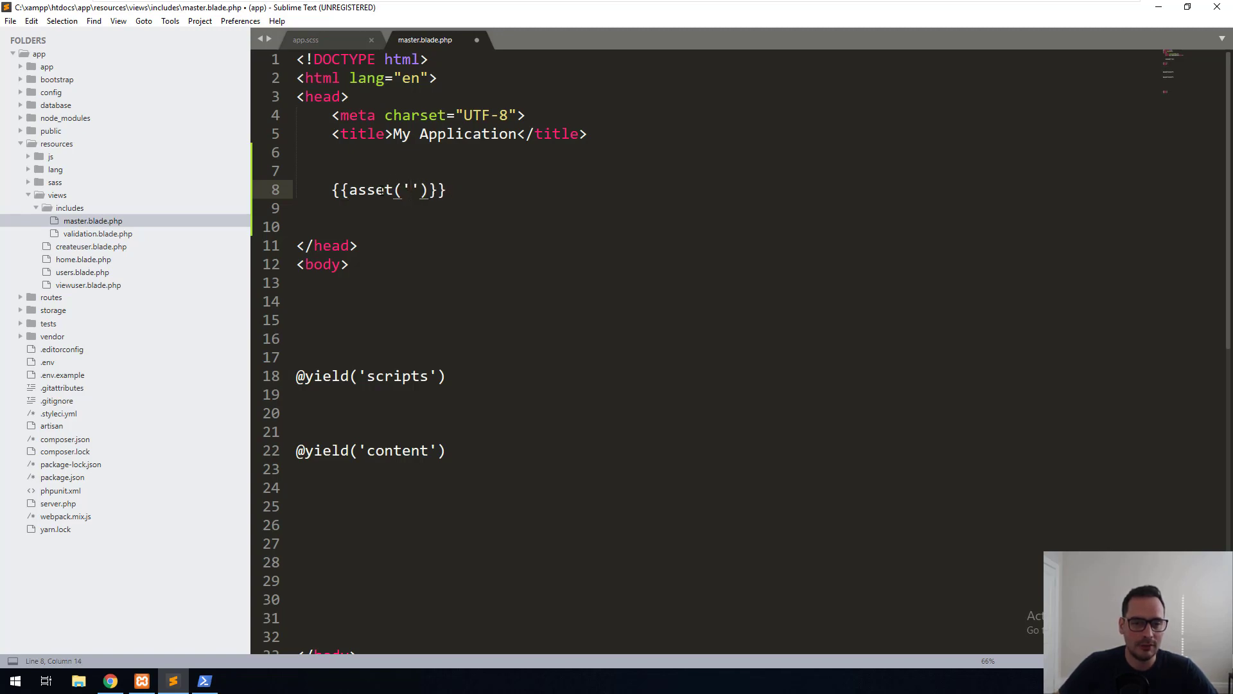
text(css/app./c)
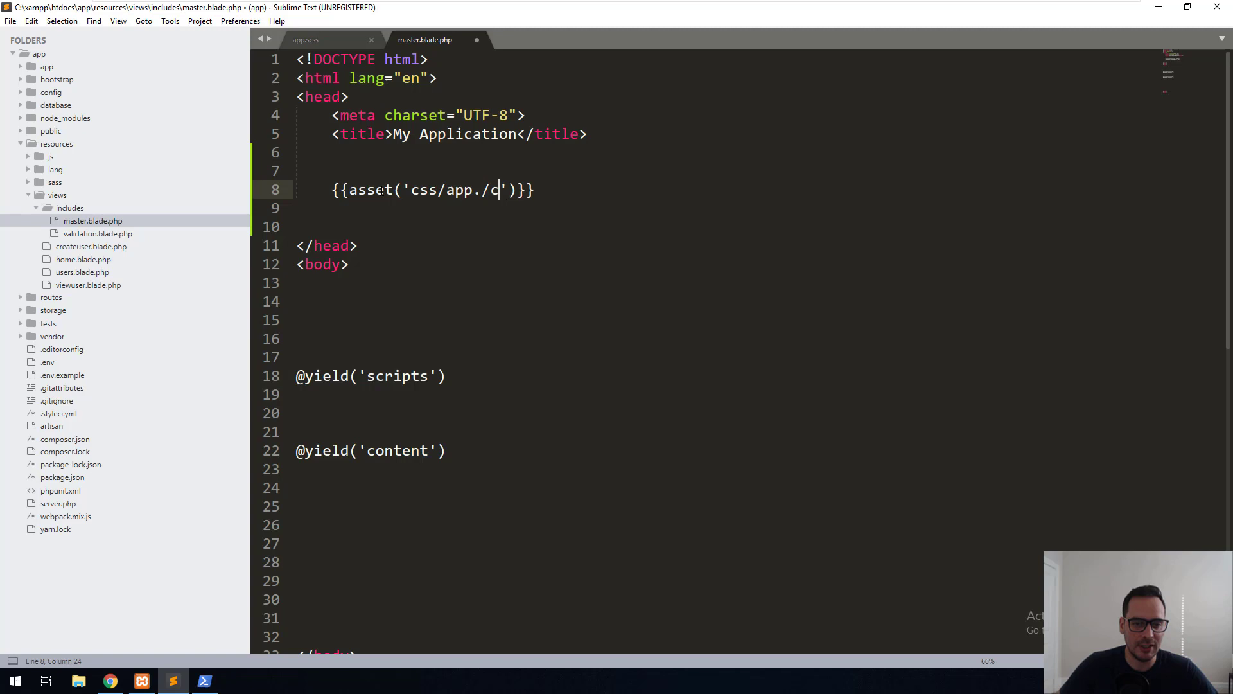
text(ss)
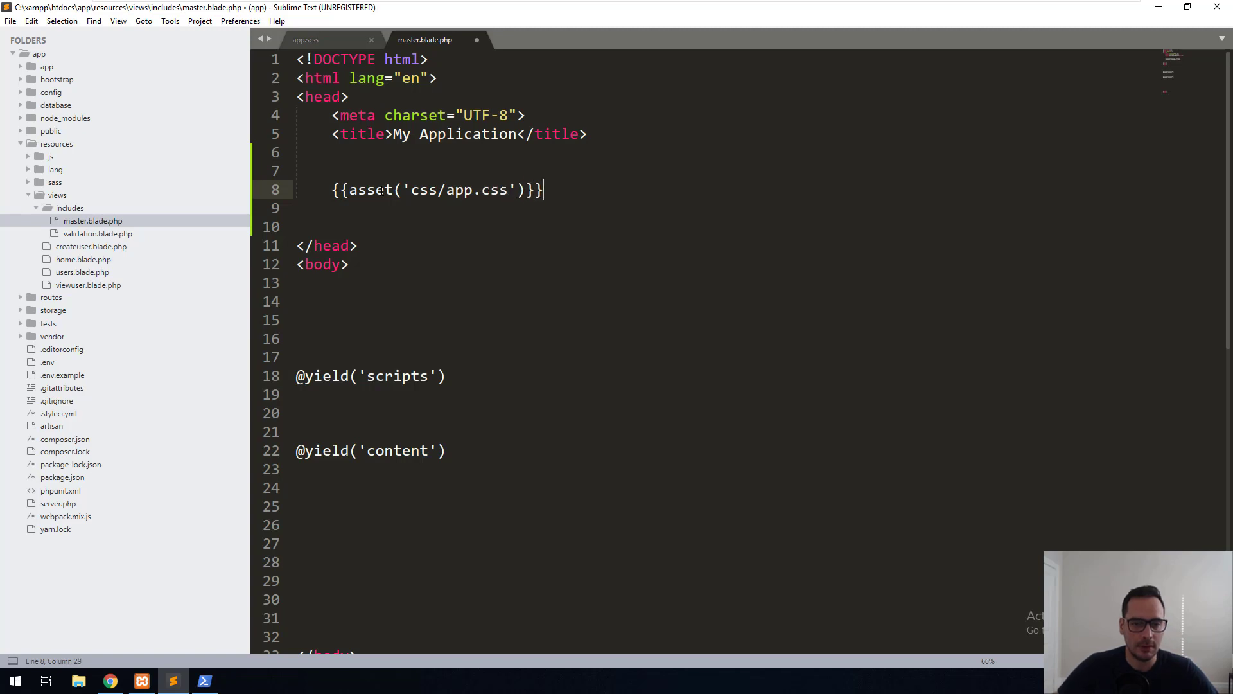
key(ctrl+x)
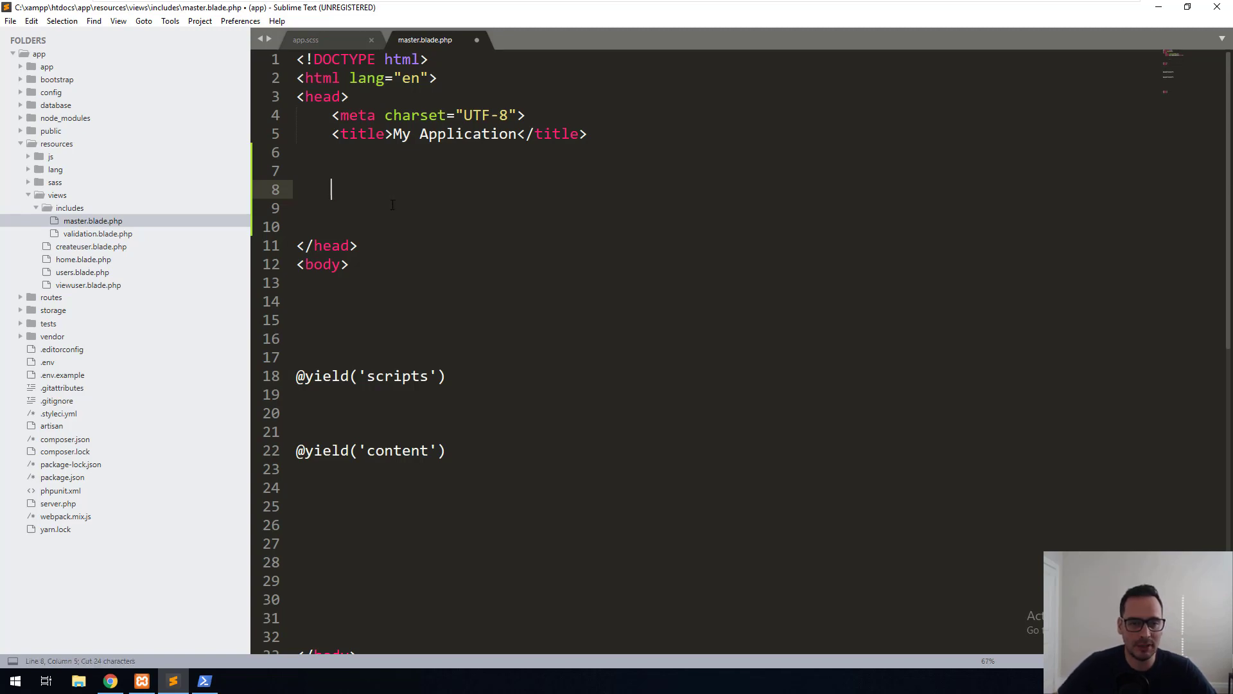
text(<link href)
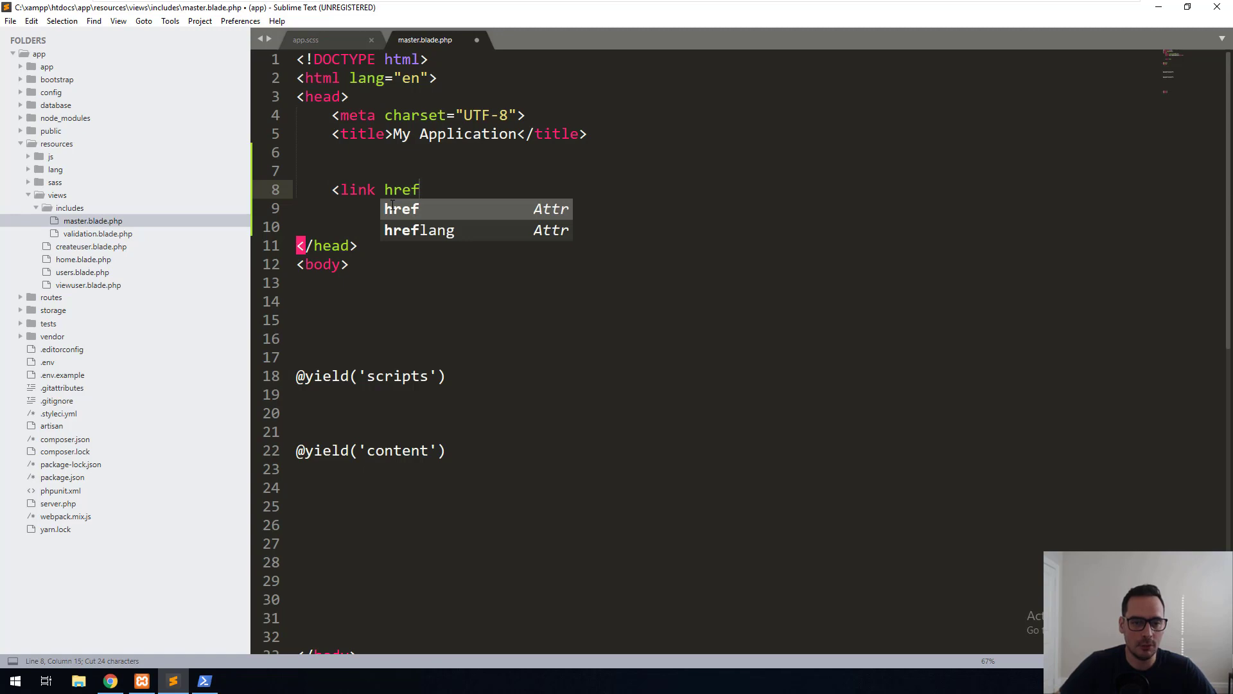
text(="{{asset('css/app.css')}}" rel)
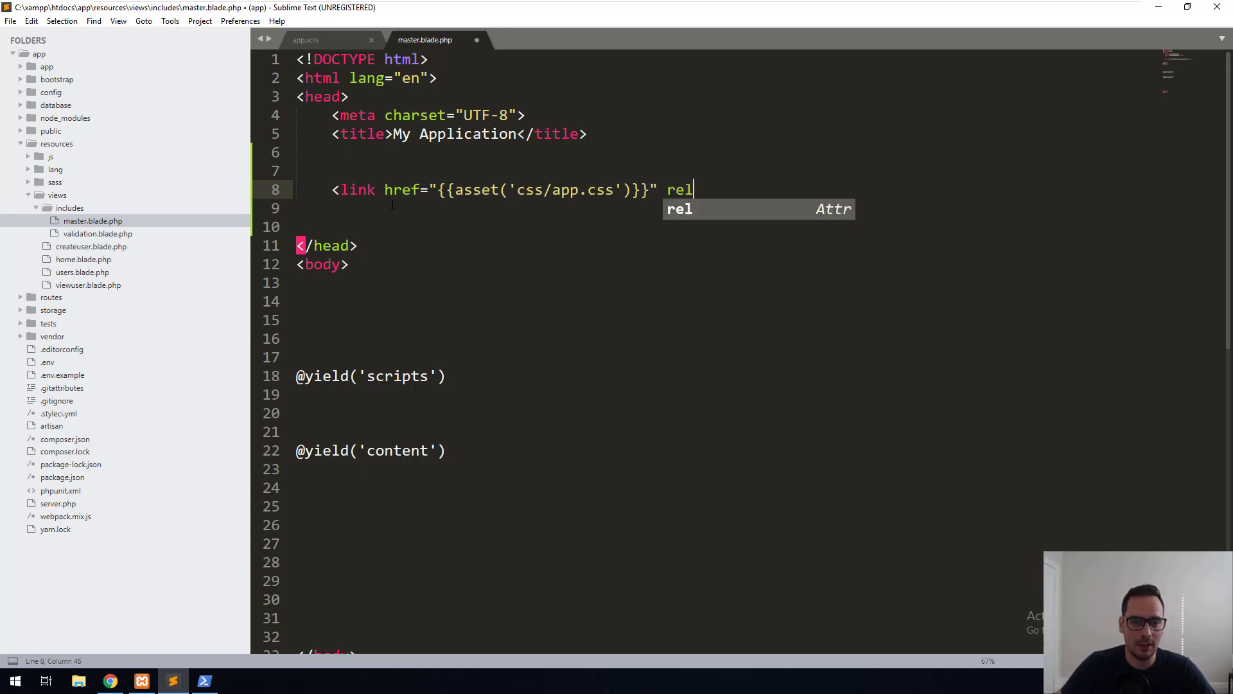
text(="st)
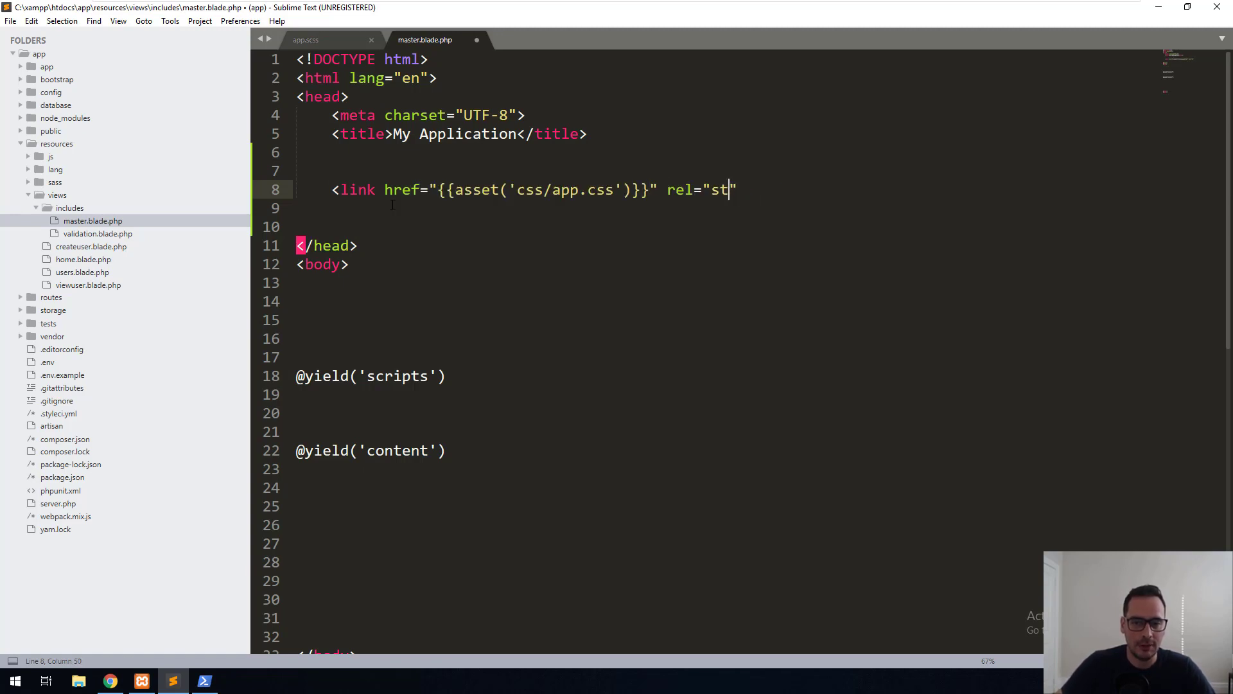
text(ylesheet)
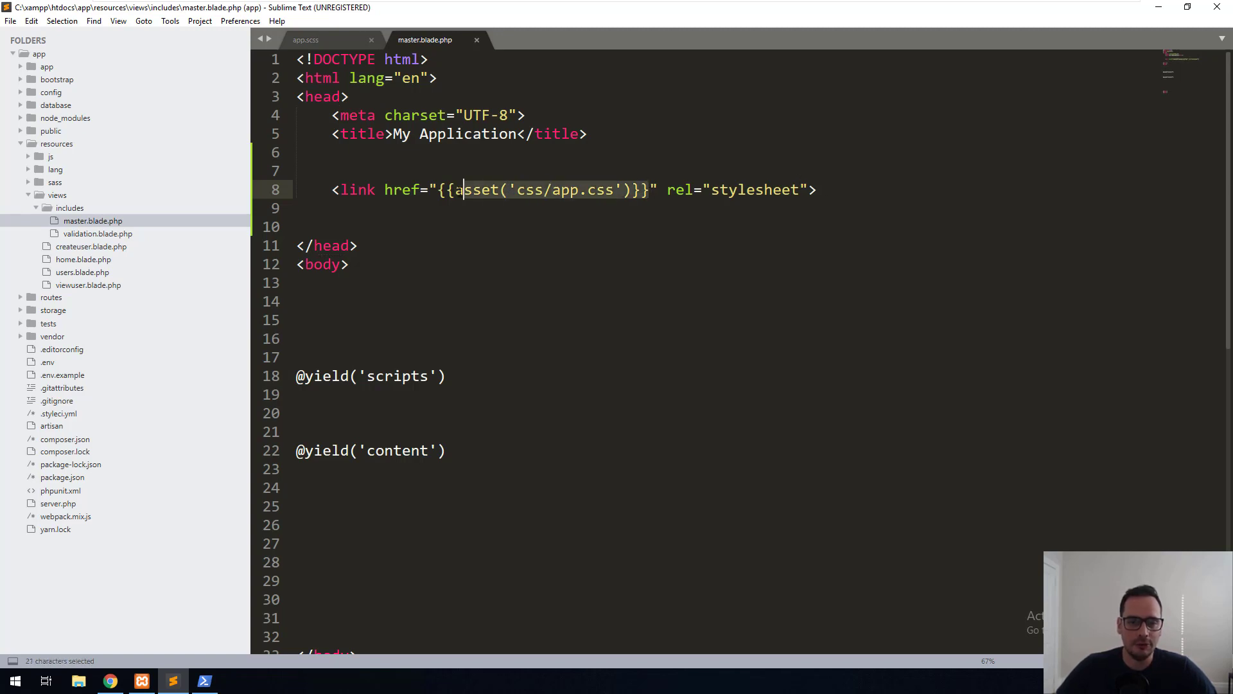
- Add a script tag loading {{asset('js/app.js')}} and save master.blade.php
scroll(down, 3)
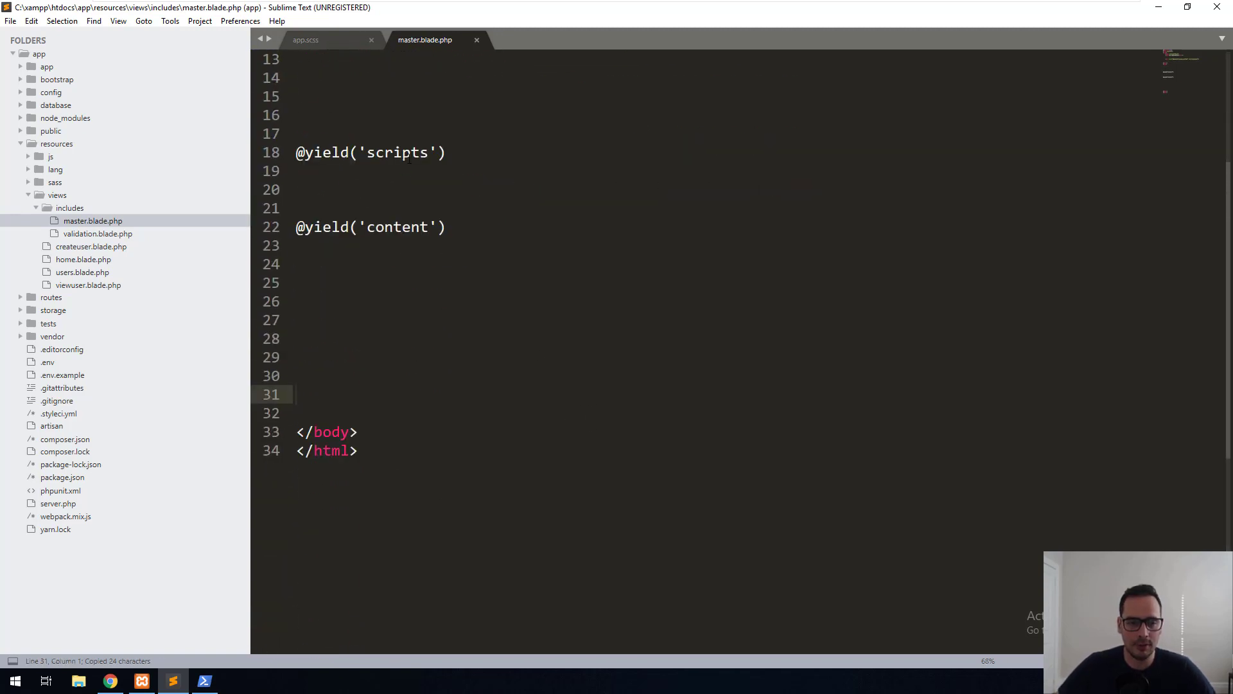
text(<script src=)
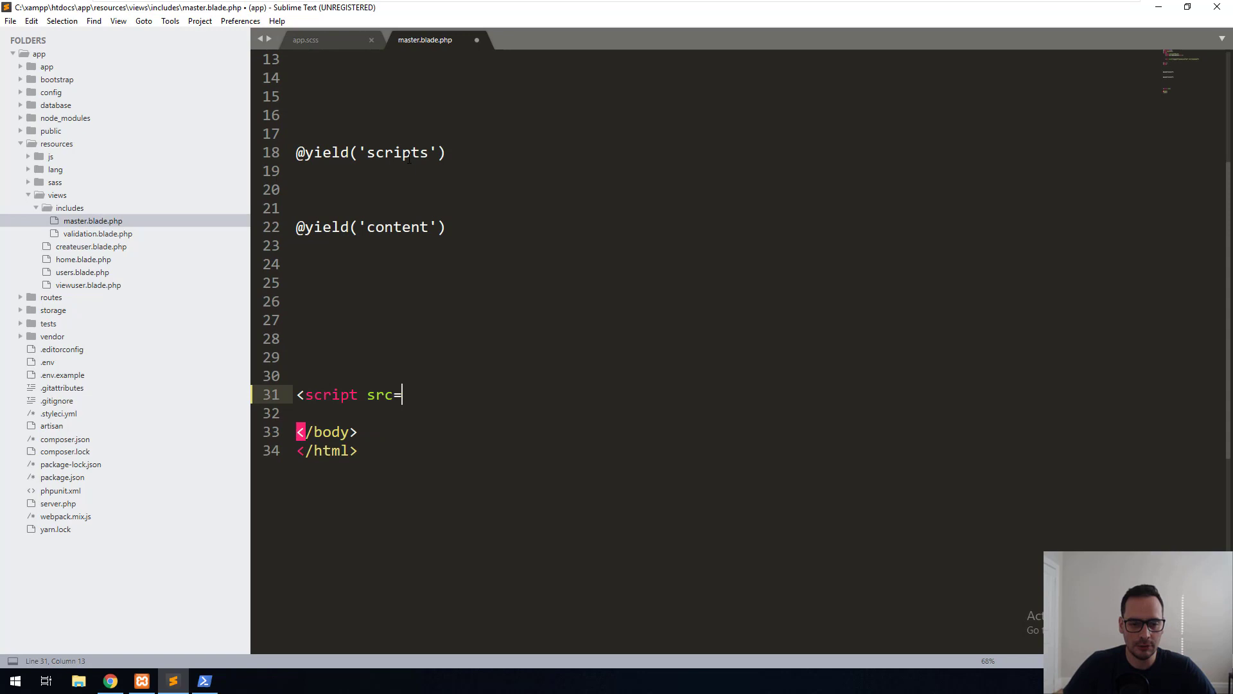
text("{{asset('css/app.css')}}")
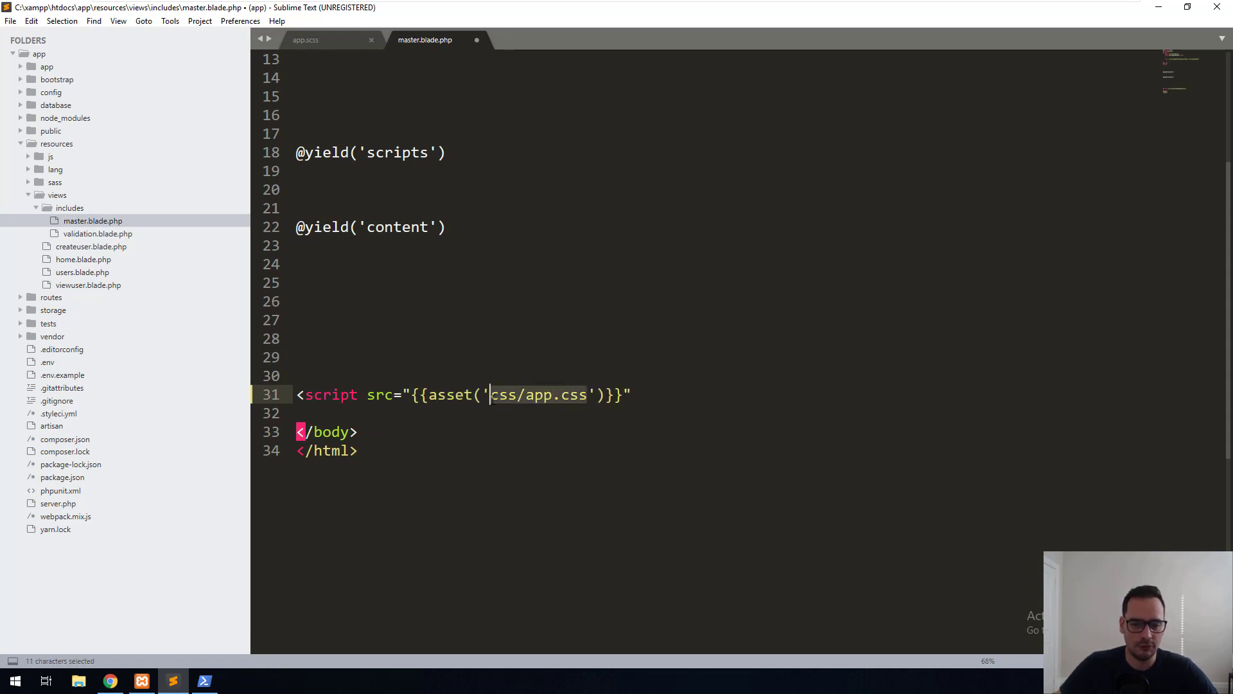
text(js/app.js)
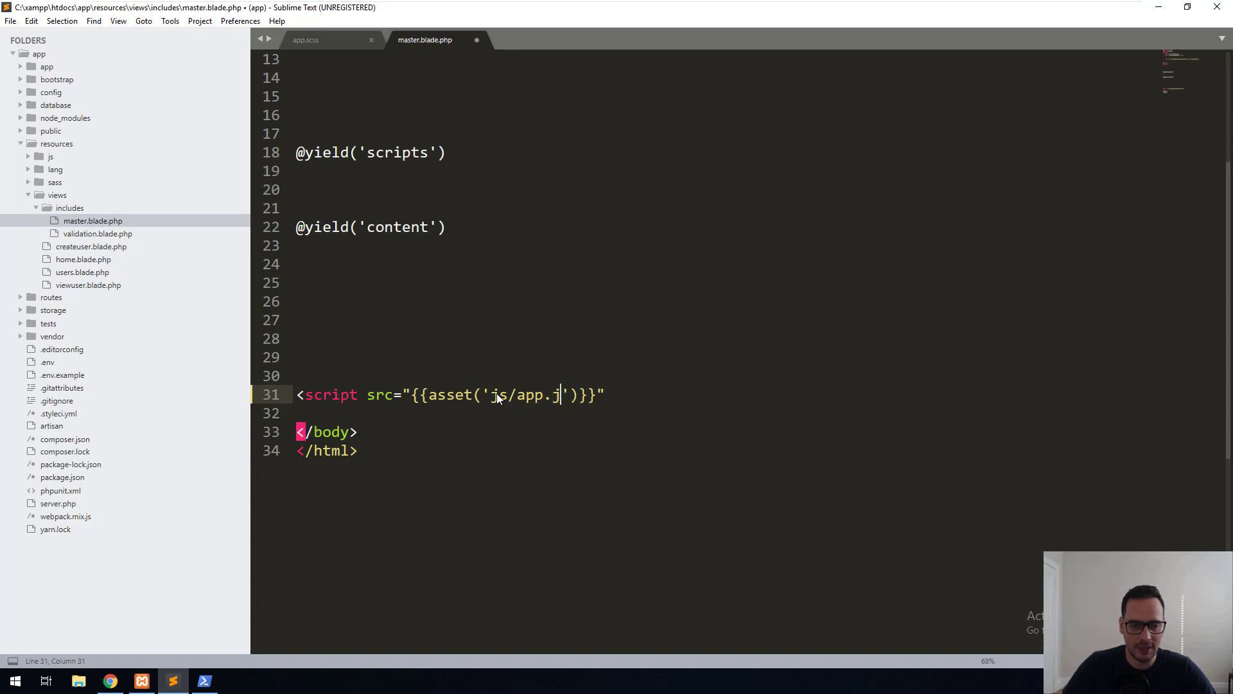
text(s)
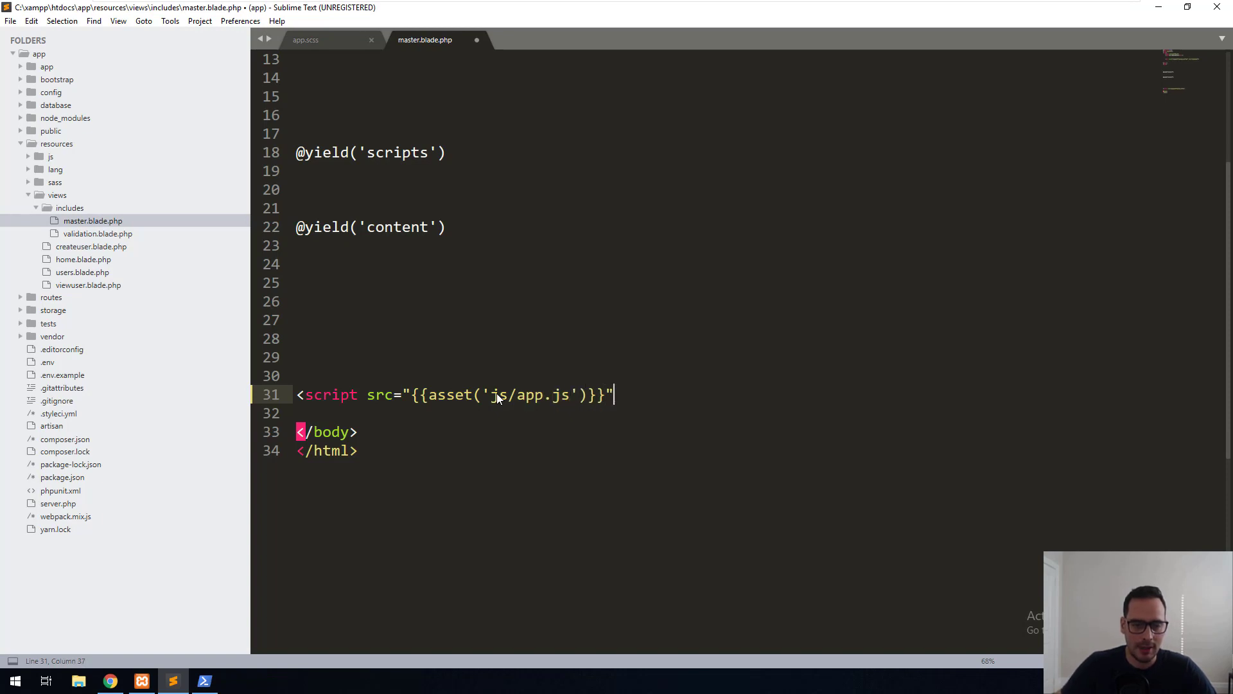
key(ctrl+s)
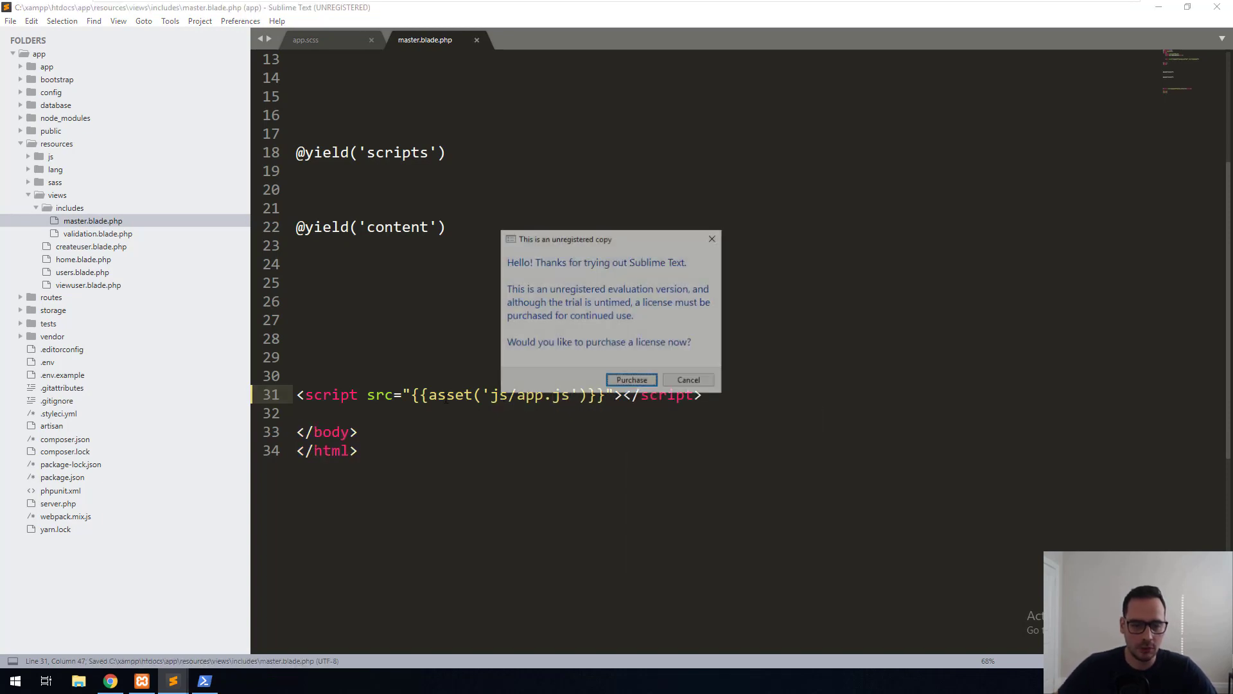
- In Chrome, dismiss the Restore pages prompt and check the page source for the app.css link
click(687, 379)
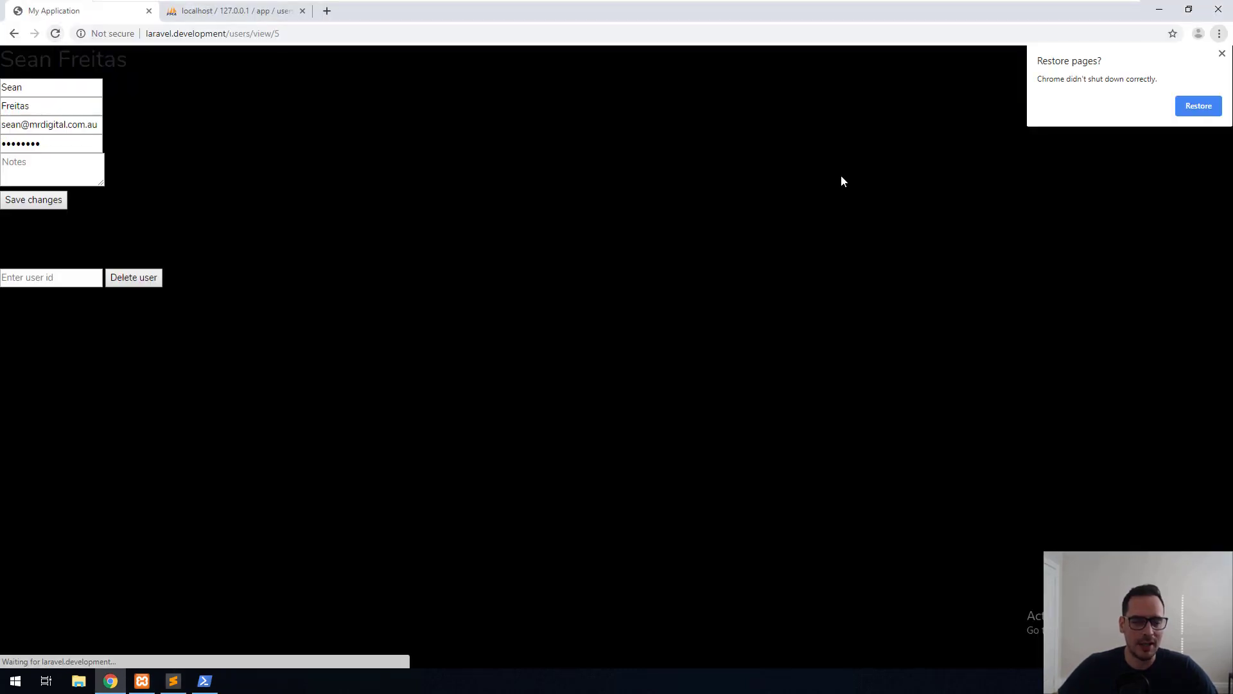
click(1220, 52)
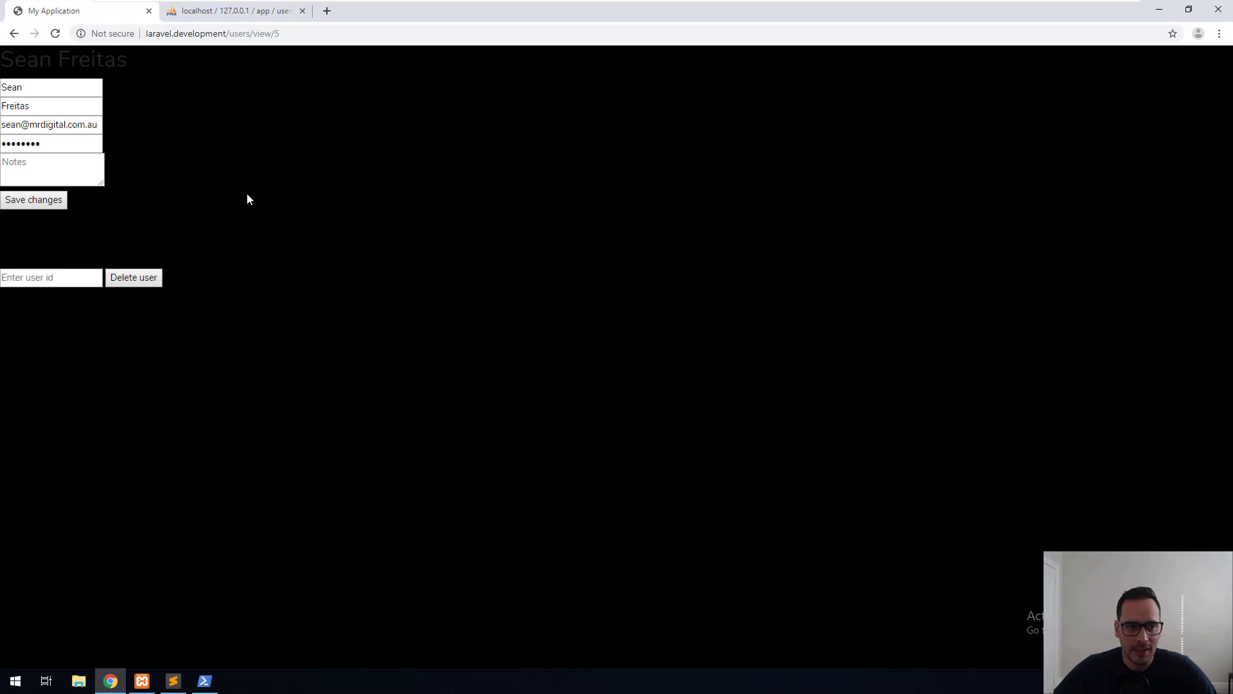
triple_click(63, 59)
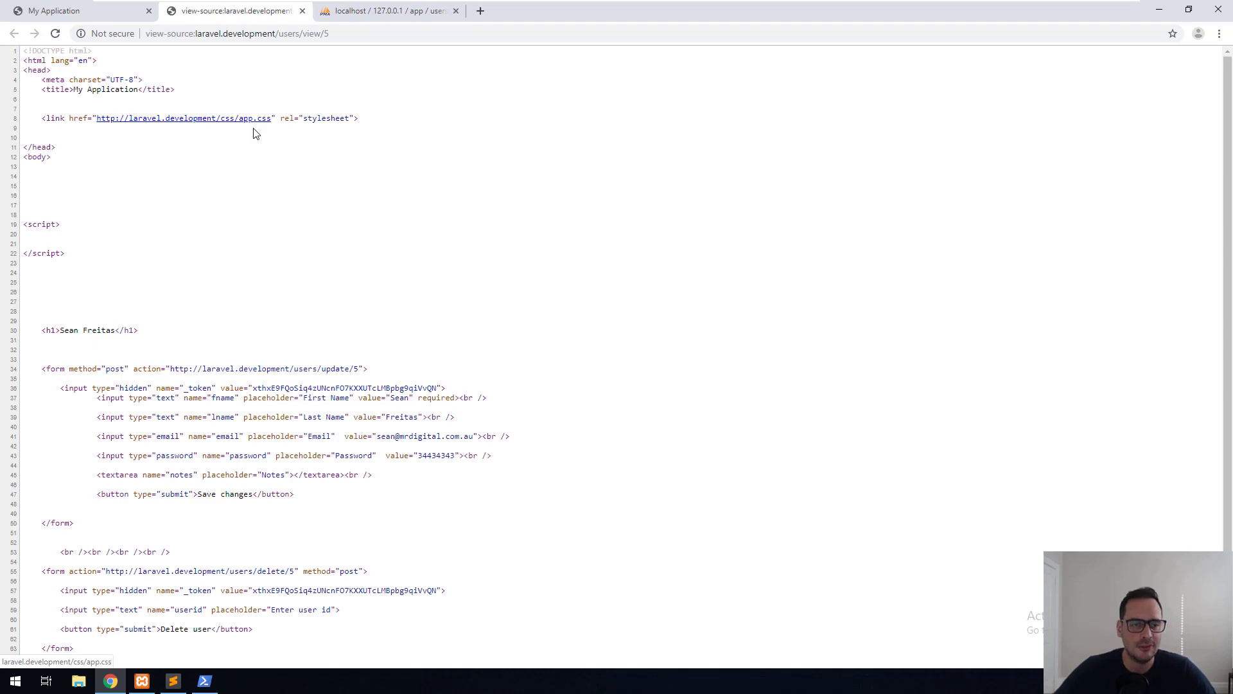
click(172, 680)
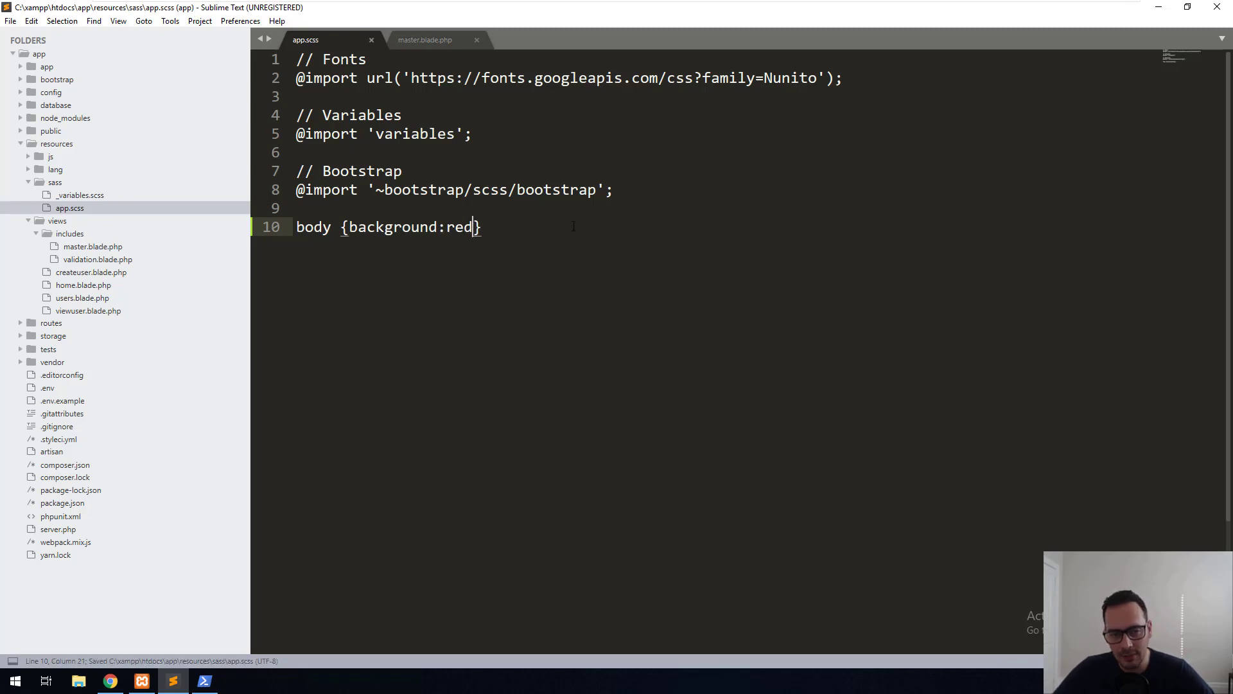
mouse_move(663, 339)
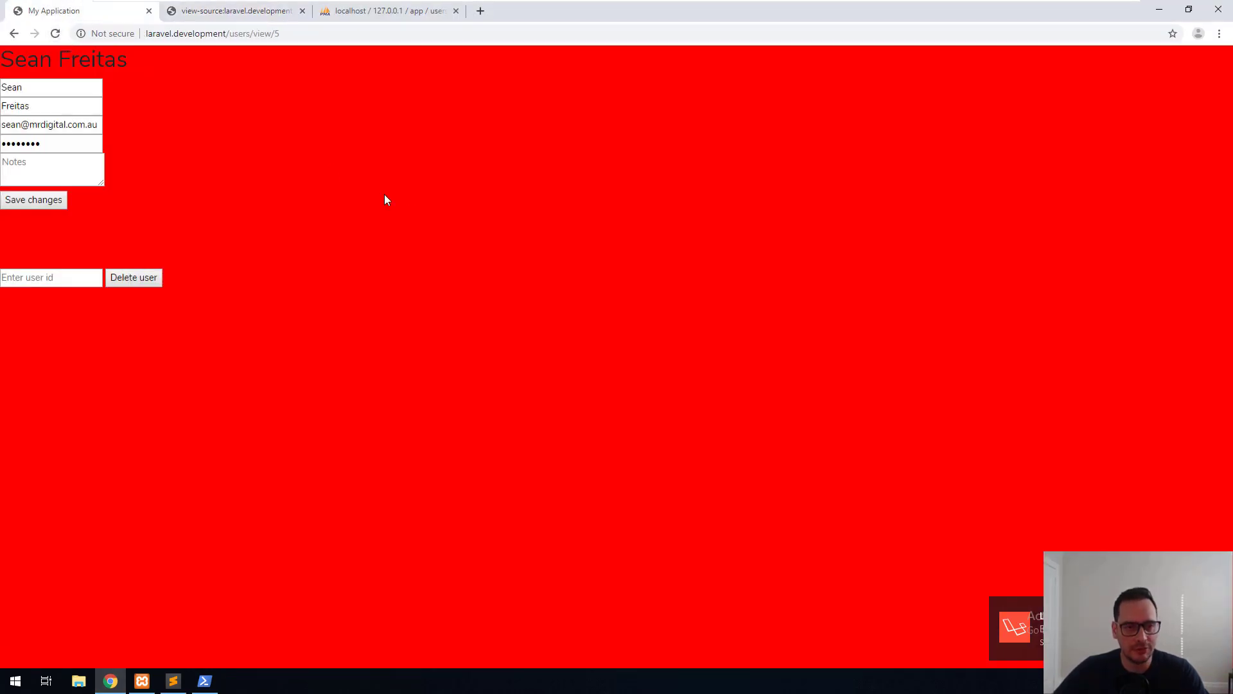
- Return to Sublime Text showing app.scss with its red body background
click(171, 681)
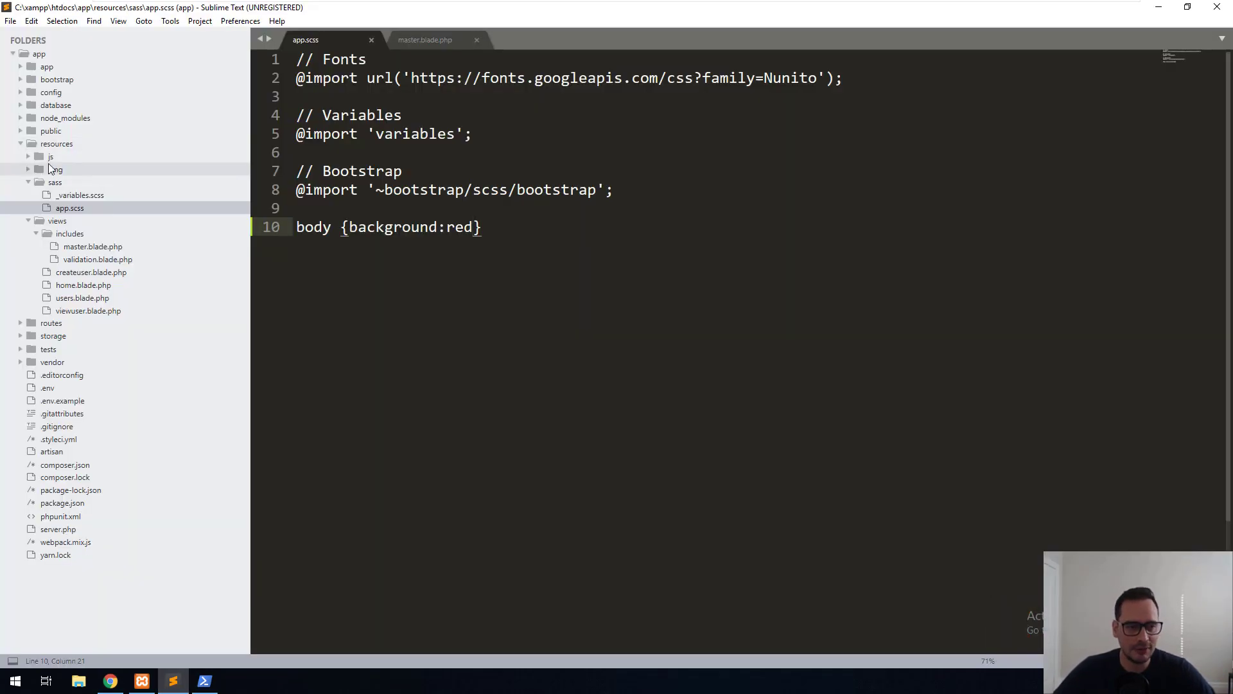
- Open resources/js/app.js, append alert('hi'), and save the file
click(50, 157)
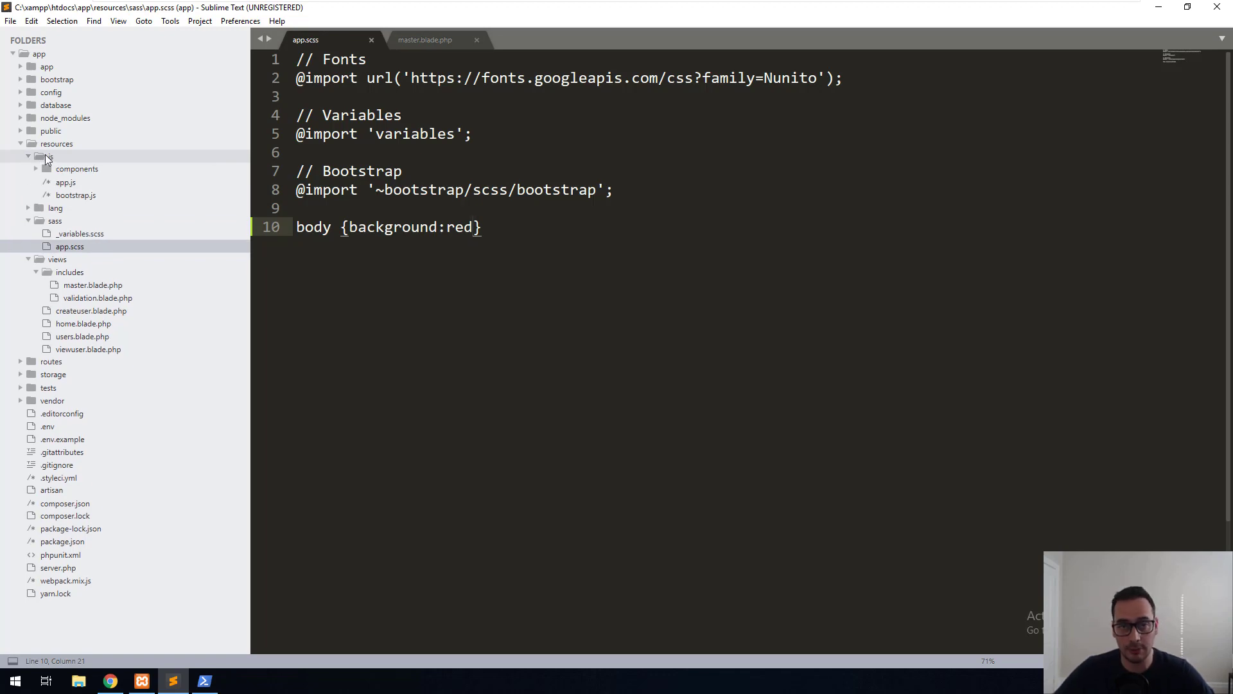
click(66, 182)
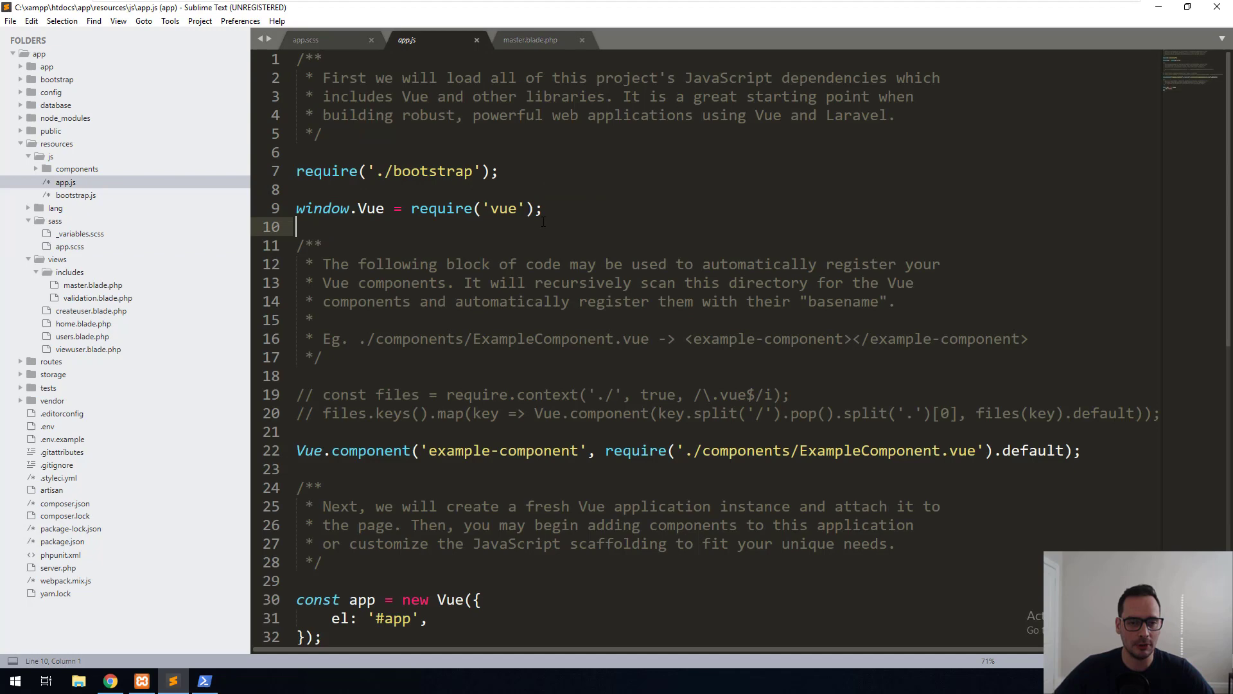
text(aler)
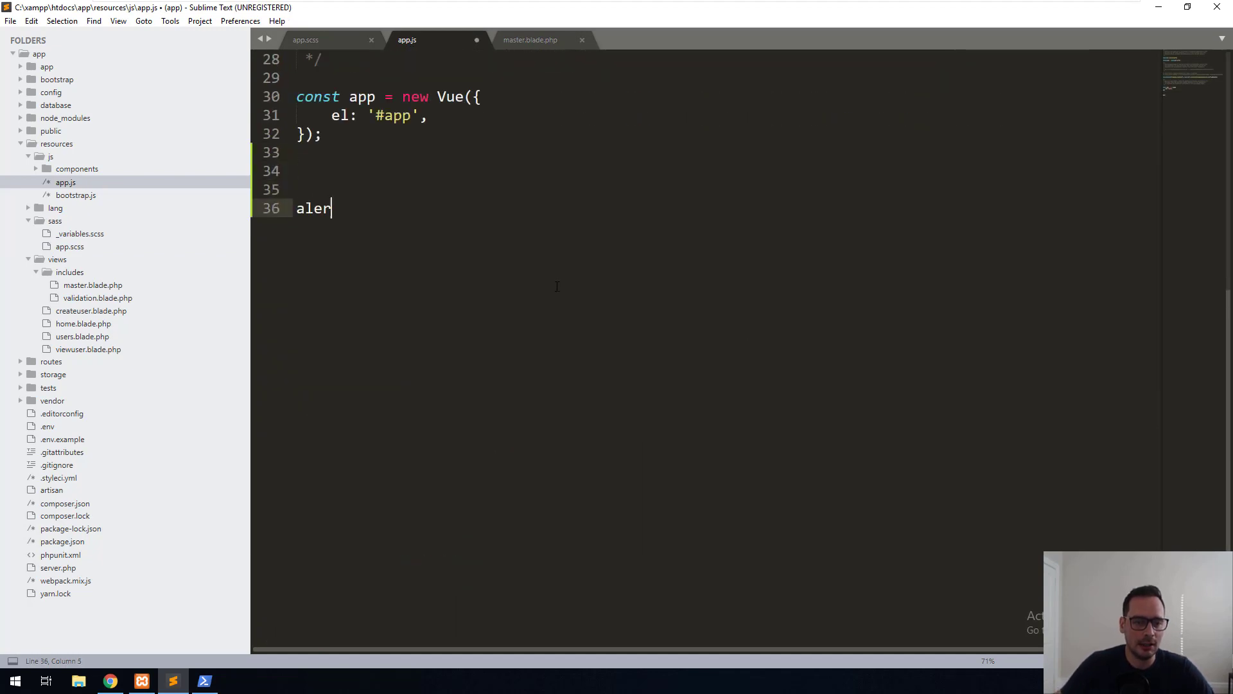
text(t('hi'))
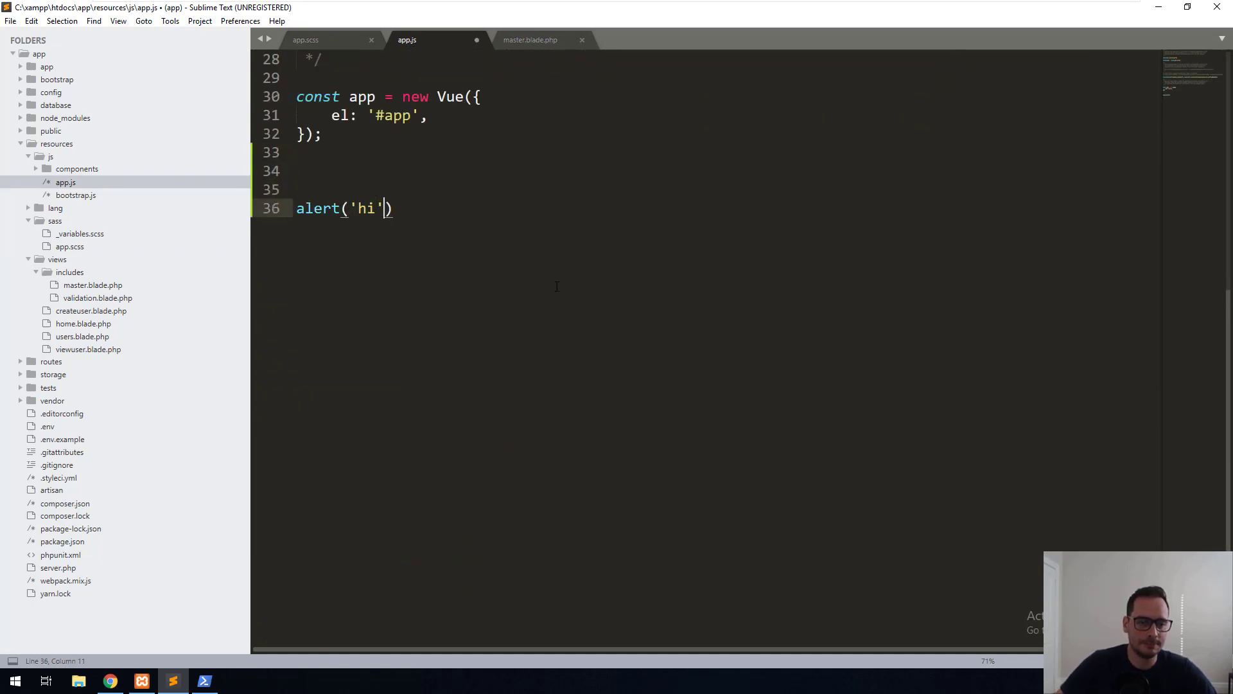
key(ctrl+s)
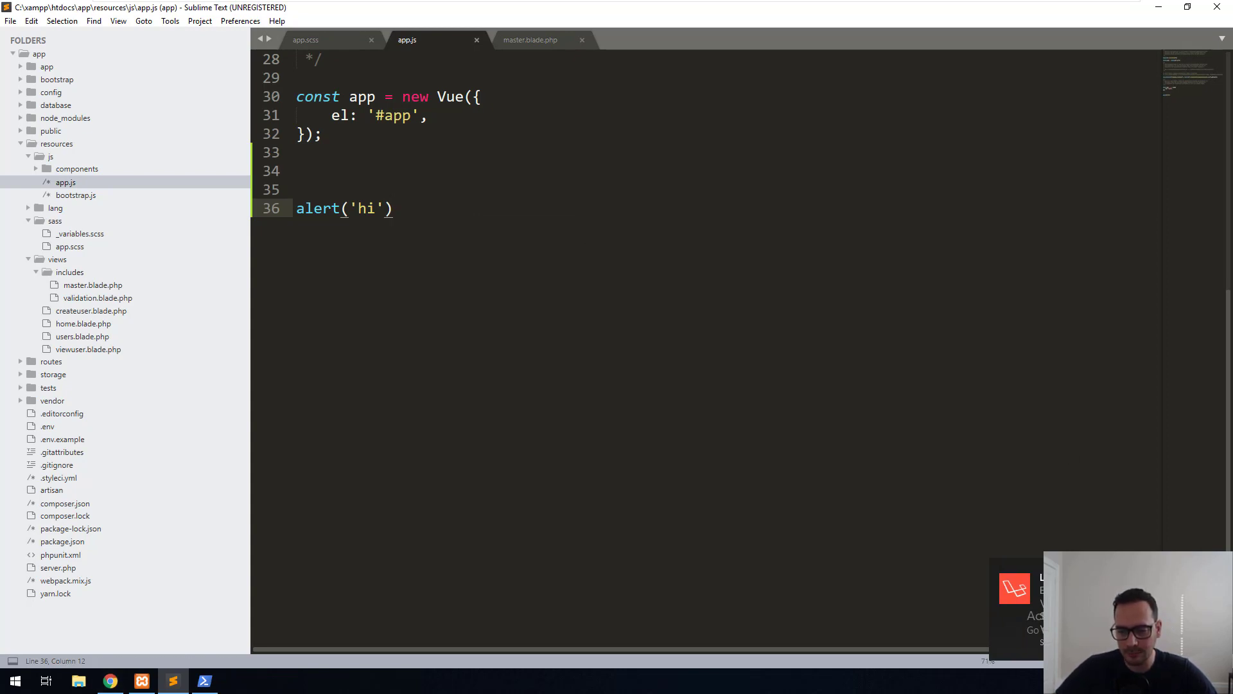
key(ctrl+s)
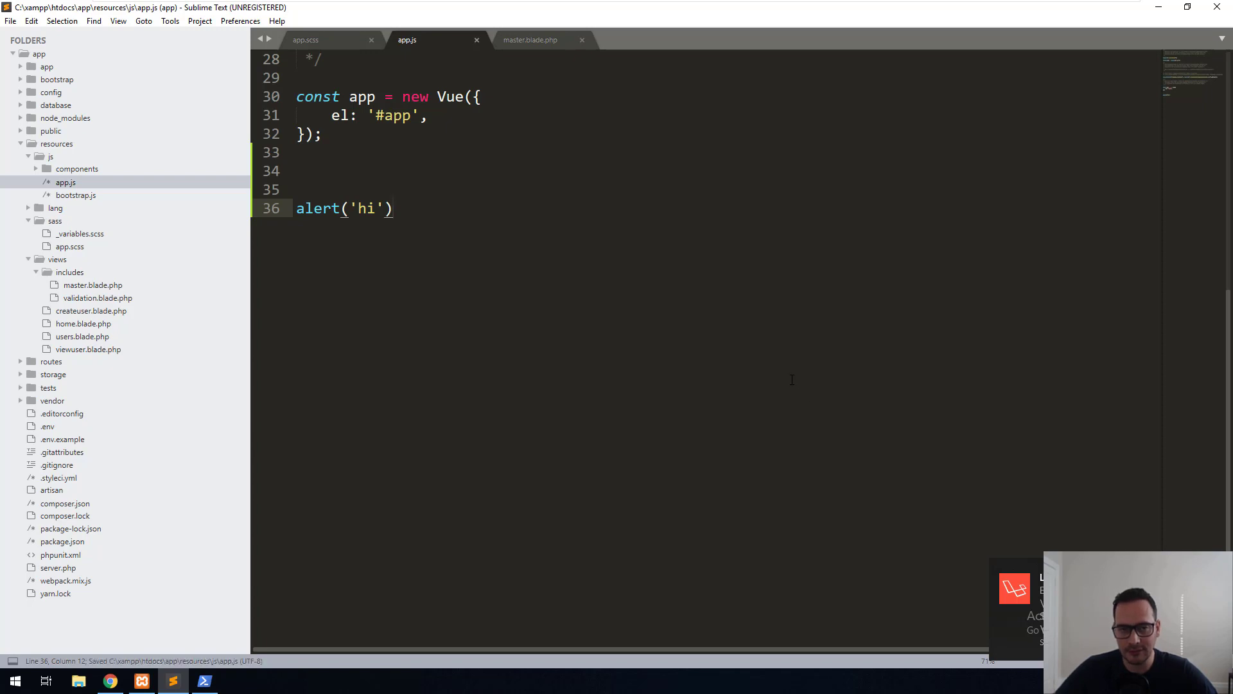
mouse_move(790, 380)
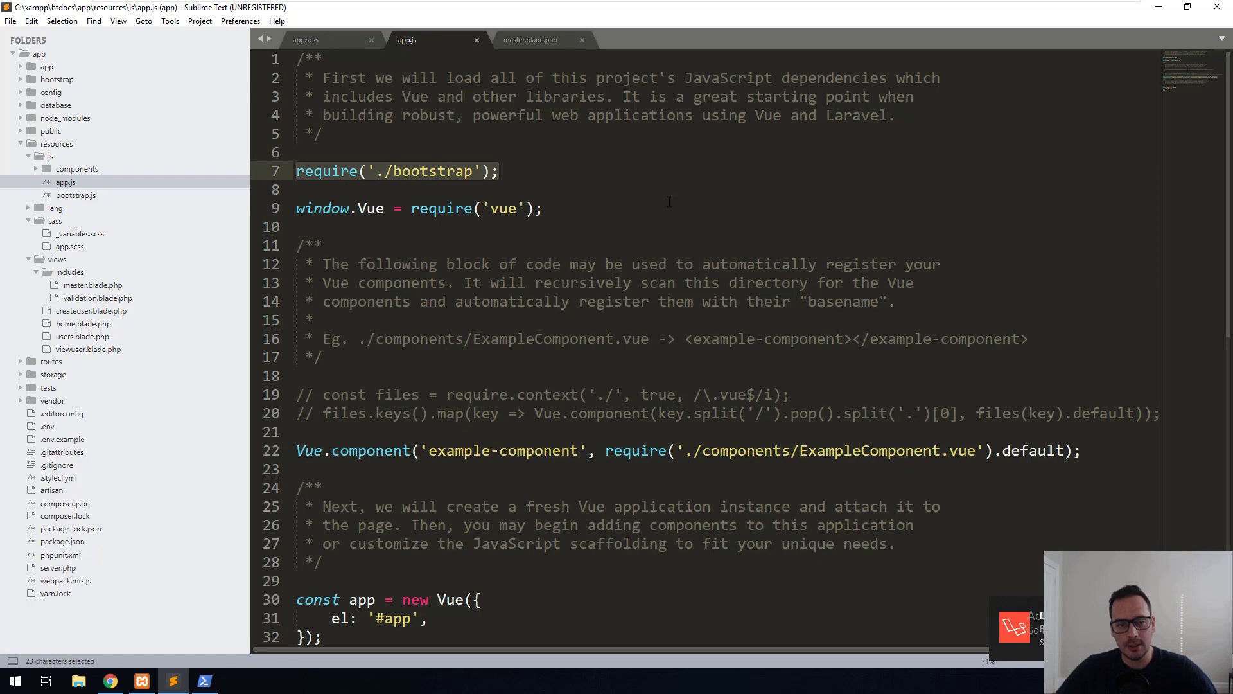
- Open bootstrap.js, which app.js requires, then go back to the app.js tab
click(376, 171)
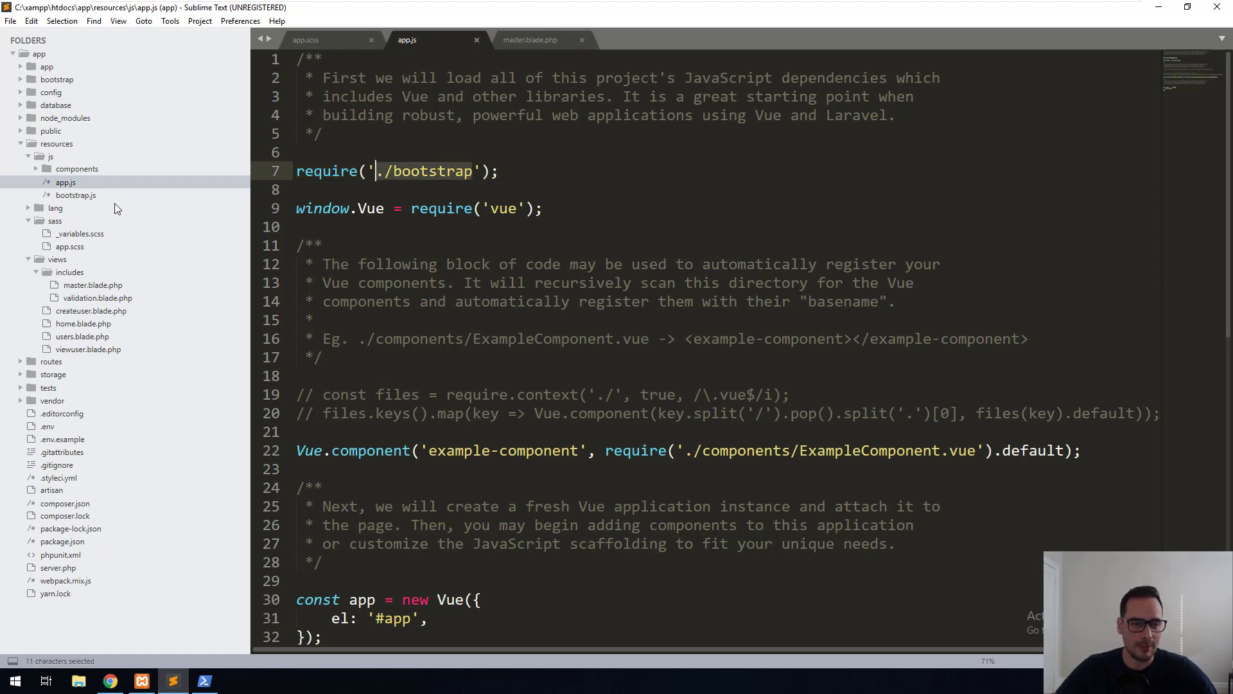
click(76, 194)
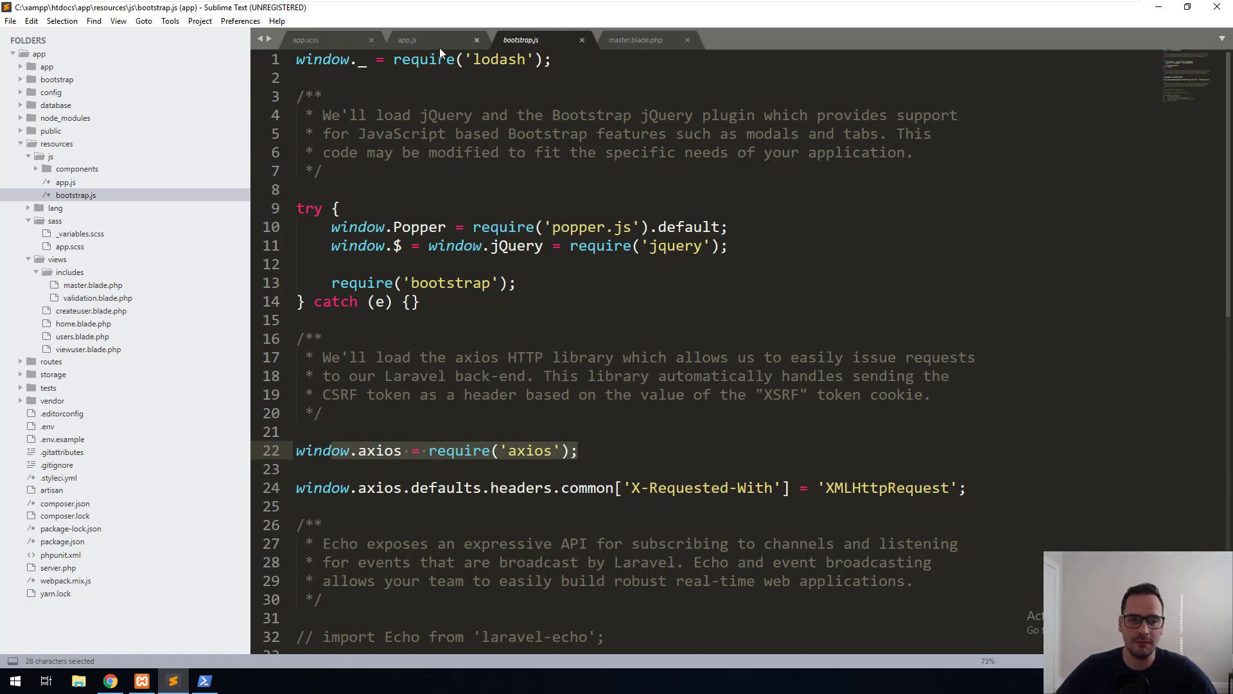
click(407, 39)
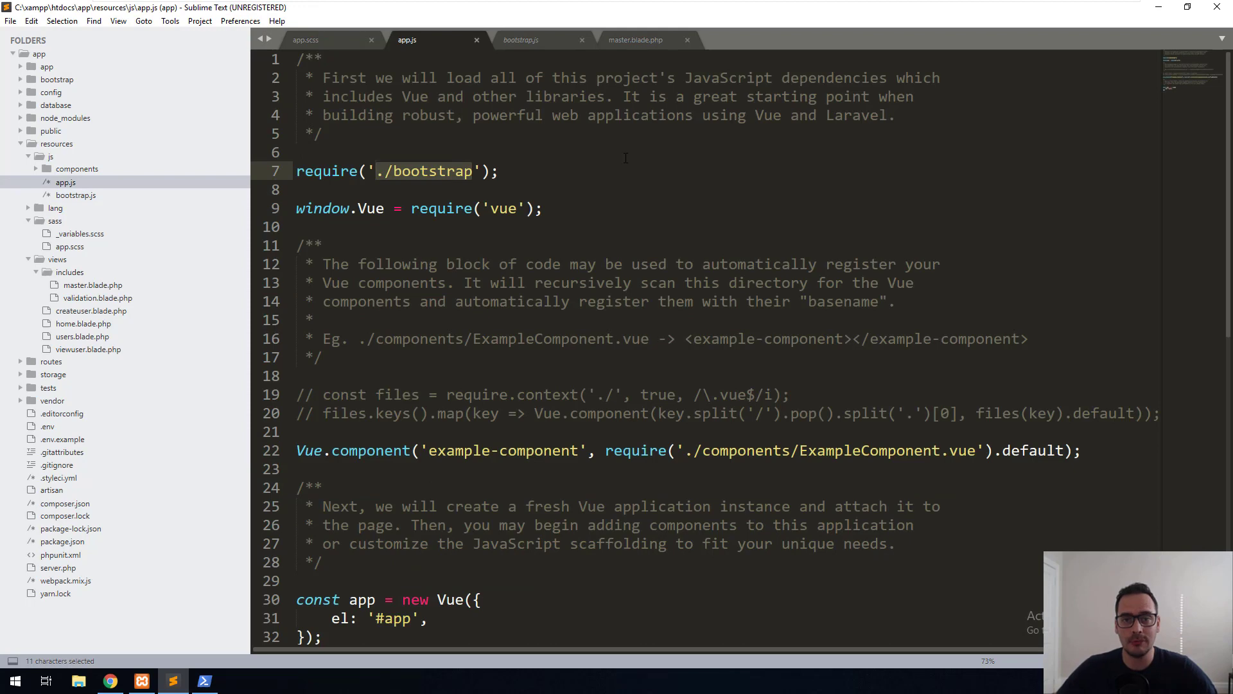
click(375, 171)
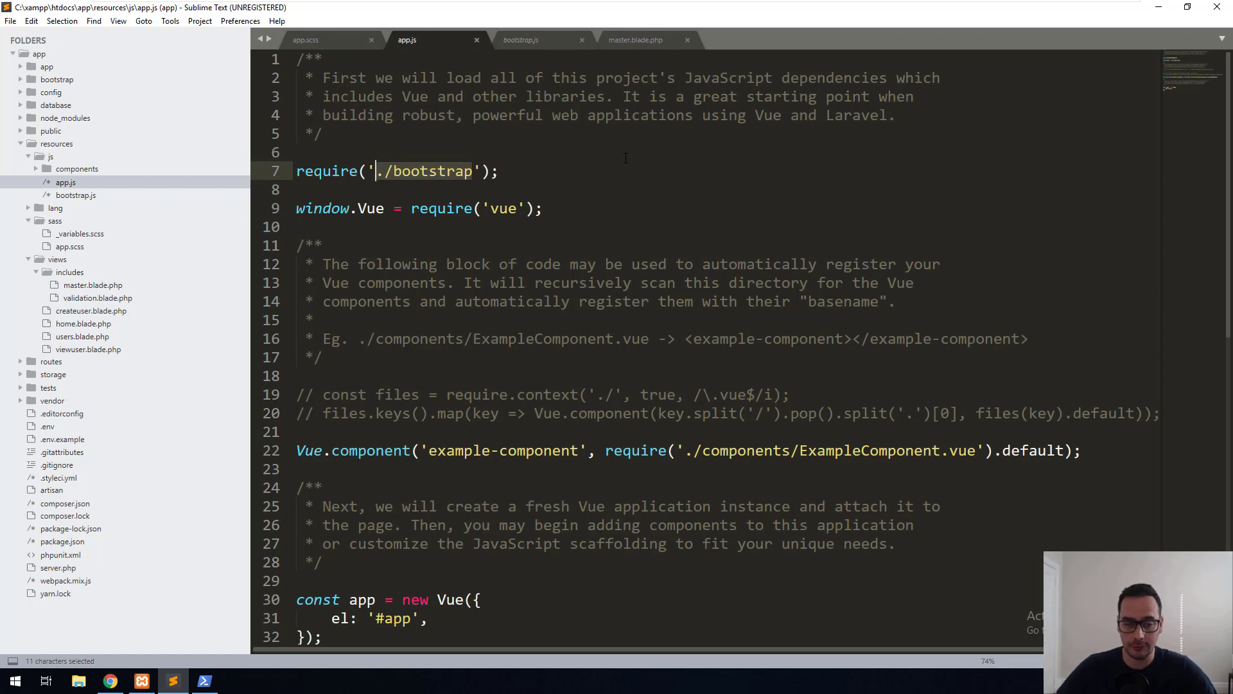
scroll(down, 3)
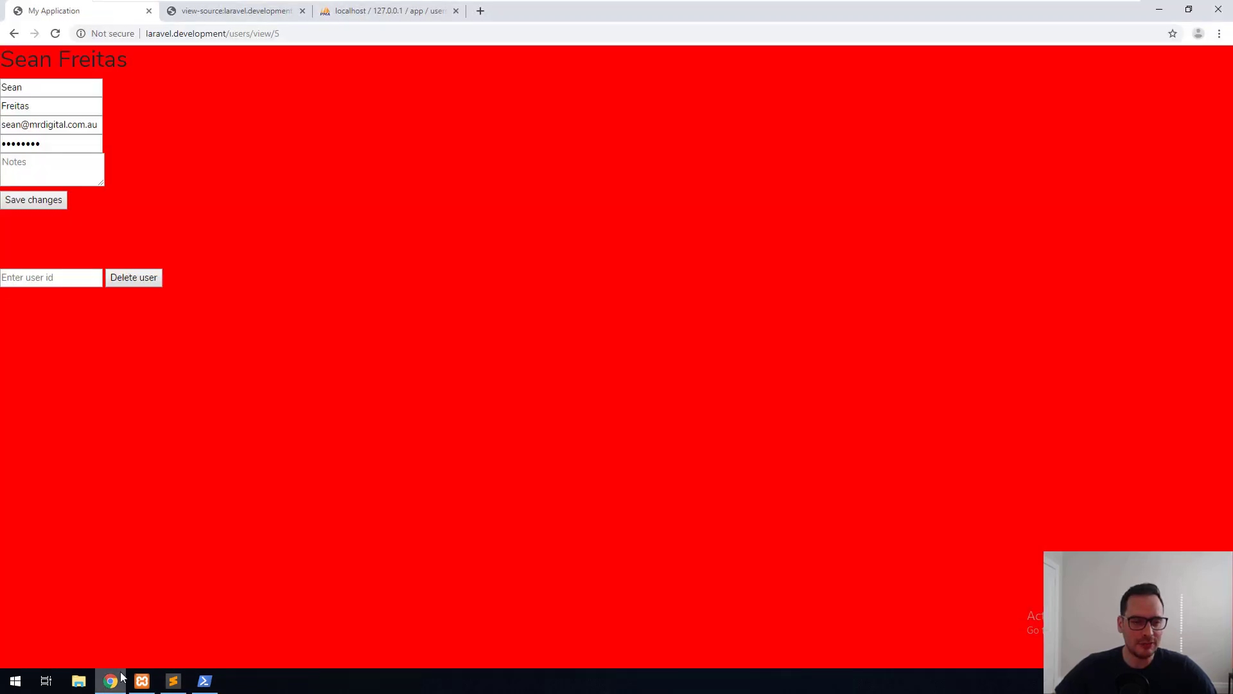
right_click(542, 394)
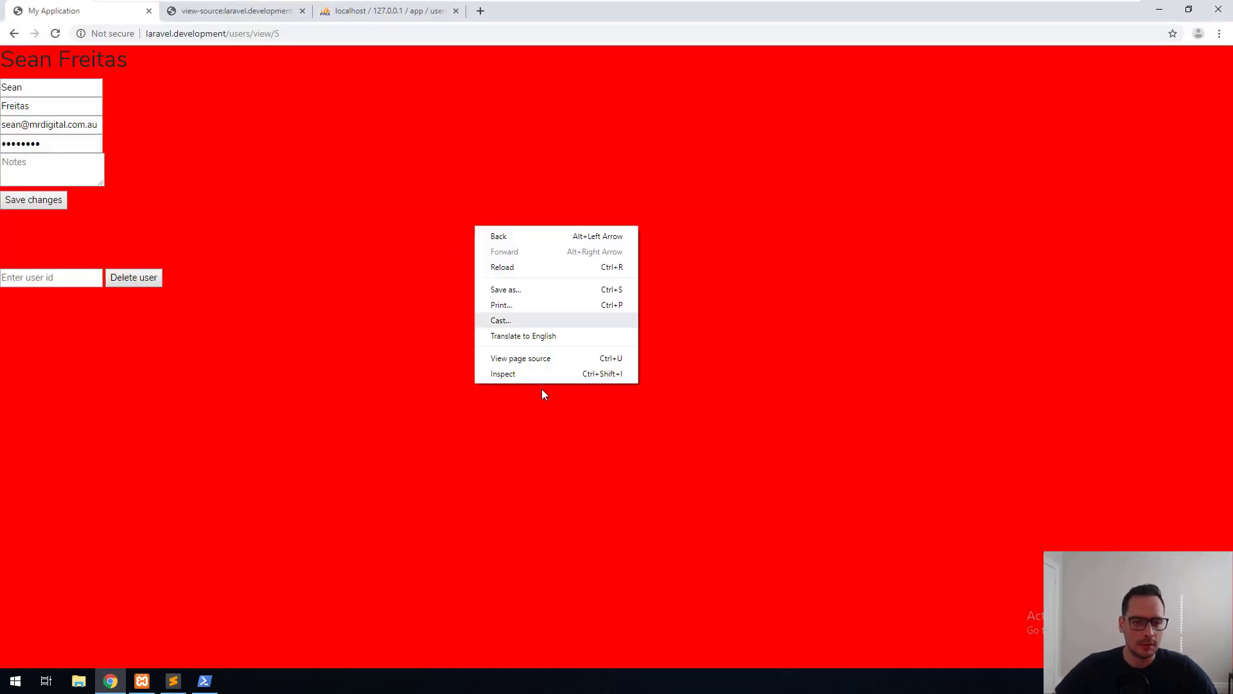
click(519, 358)
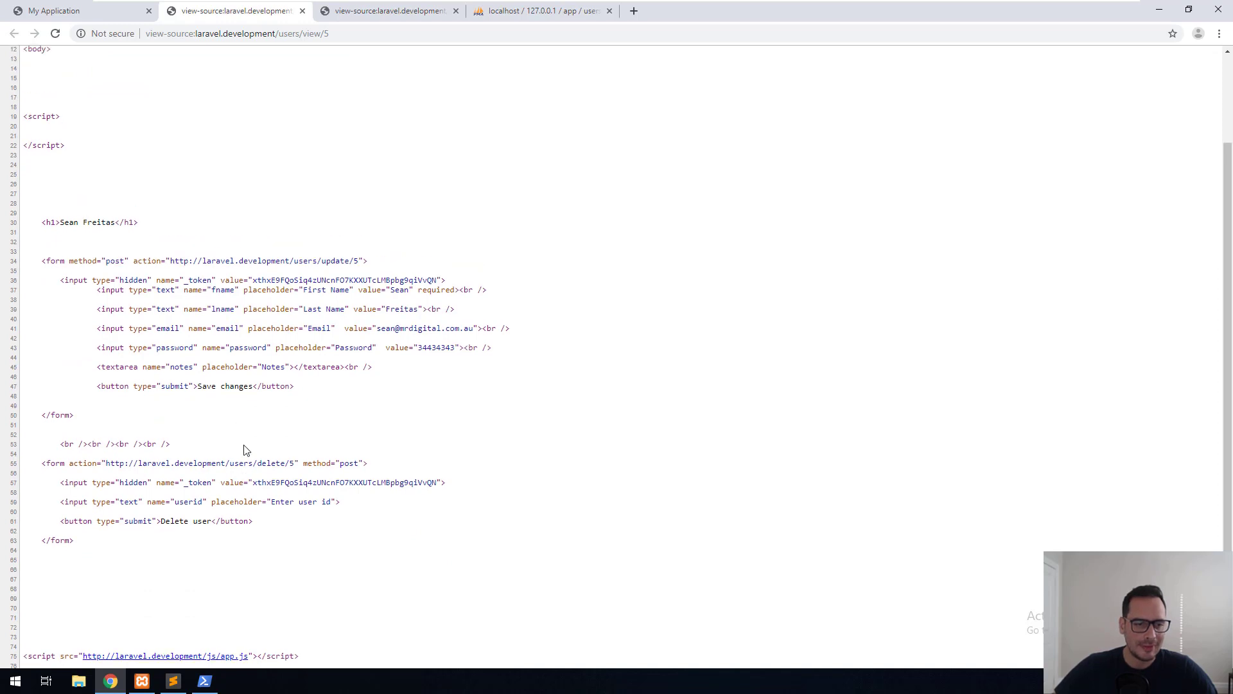
scroll(down, 3)
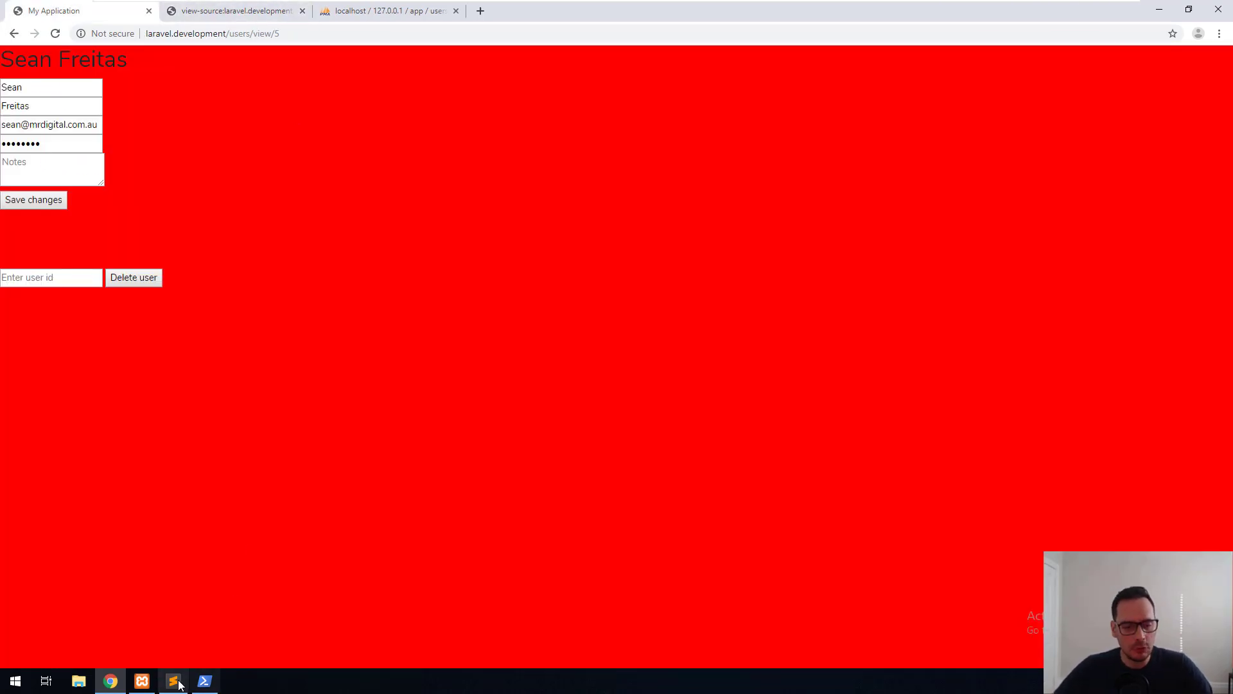
mouse_move(172, 680)
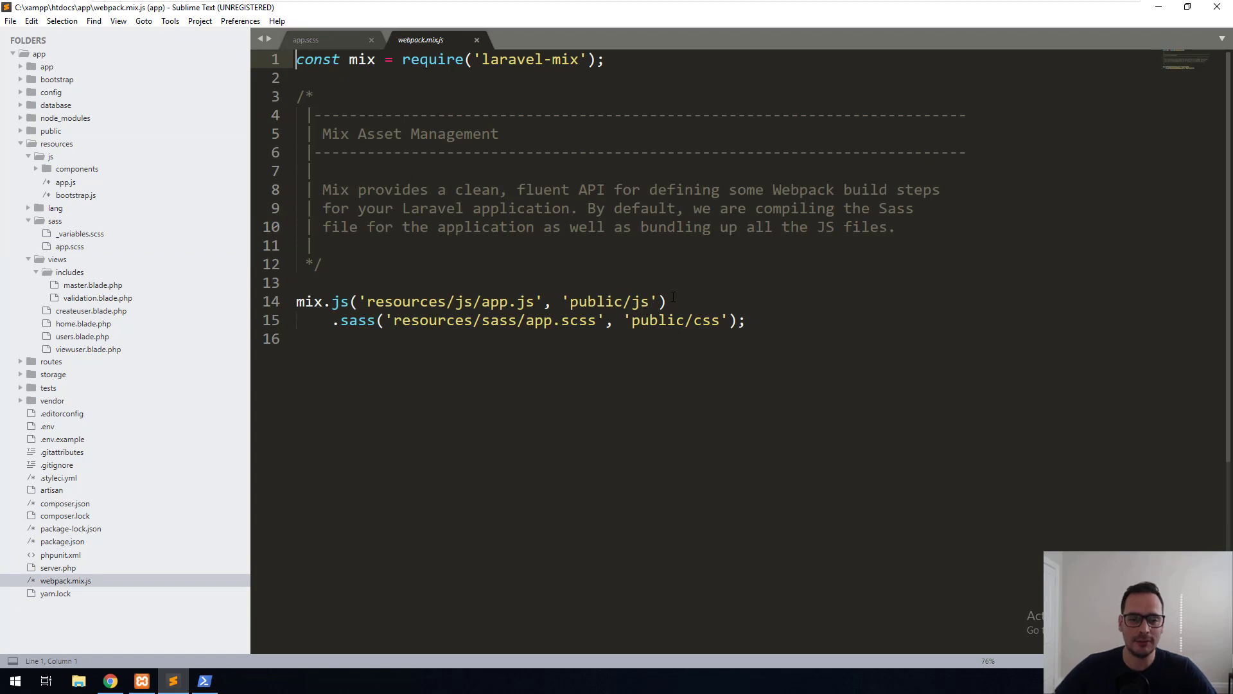
- Append .version() to both the app.js mix.js line and the app.scss sass line
click(666, 301)
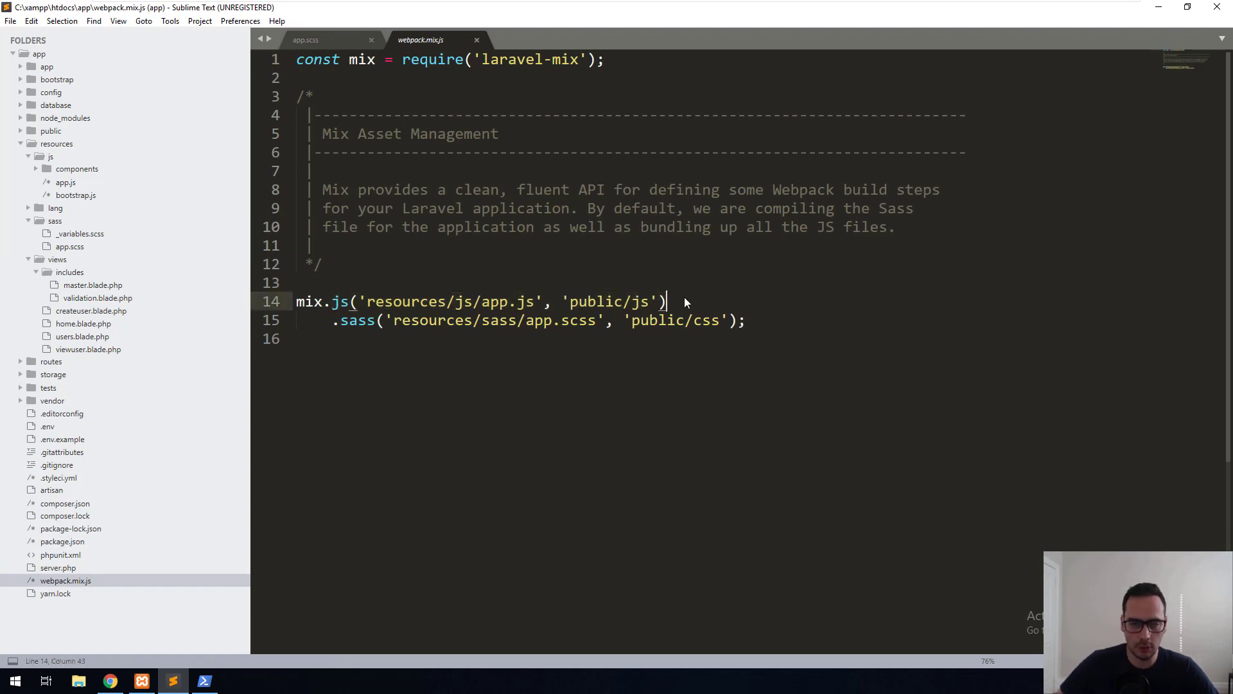
text(.version())
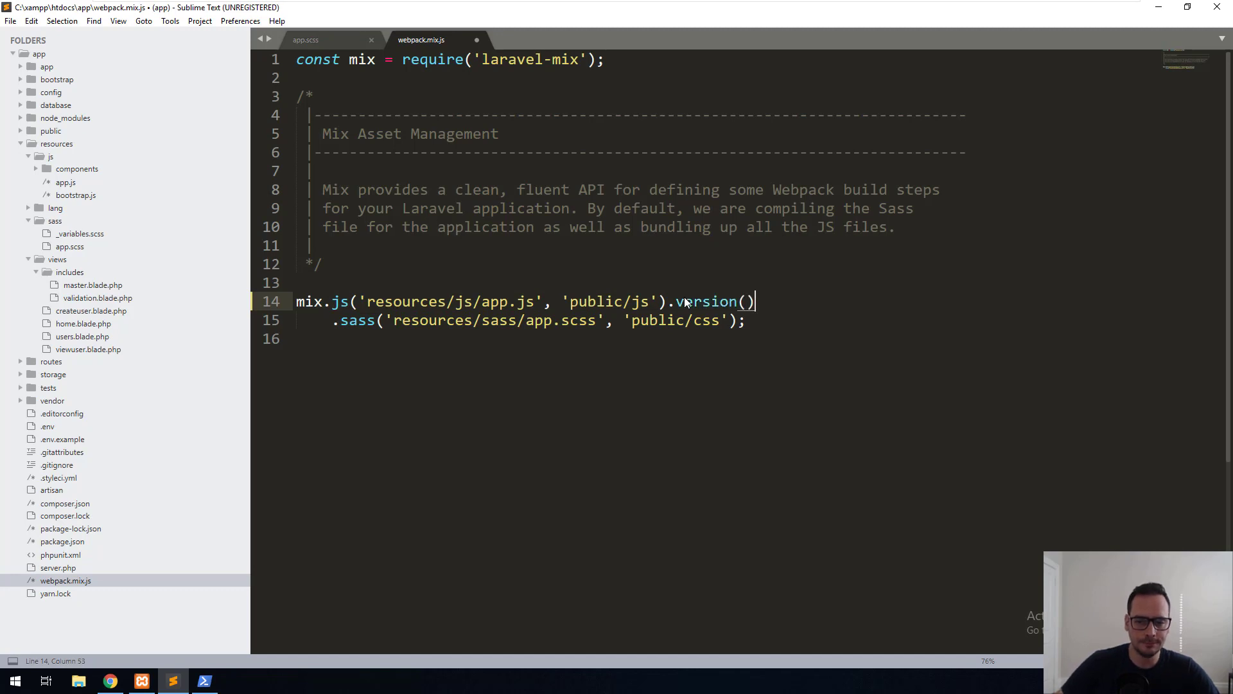
click(740, 320)
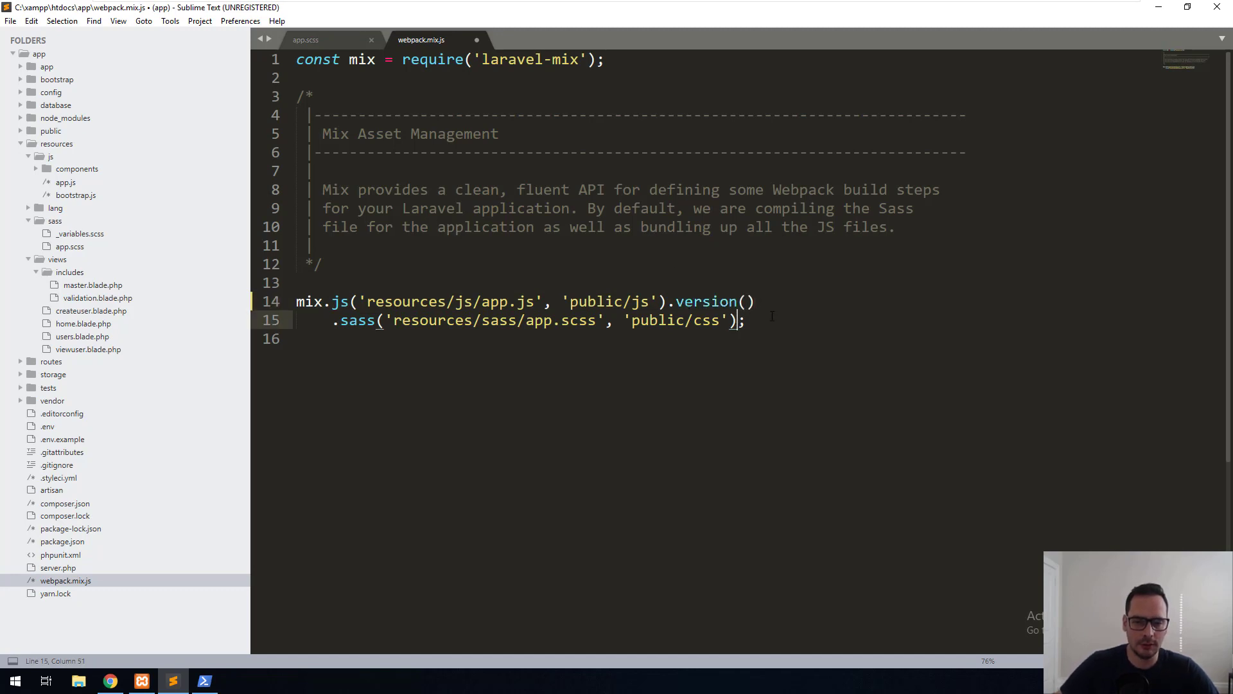
text(.version())
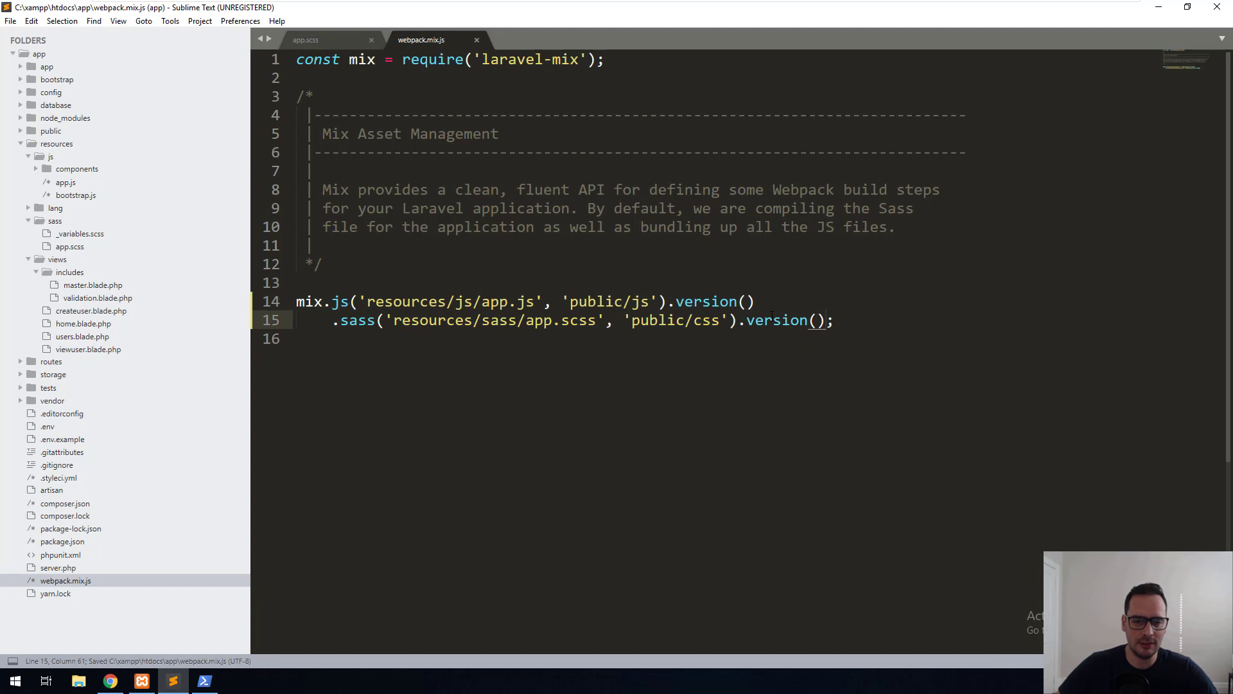
double_click(509, 301)
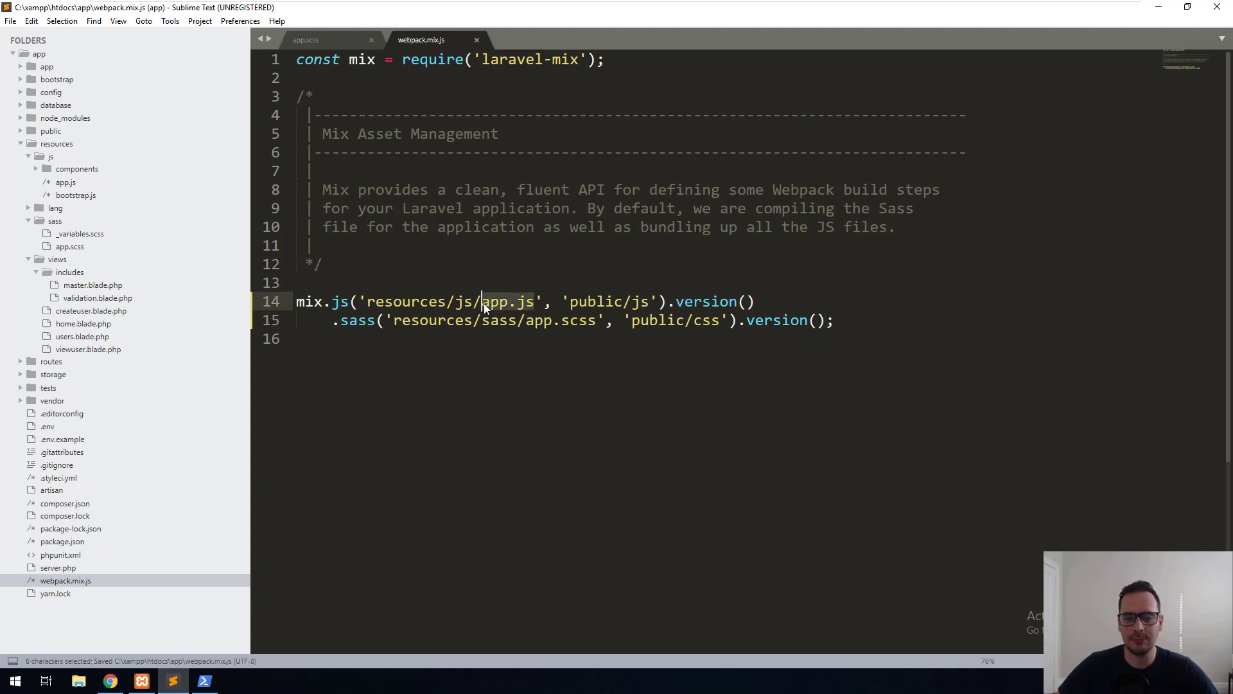
double_click(560, 320)
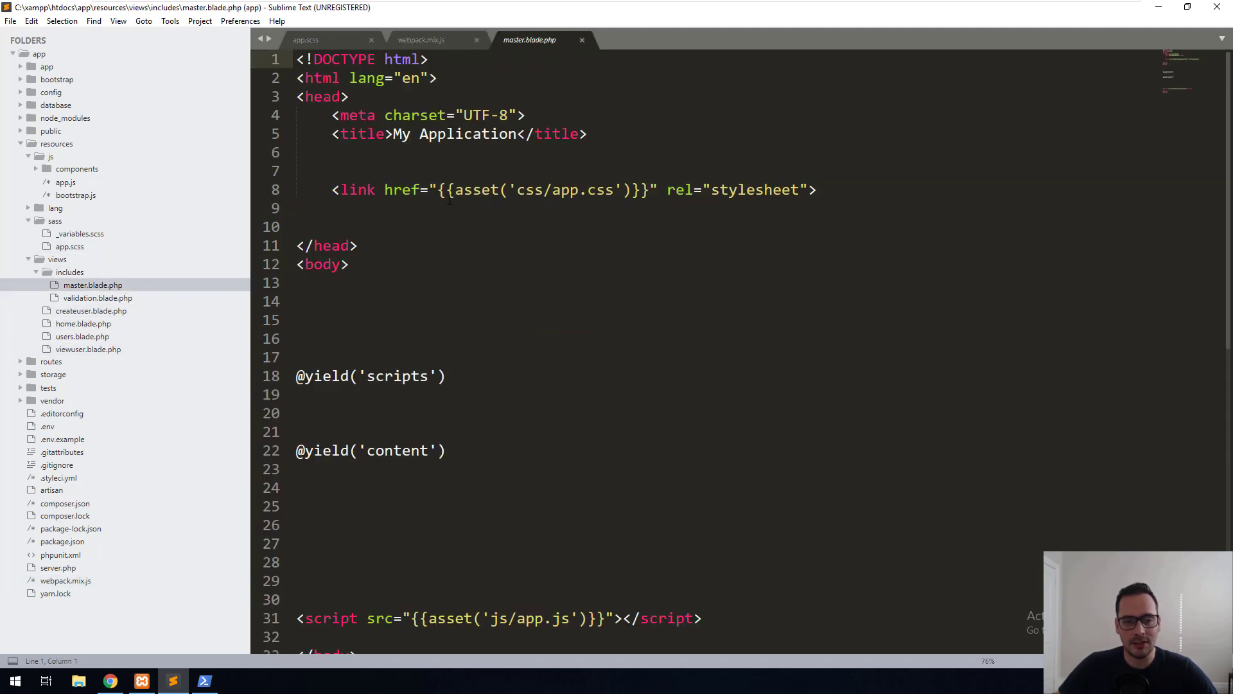
- Swap asset() for mix() in the js/app.js script tag of master.blade.php
double_click(478, 190)
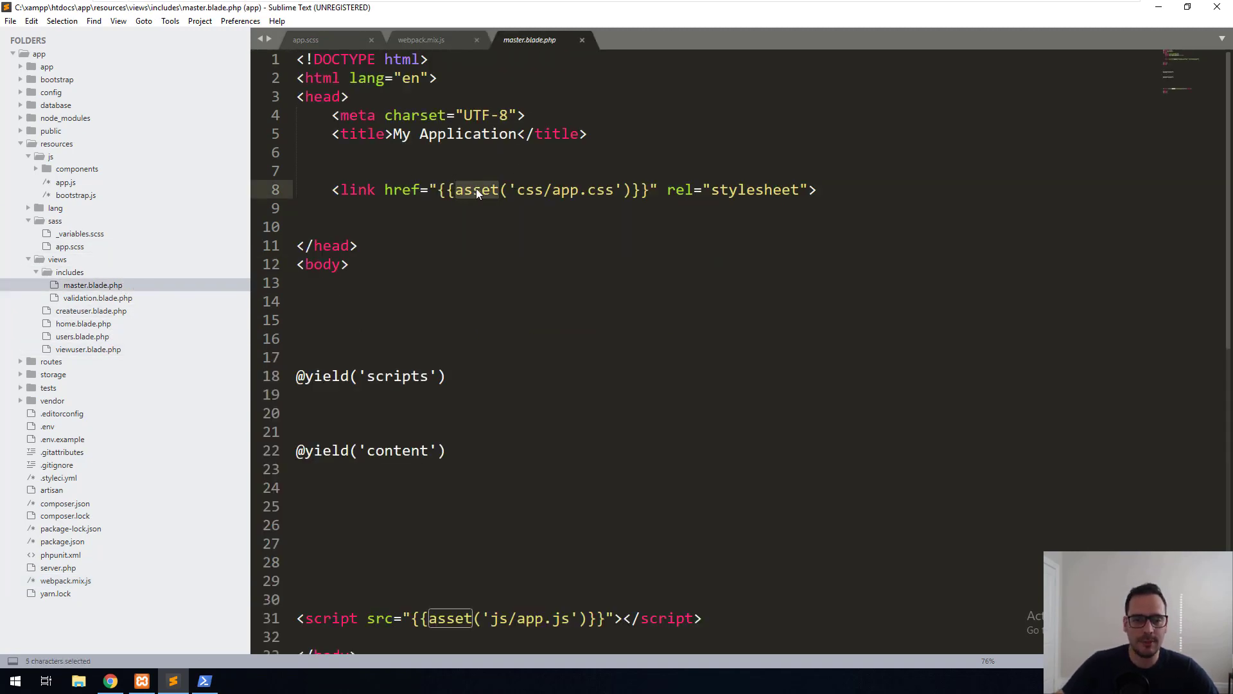
scroll(down, 3)
text(mix)
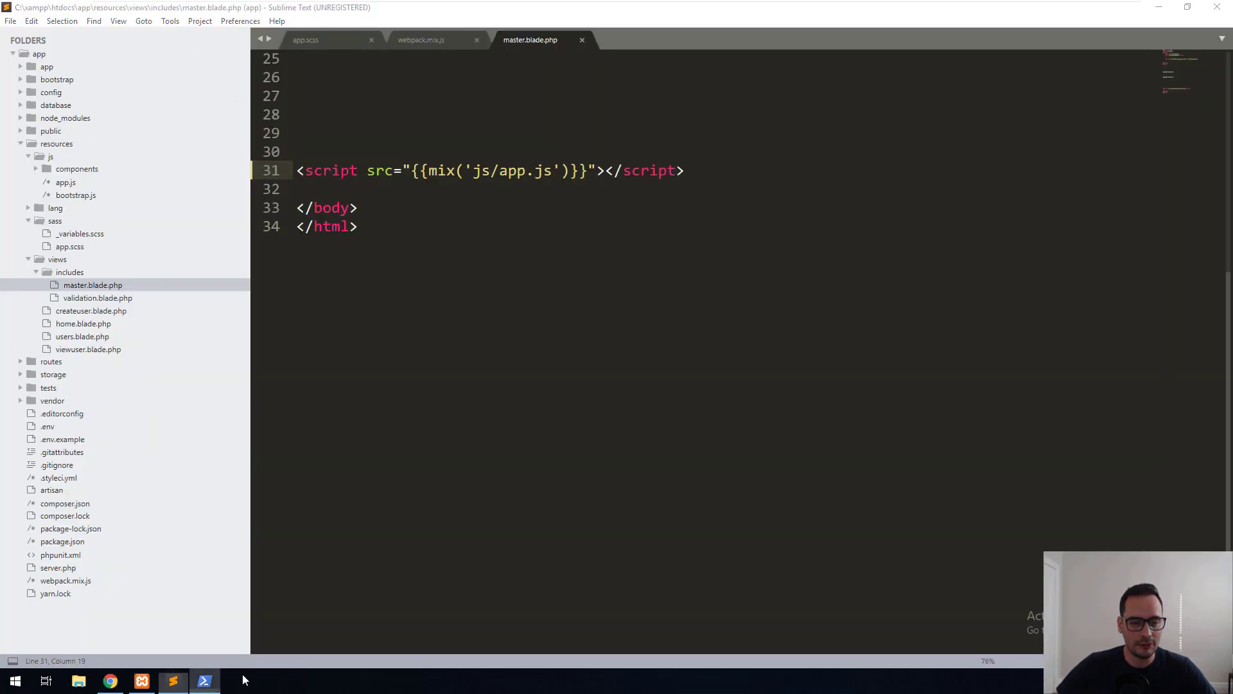
- Stop npm run watch and rerun npm to recompile app.css and app.js
click(203, 681)
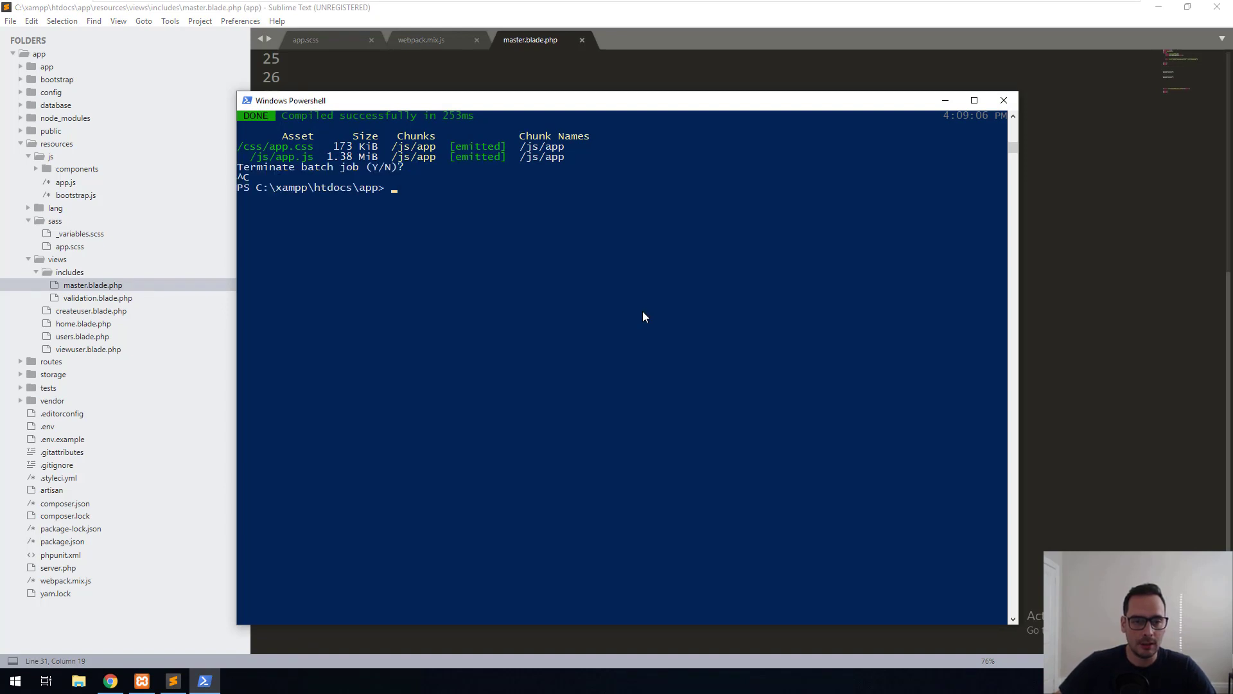
text(npm run watch)
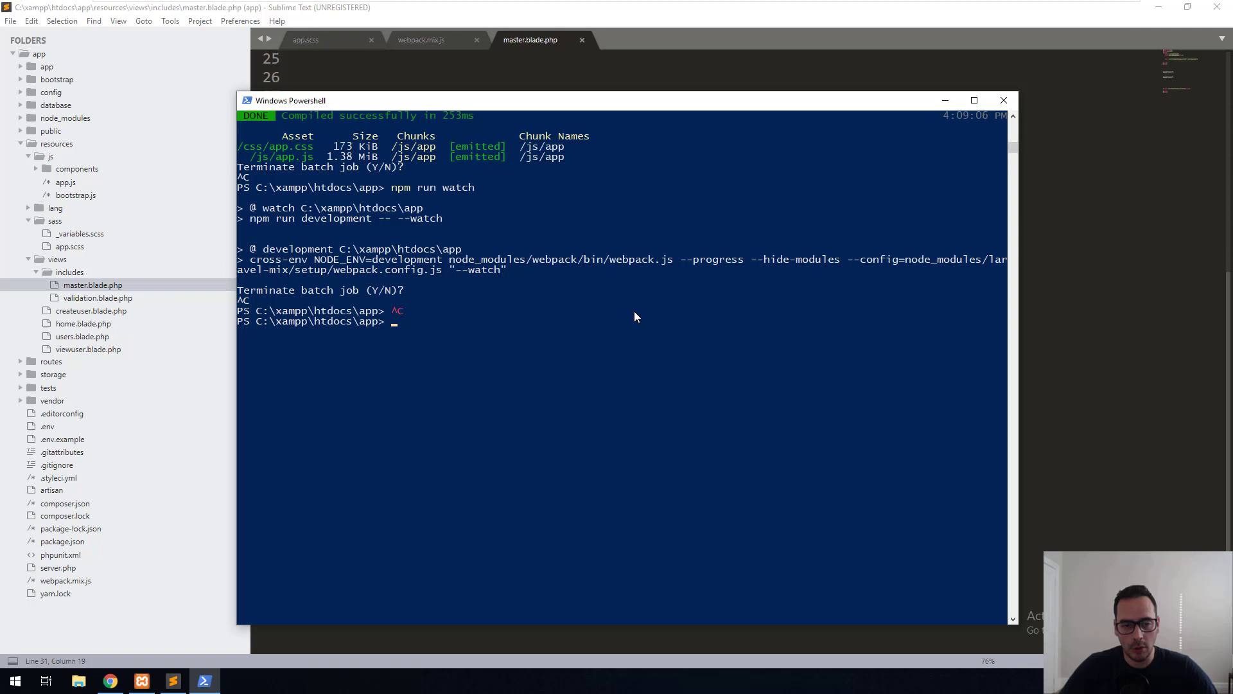
text(npm)
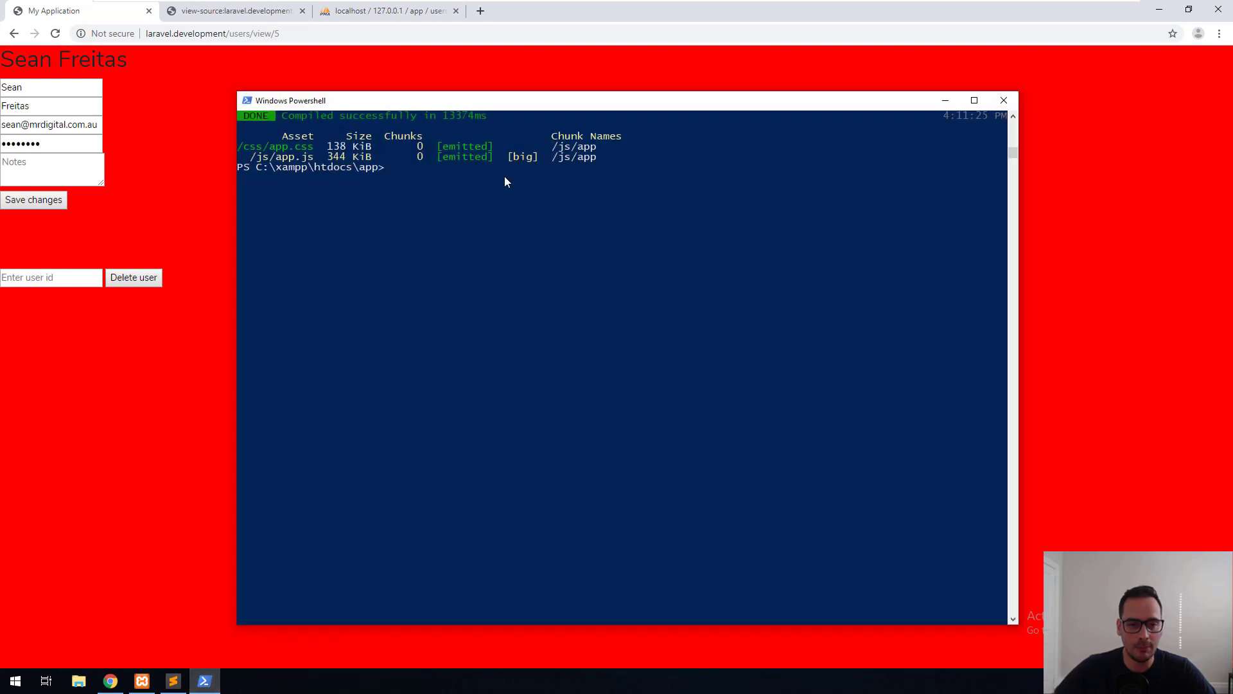
mouse_move(438, 176)
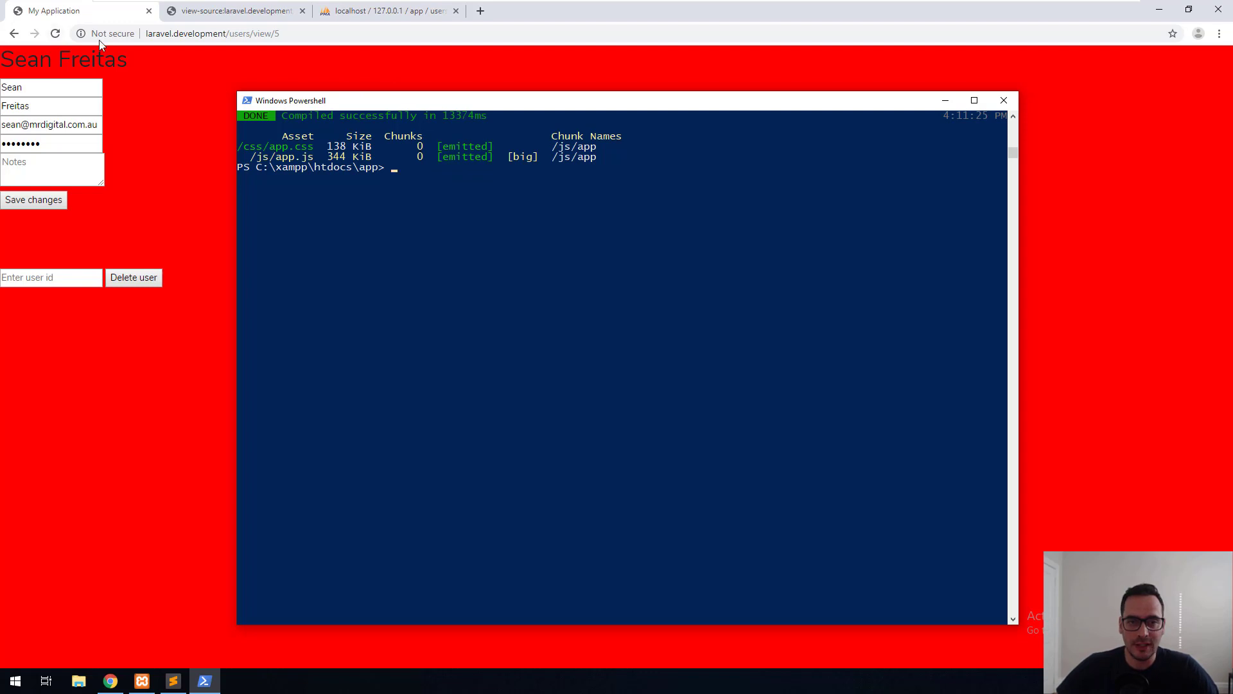
- Inspect the page source for the versioned css/app.css link in the head
click(54, 32)
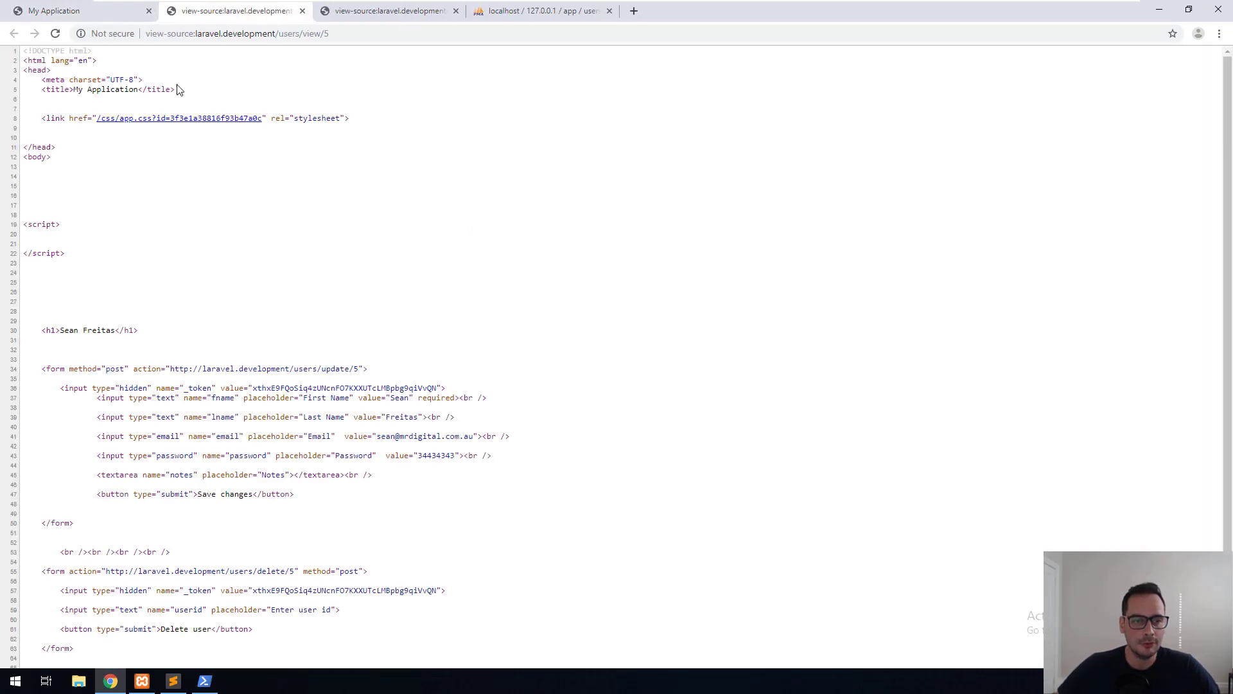
mouse_move(178, 118)
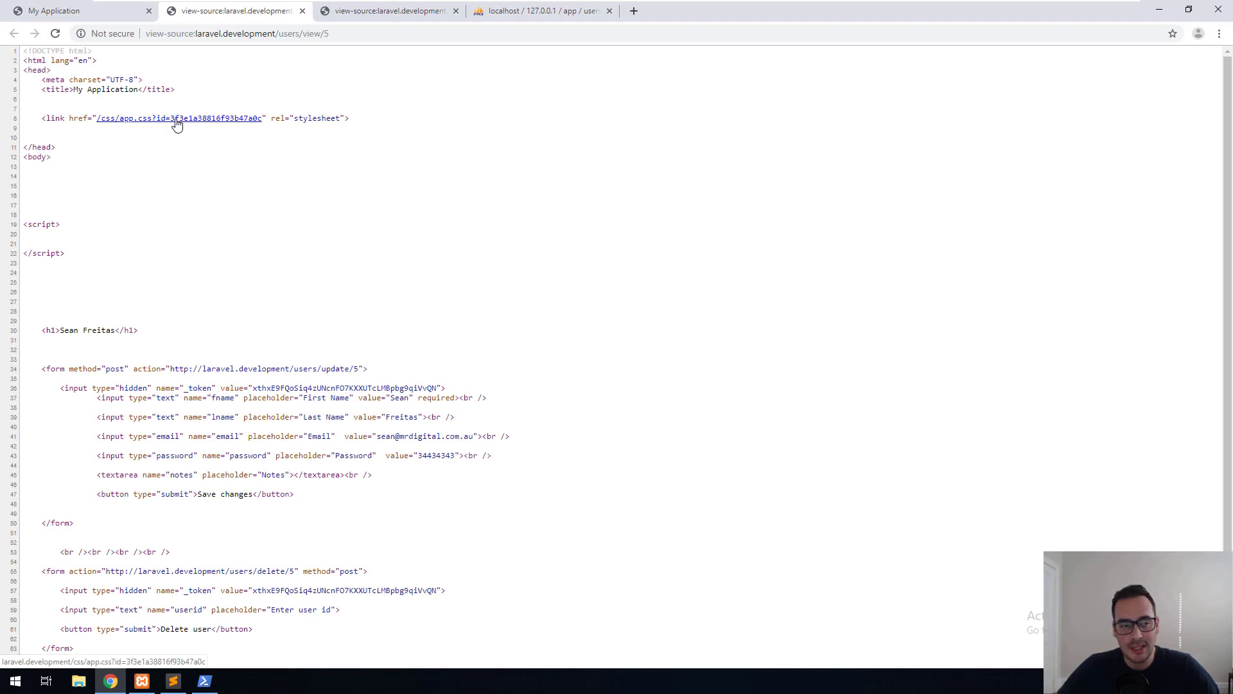
mouse_move(330, 285)
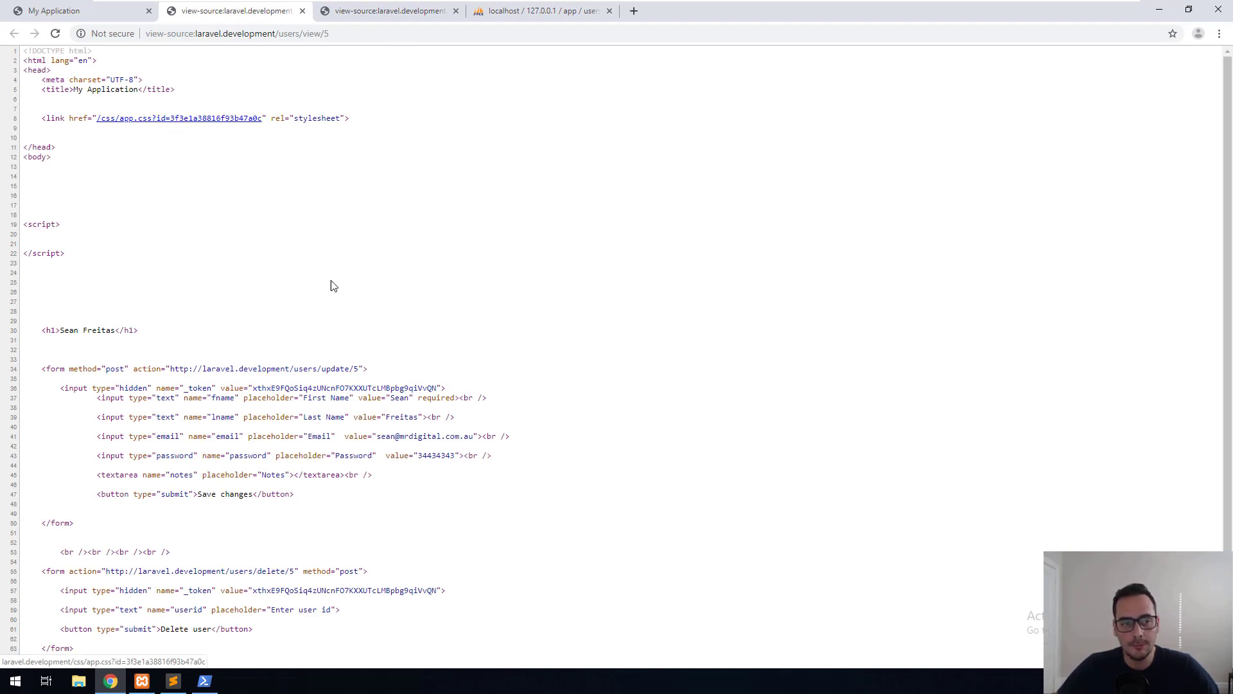
scroll(down, 3)
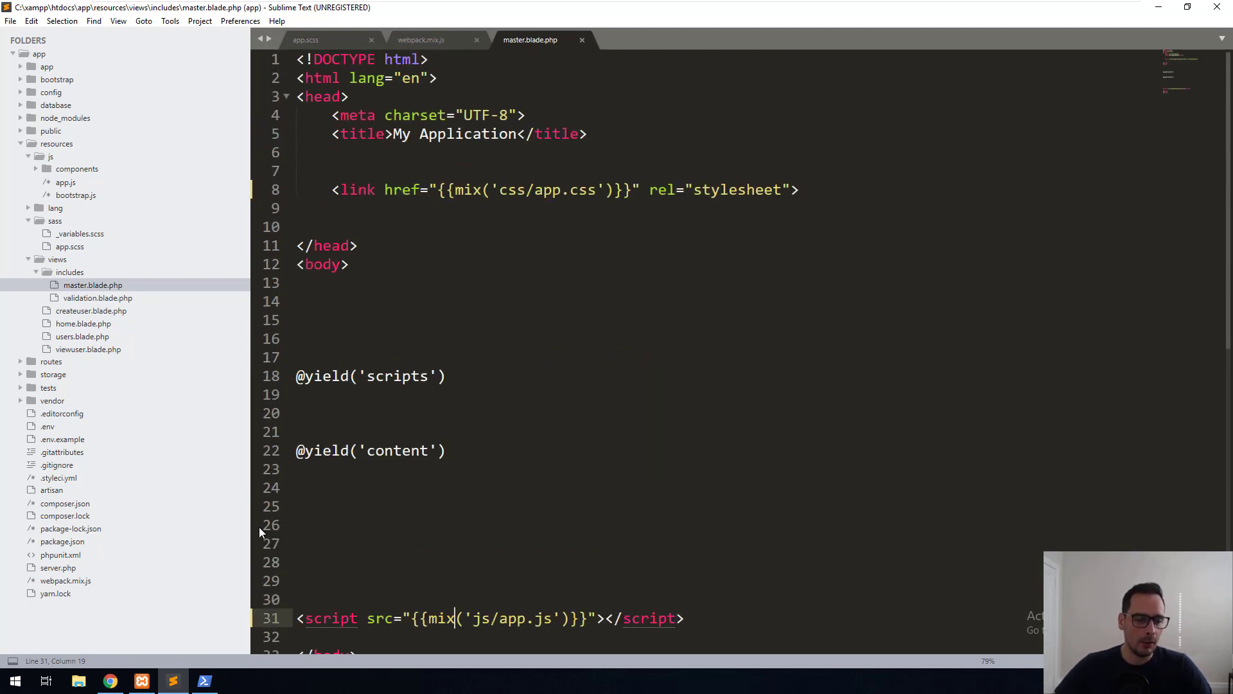
- Duplicate the versioned sass line in webpack.mix.js for resources/sass/test.scss and save
click(421, 40)
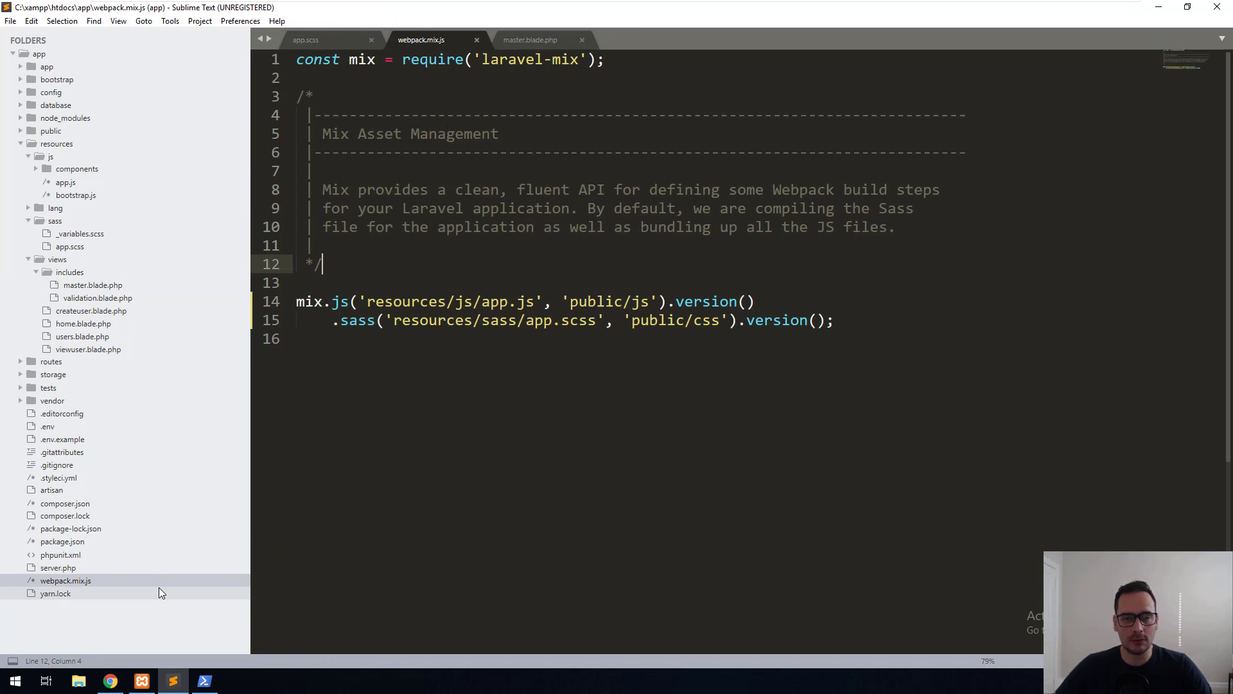
drag(360, 301, 754, 302)
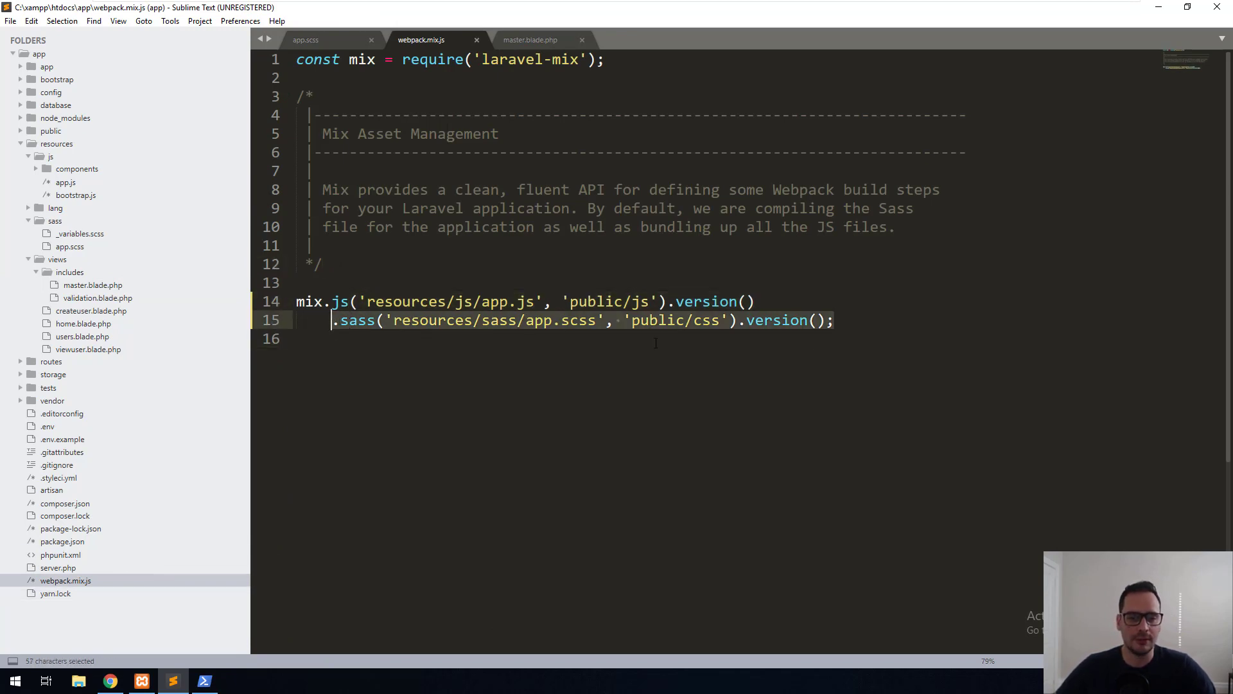
key(ctrl+v)
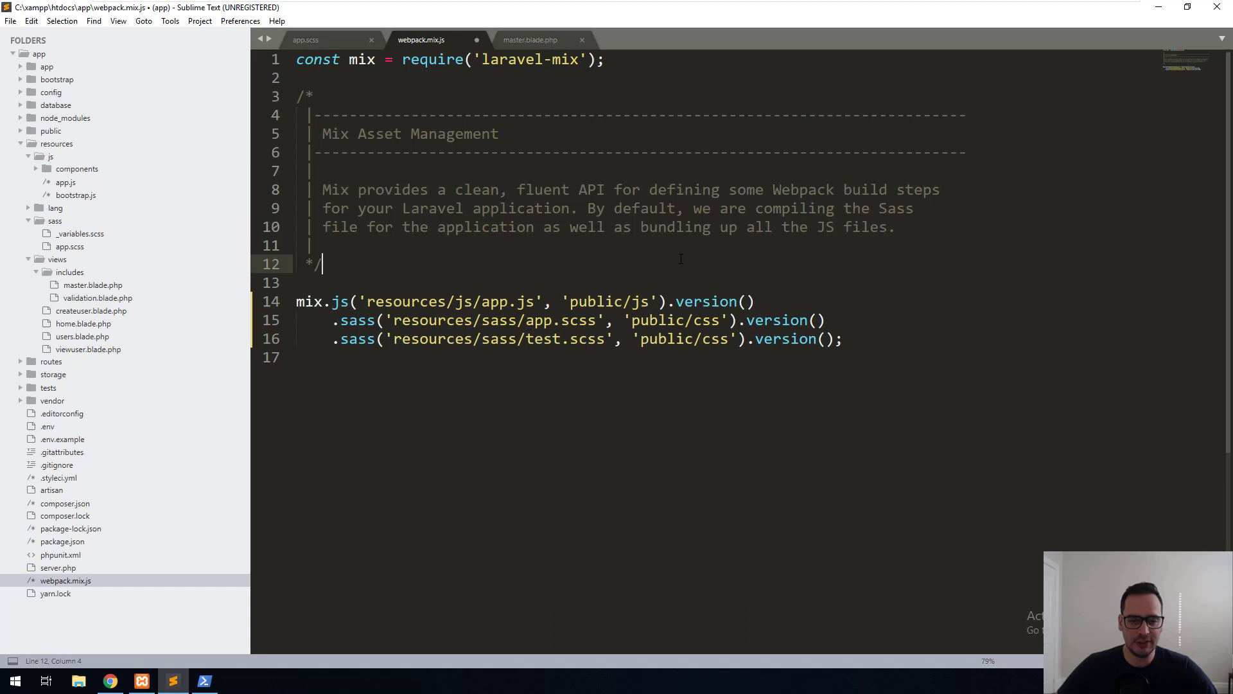
key(ctrl+s)
text(t)
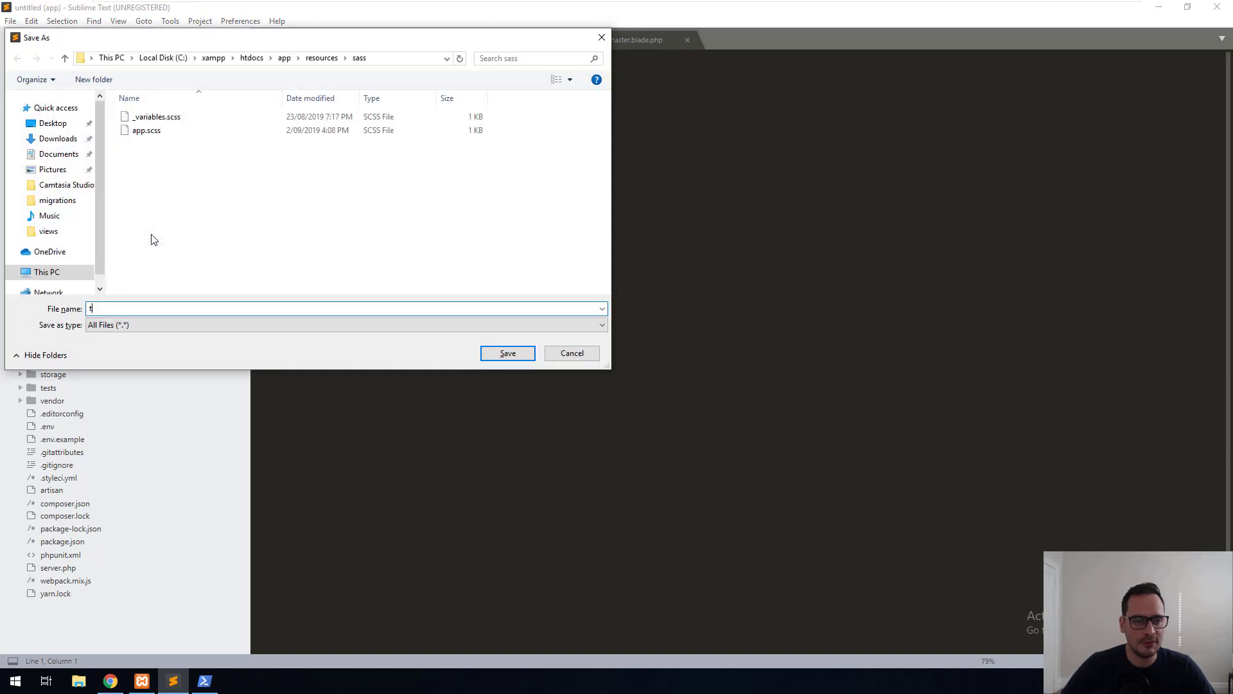
- Save test.scss in resources/sass with body {background:blue !important}
click(508, 354)
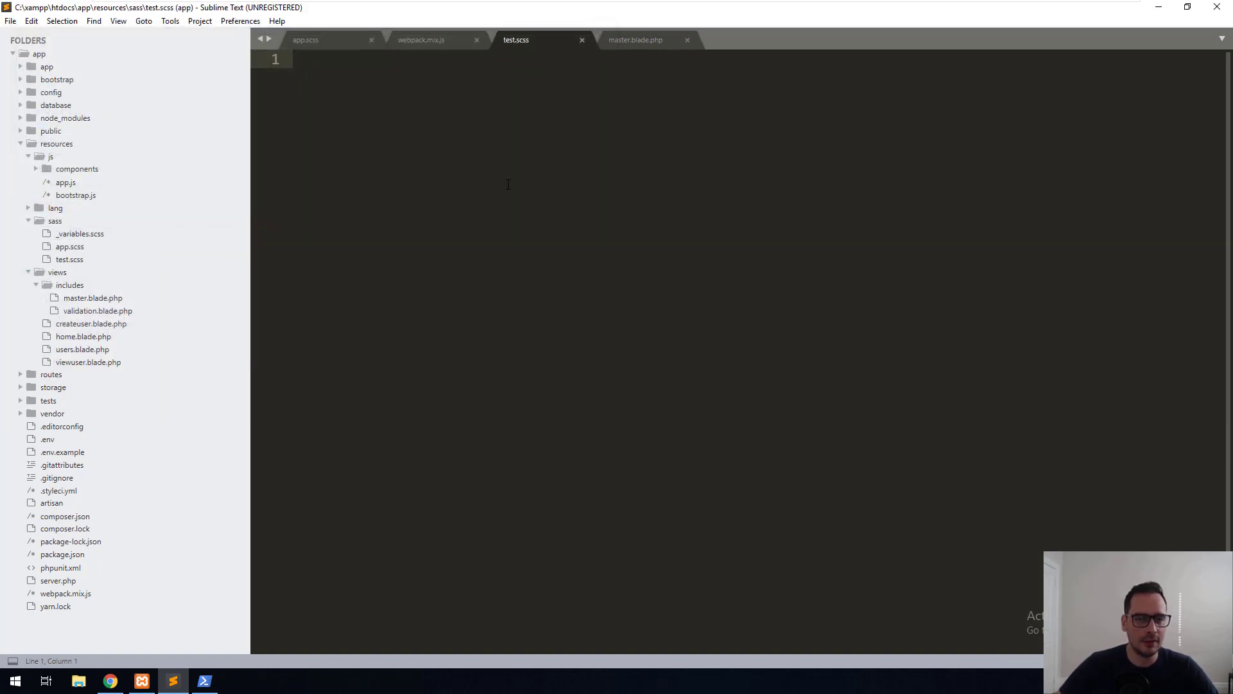
text(b)
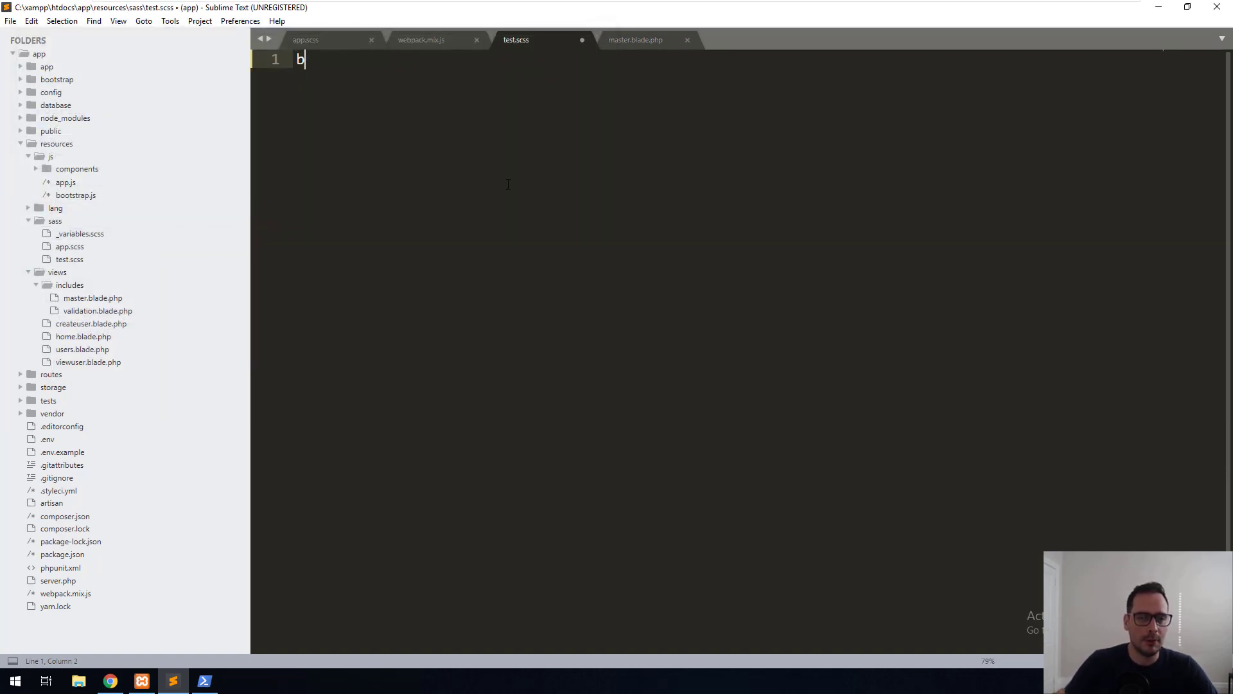
text(ody {background:b})
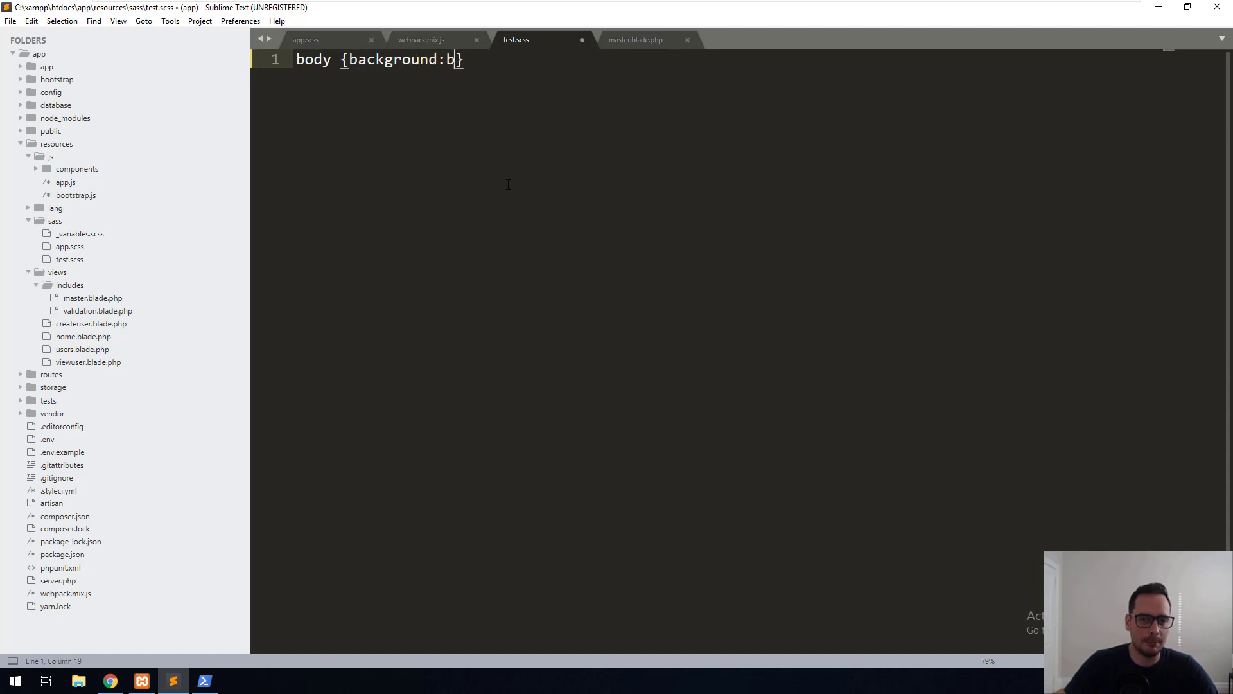
text(lue !important)
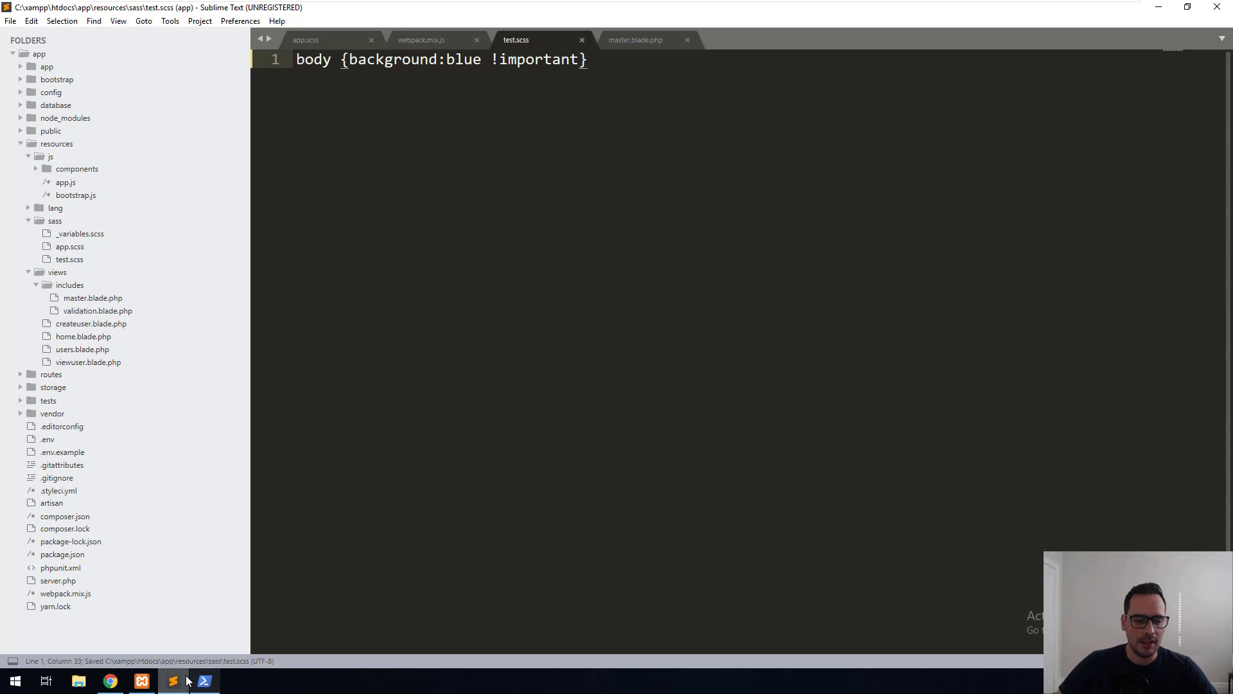
click(173, 681)
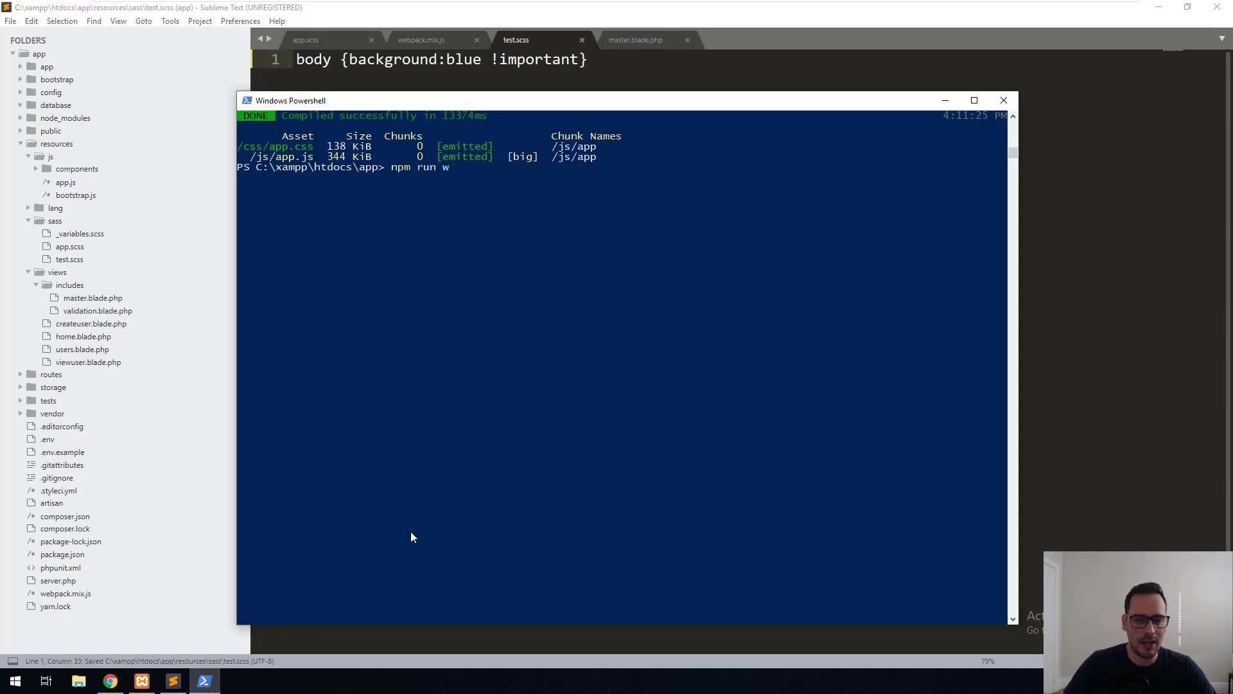
- Launch npm run watch so the new test.scss compiles
key(enter)
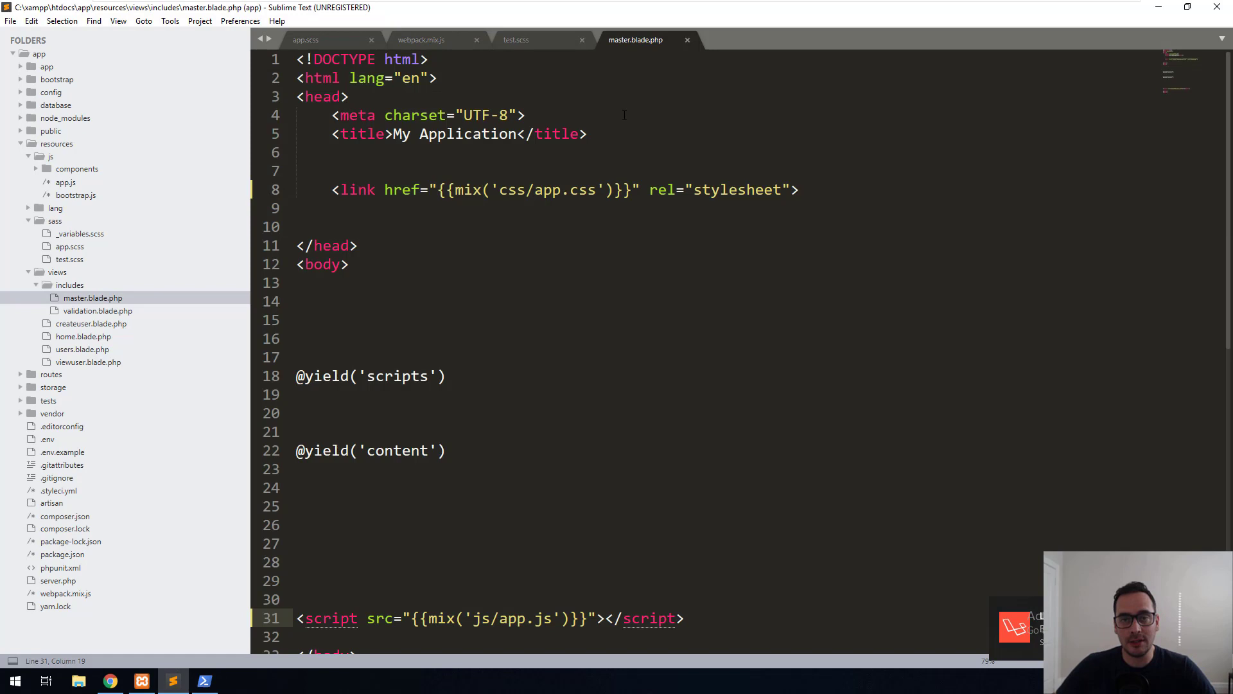
- Add a mix('css/test.css') stylesheet link on line 7, then view the page in Chrome
scroll(down, 3)
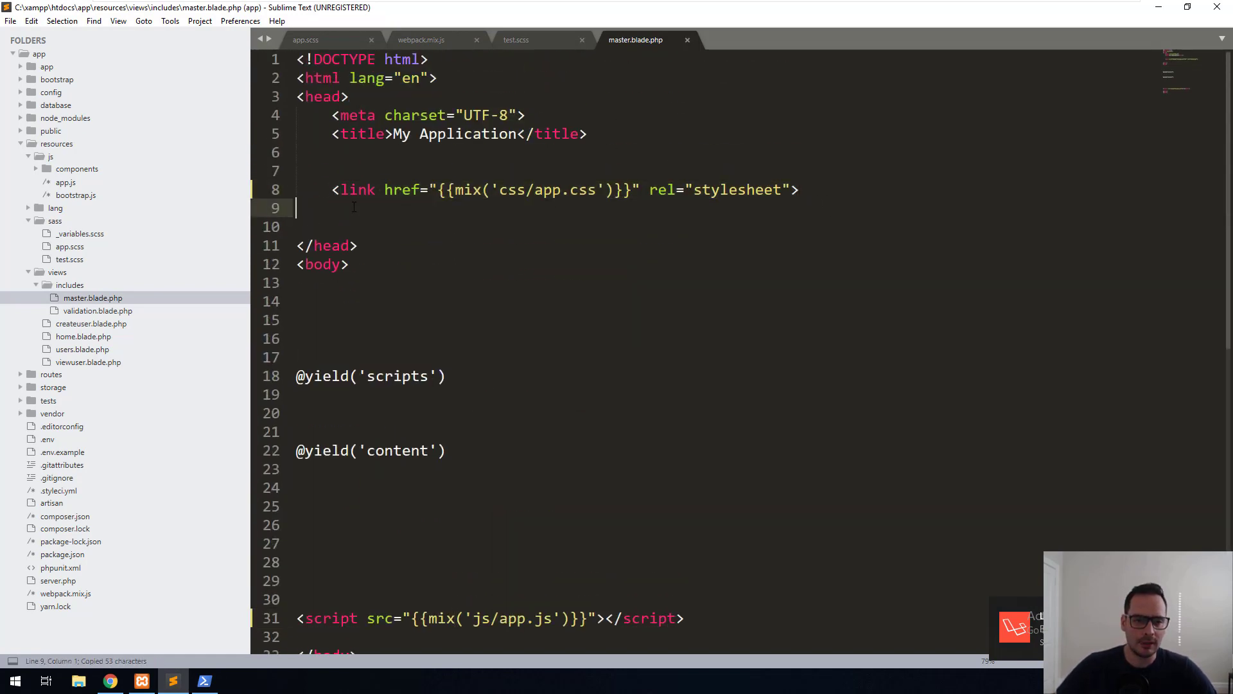
text(<link href="{{mix('css/tes.css')}}" rel="stylesheet">)
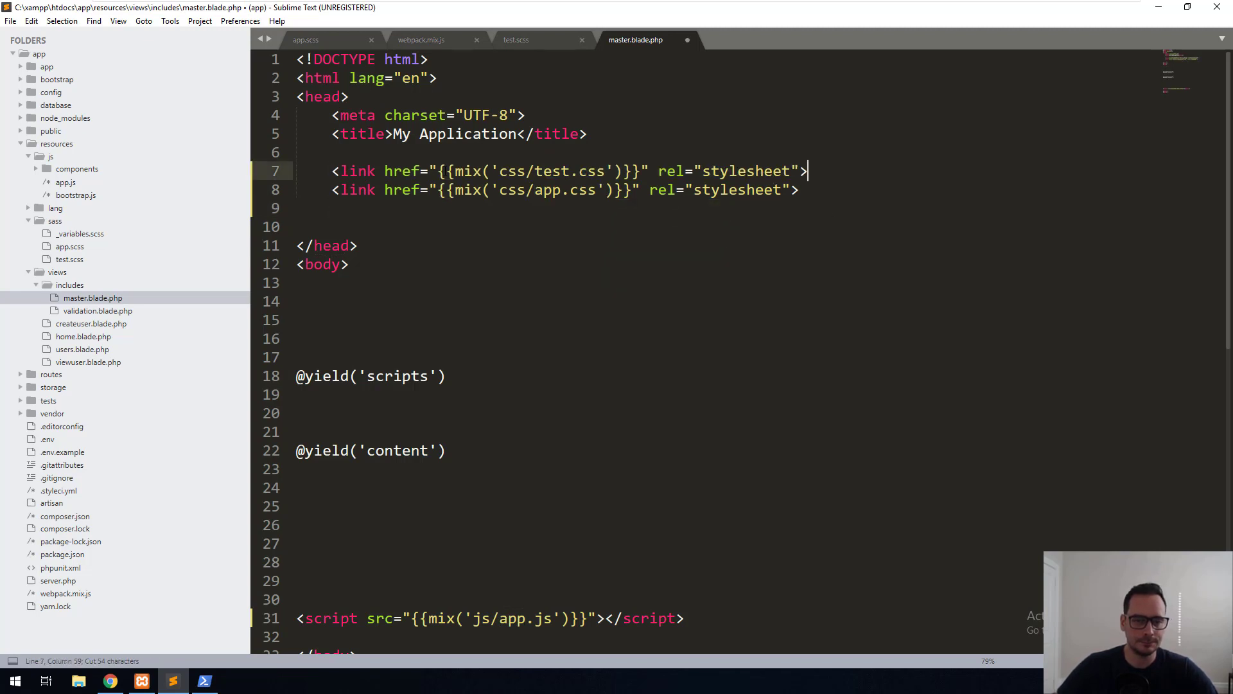
click(110, 681)
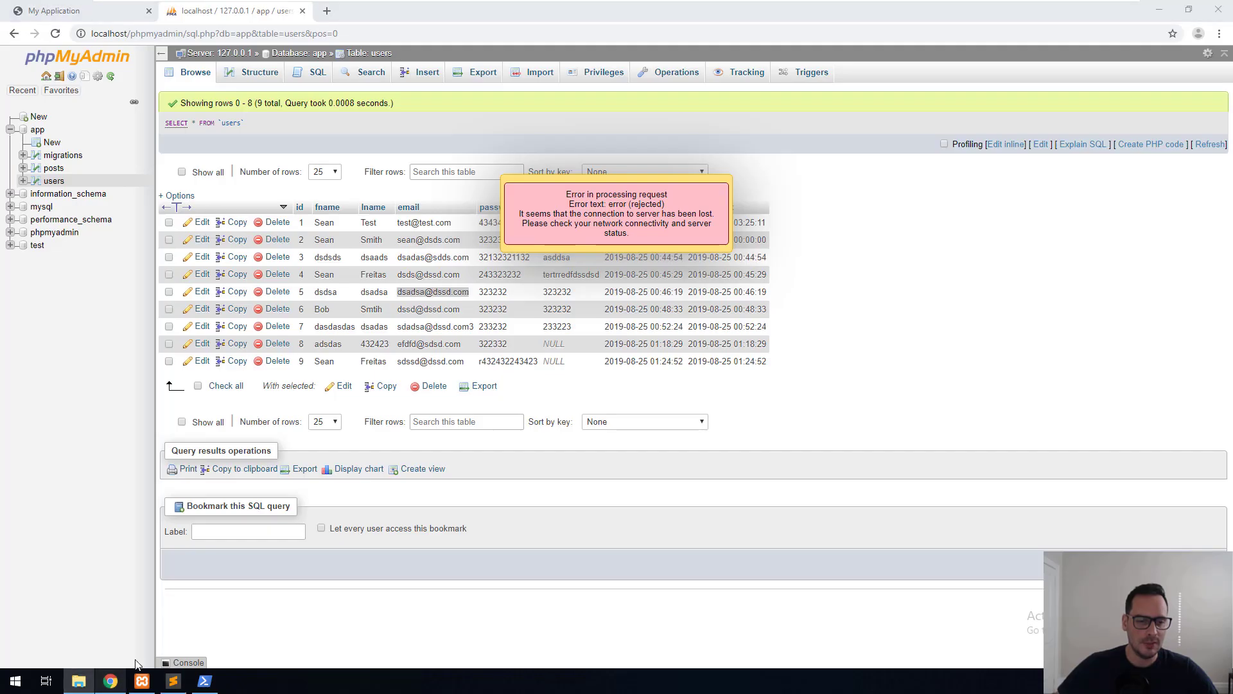
click(55, 10)
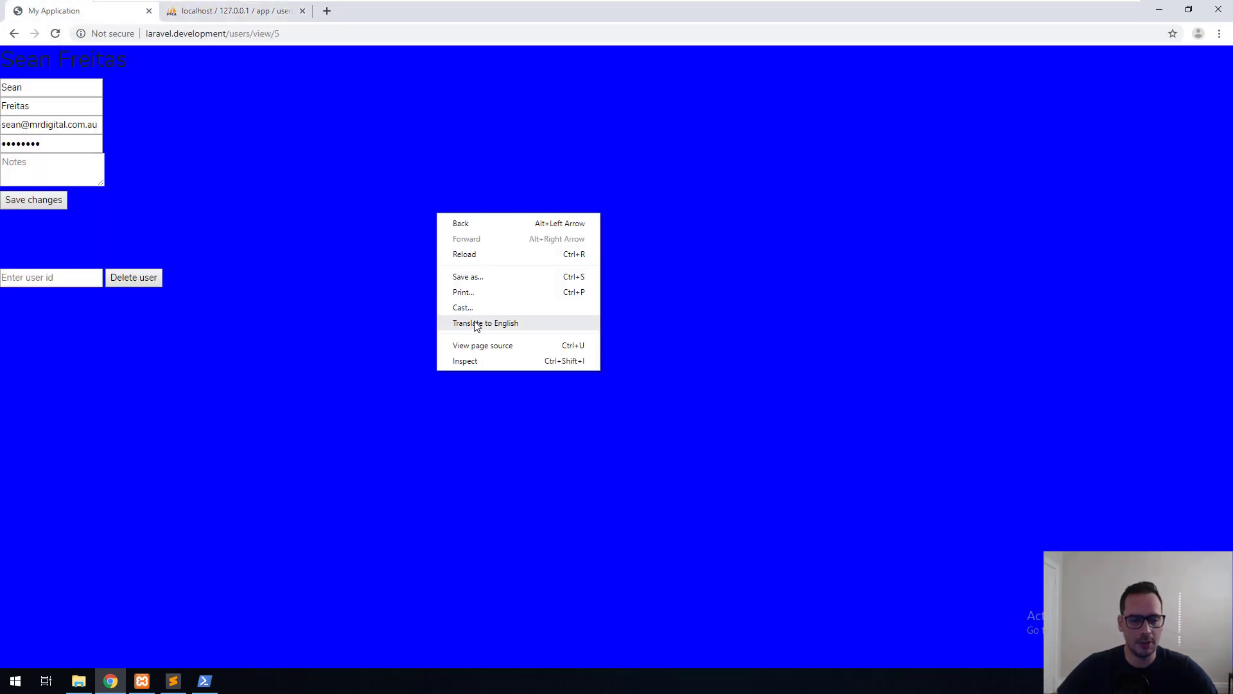
- View the page source, open the versioned test.css to check the blue rule, then close it
click(482, 345)
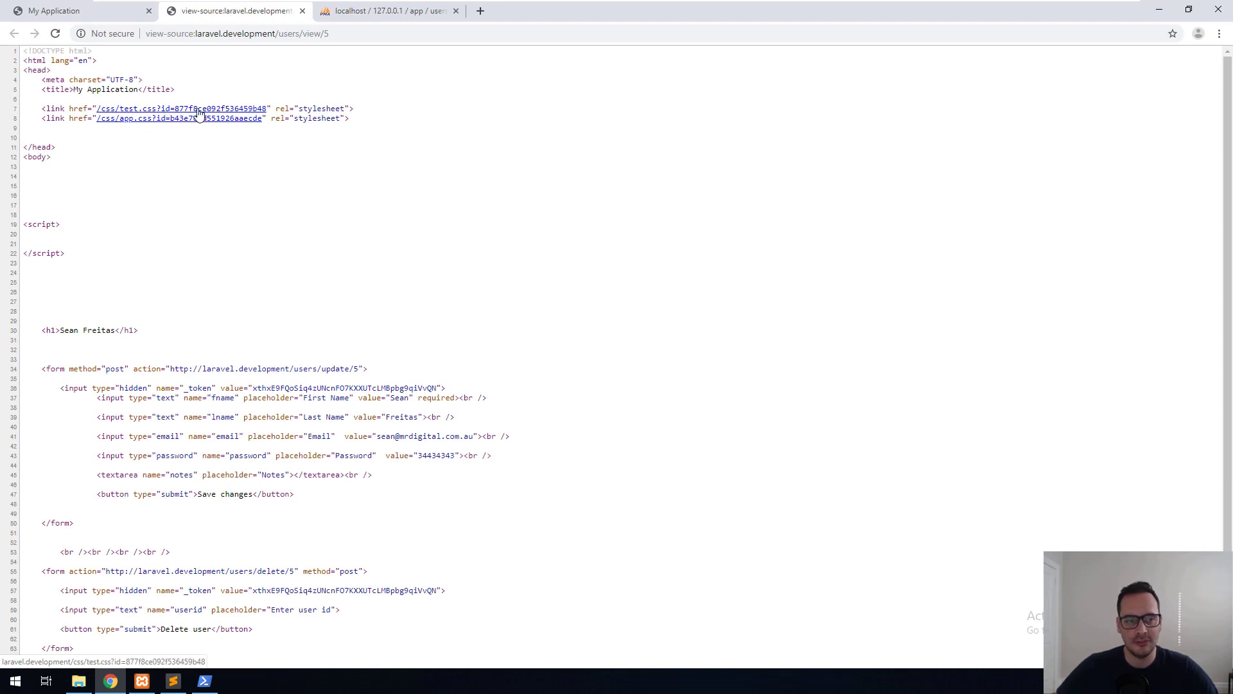
click(179, 109)
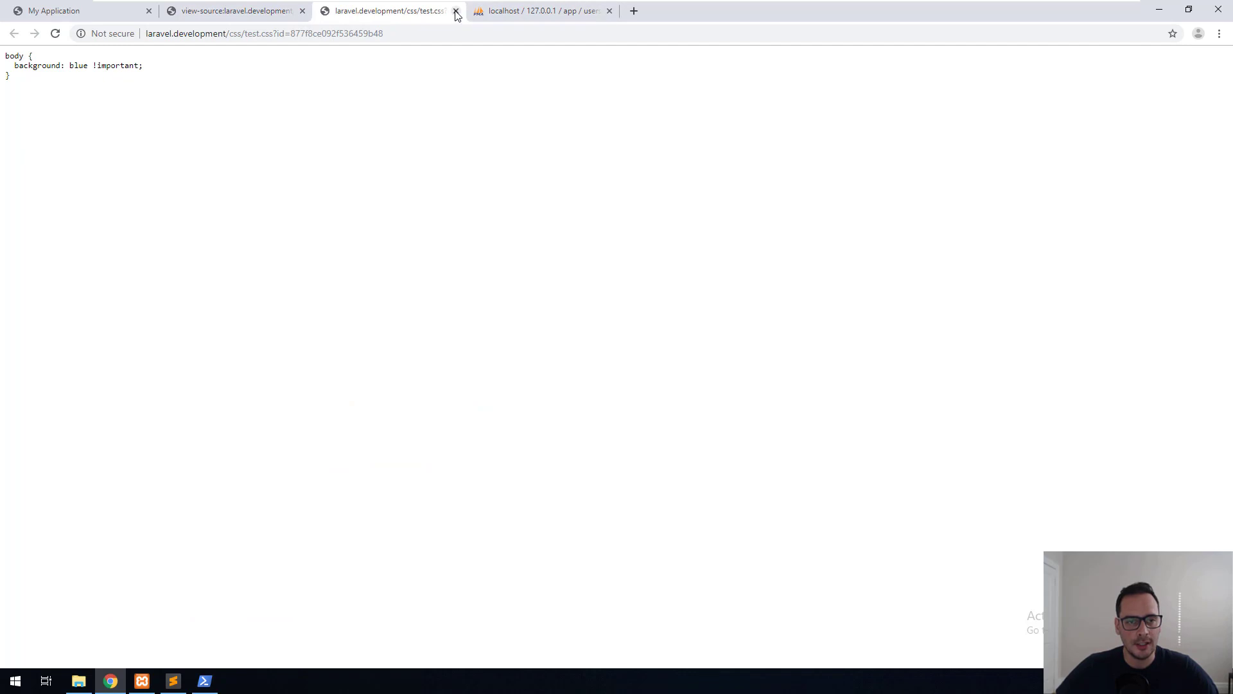
click(456, 10)
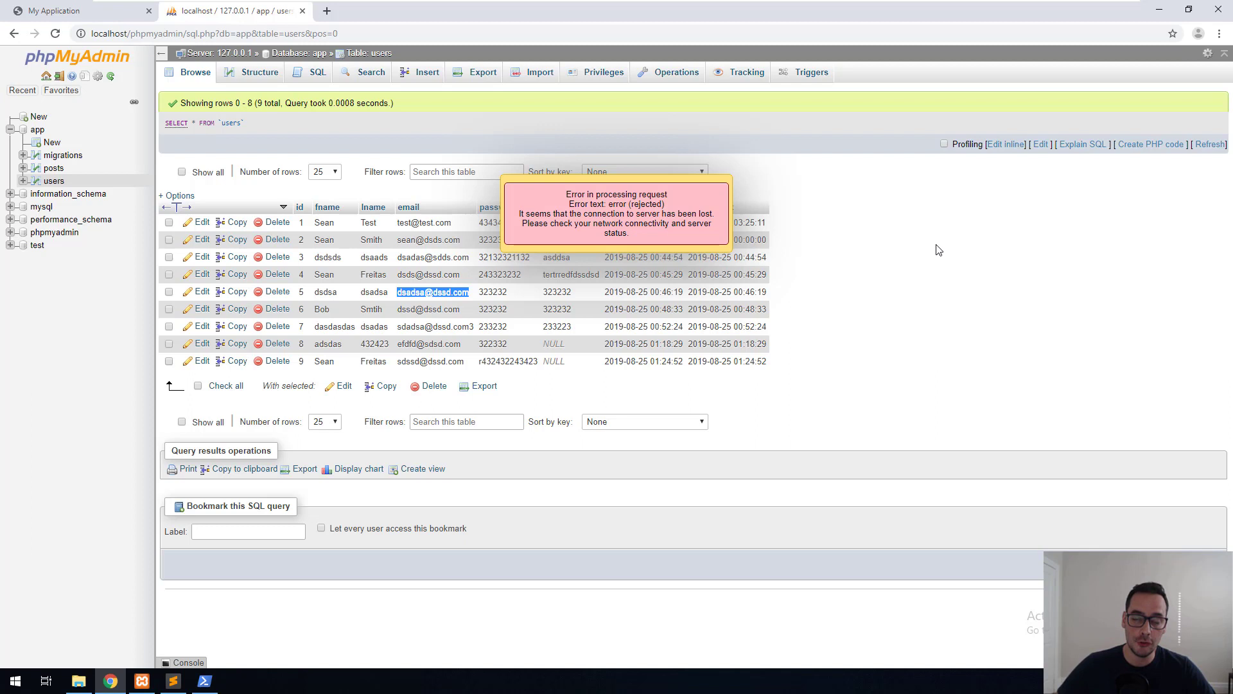
mouse_move(927, 255)
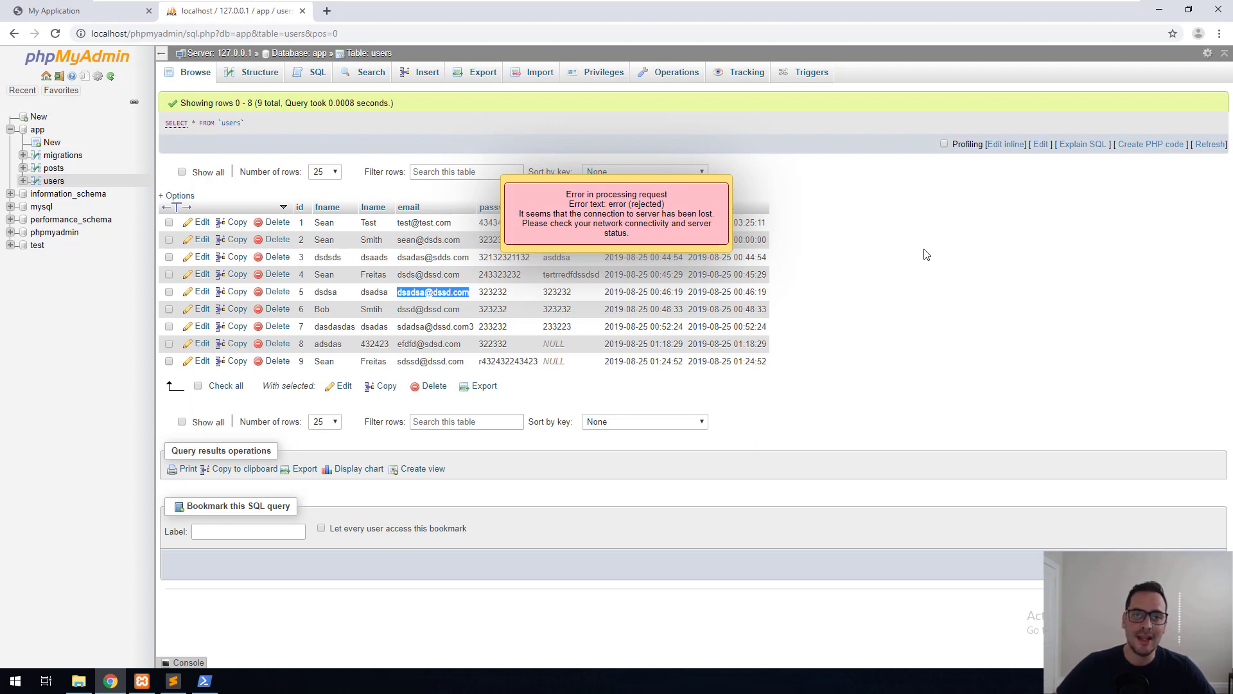